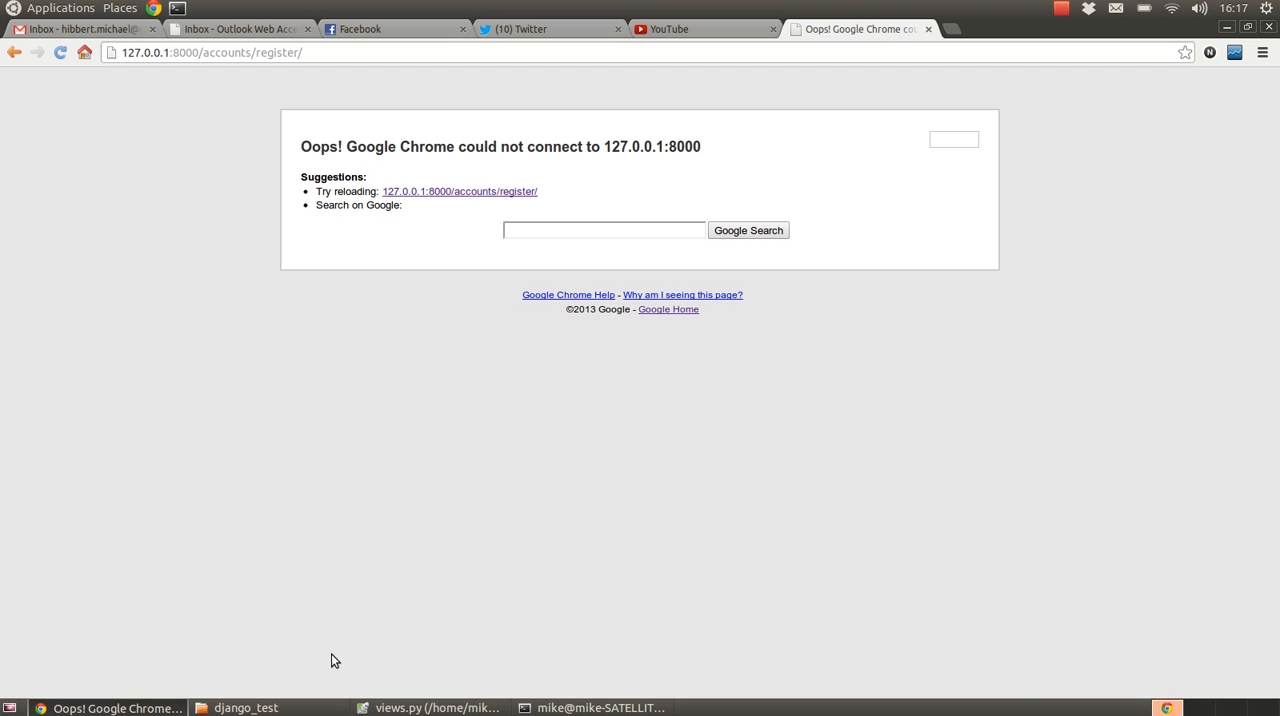
mouse_move(402, 707)
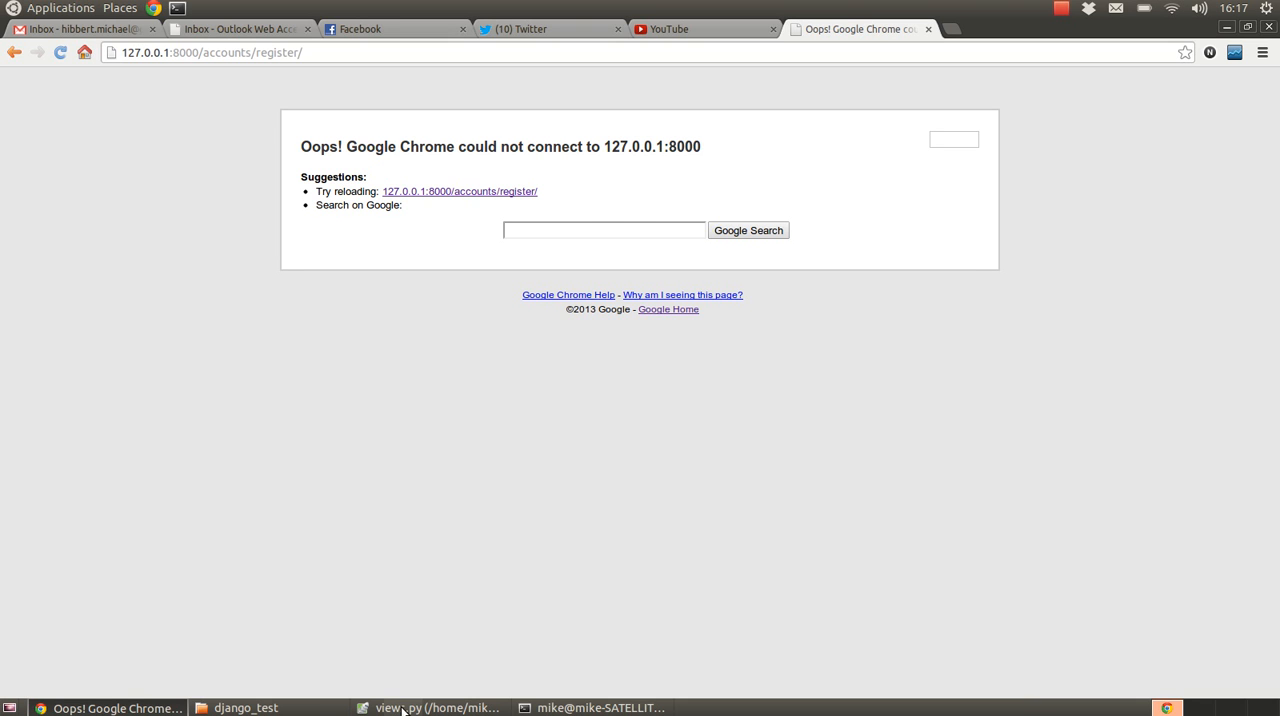
Step: Switch from Chrome to views.py in Wing IDE
click(437, 707)
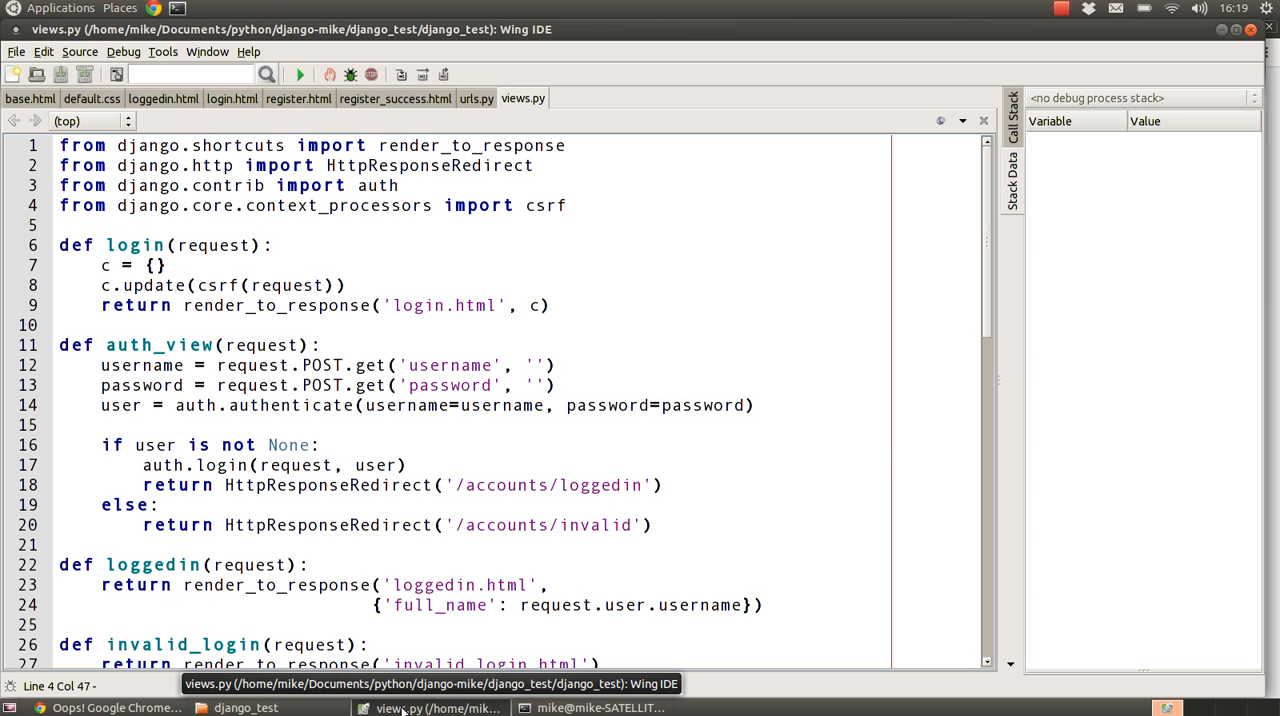
click(566, 205)
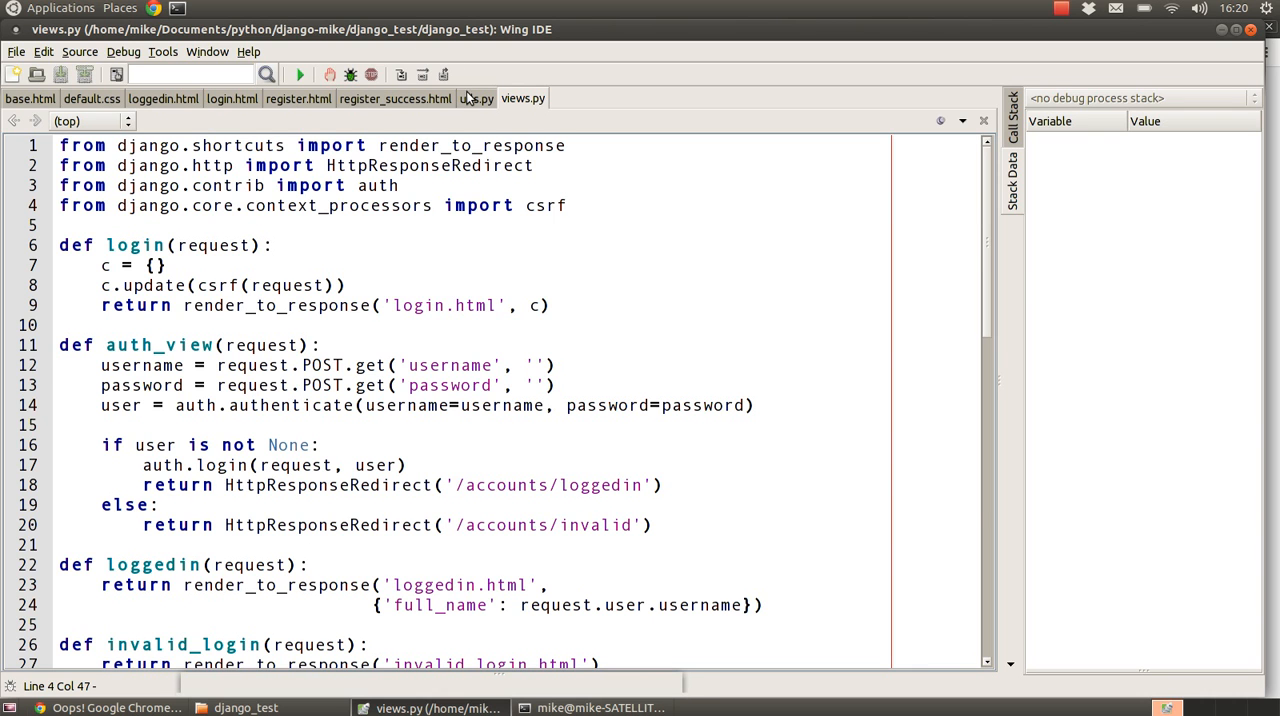
Step: Browse the inner django_test folder in Files, select urls.py, and return to it in Wing IDE
click(477, 98)
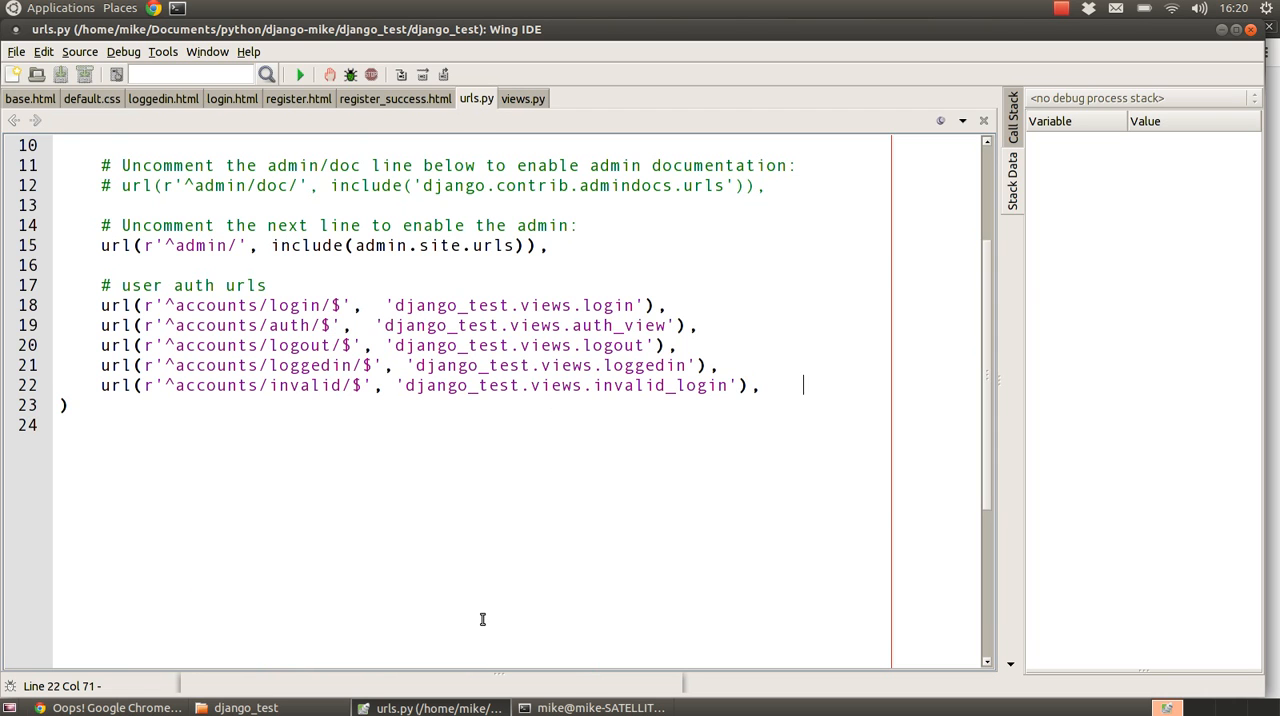
click(245, 707)
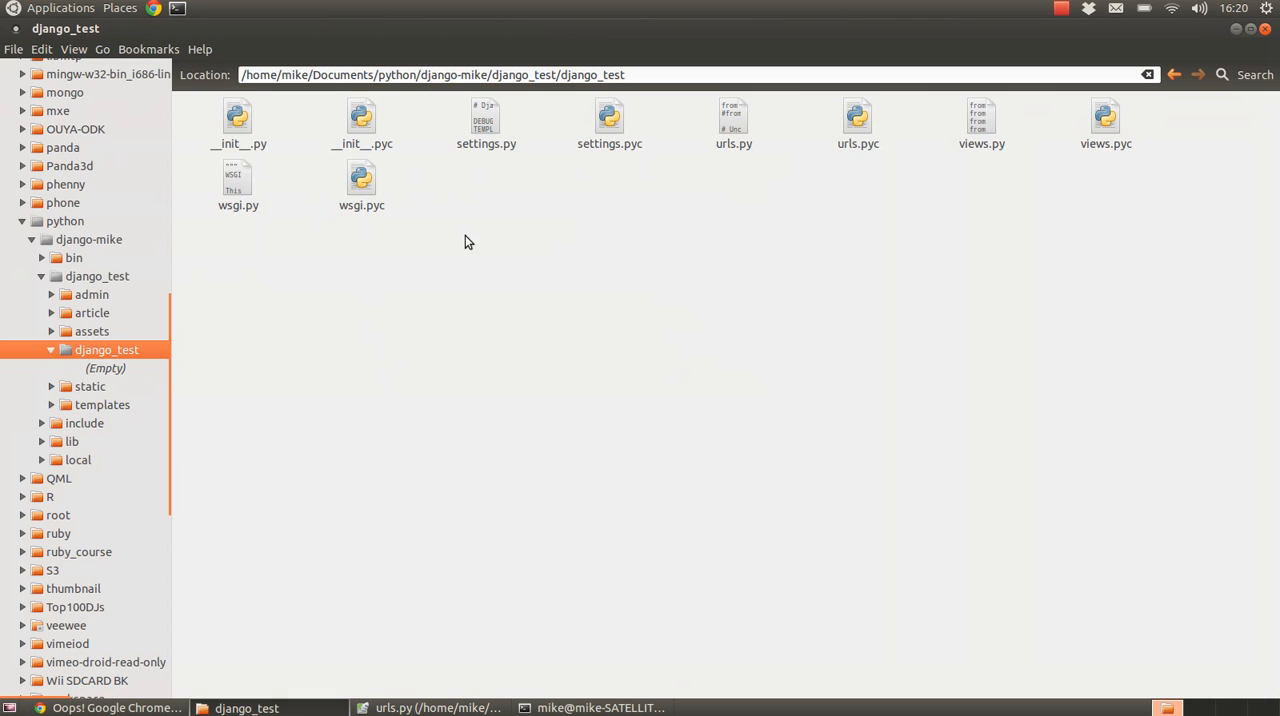
click(98, 276)
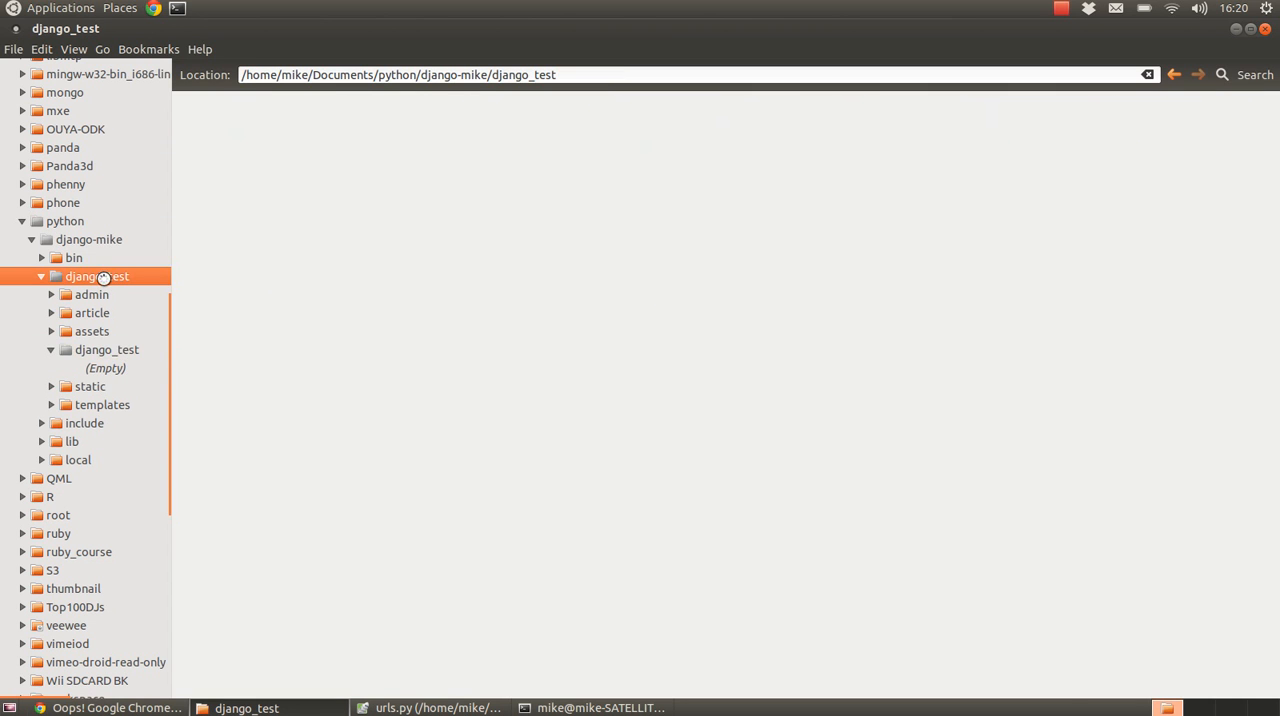
click(94, 276)
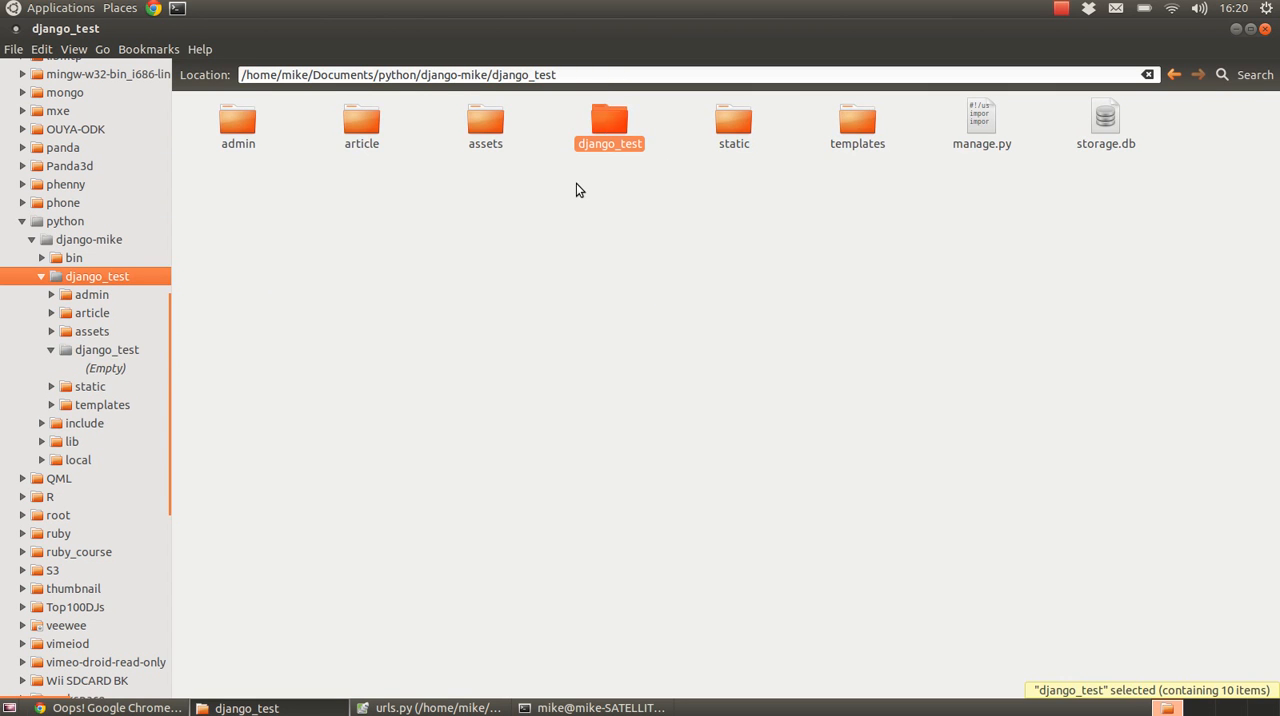
double_click(609, 120)
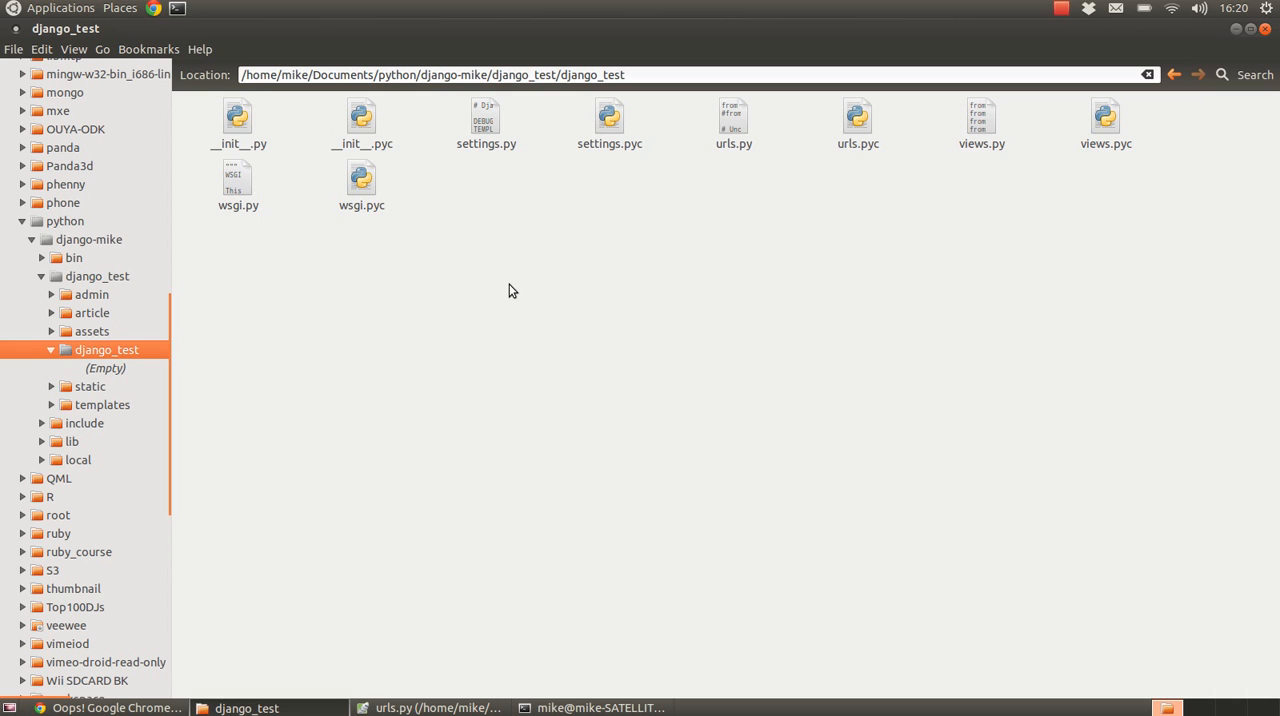
click(733, 120)
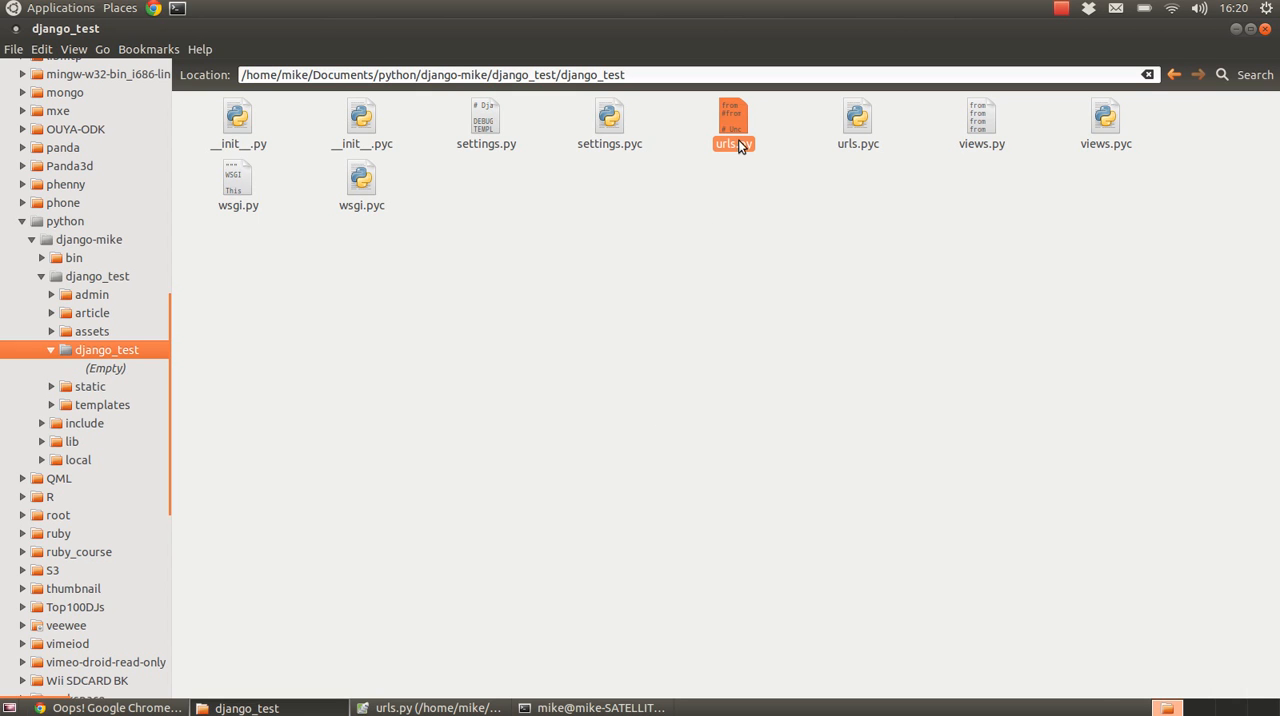
click(733, 115)
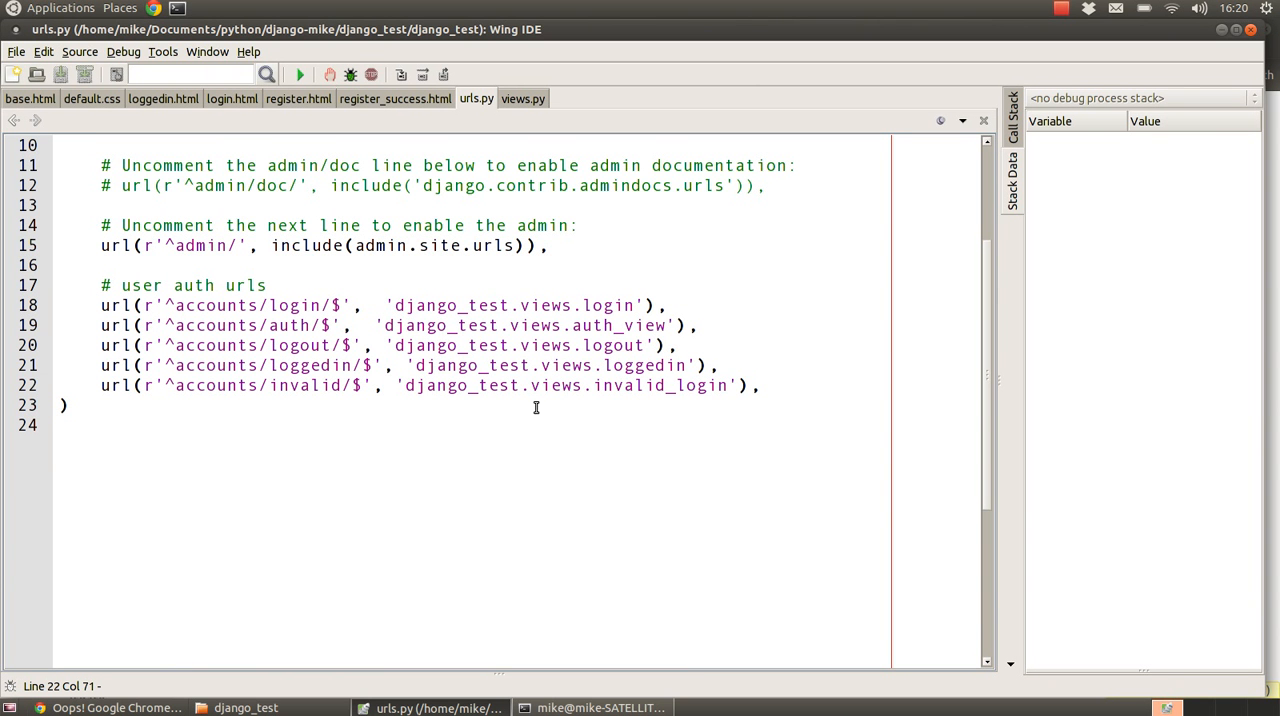
mouse_move(247, 309)
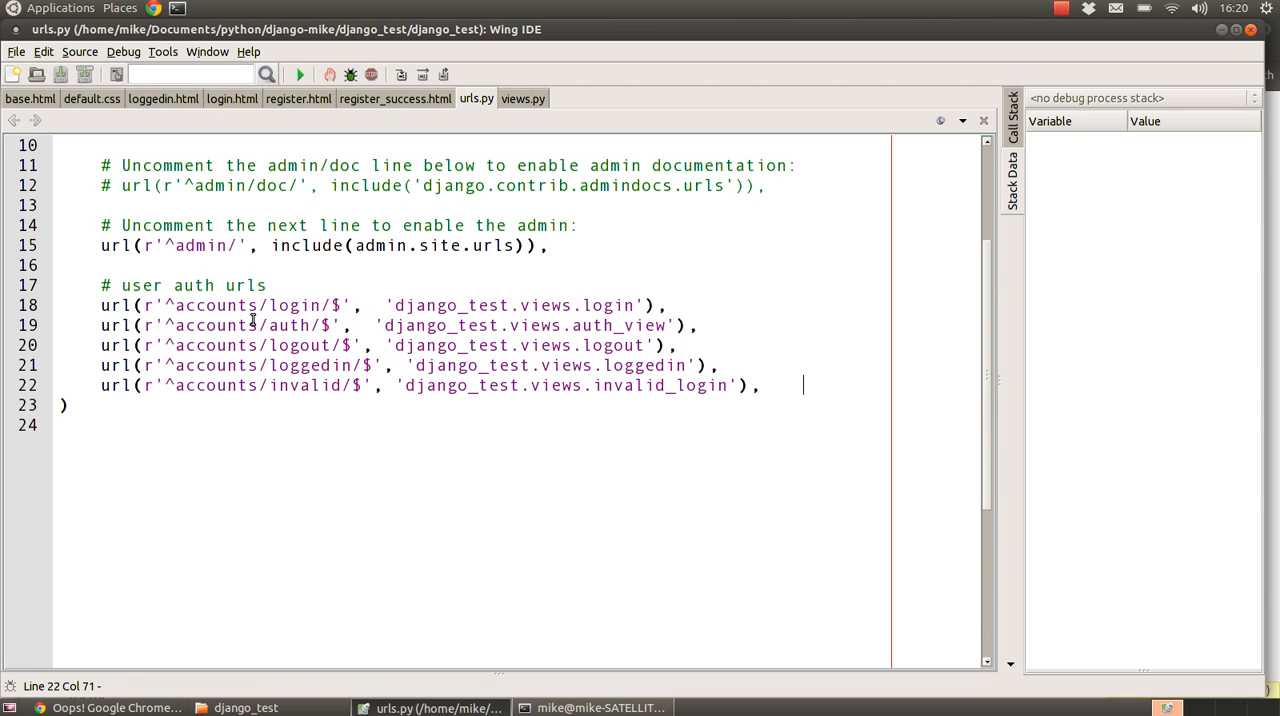
mouse_move(327, 389)
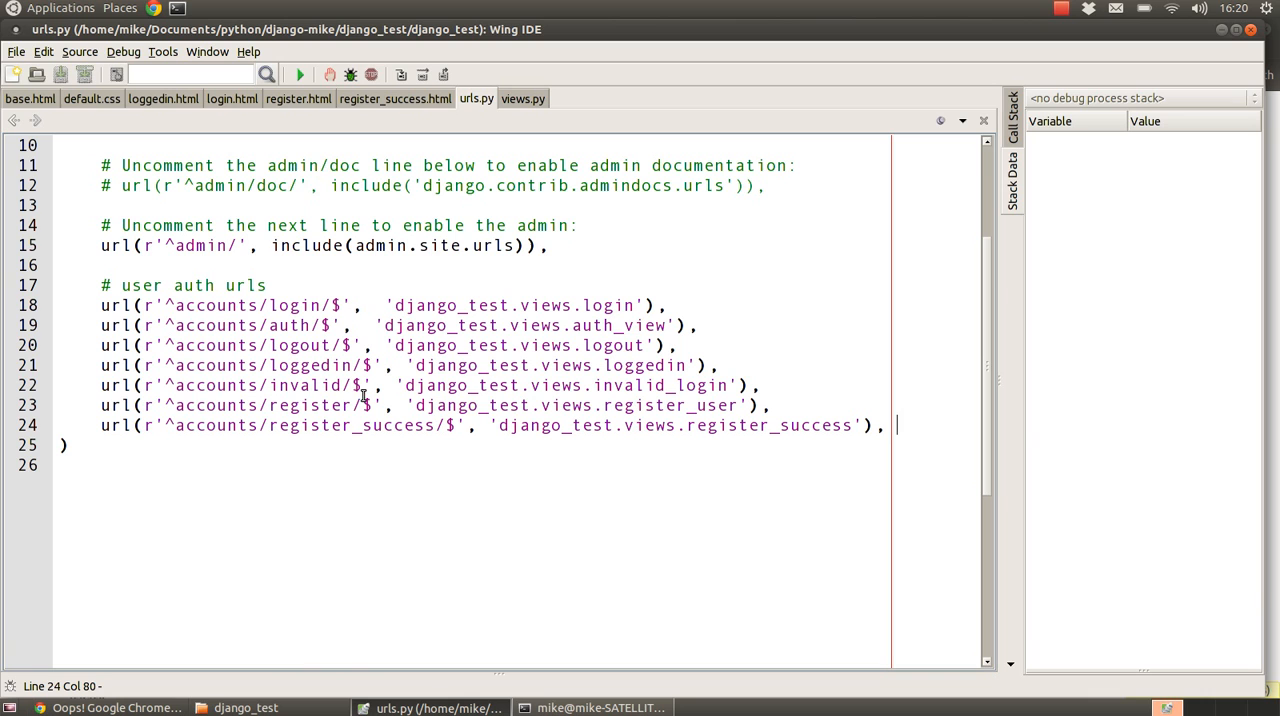
Step: Map accounts/register/ to django_test.views.register_user and accounts/register_success/ to register_success
double_click(311, 405)
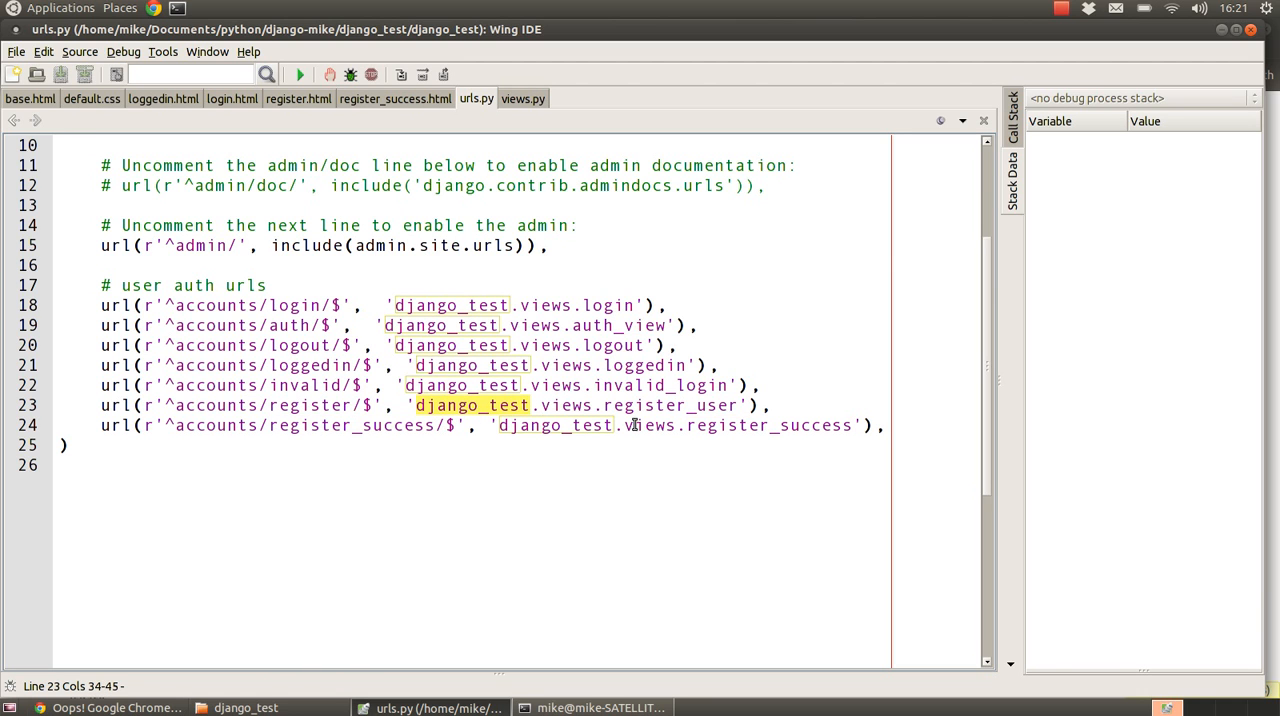
double_click(668, 405)
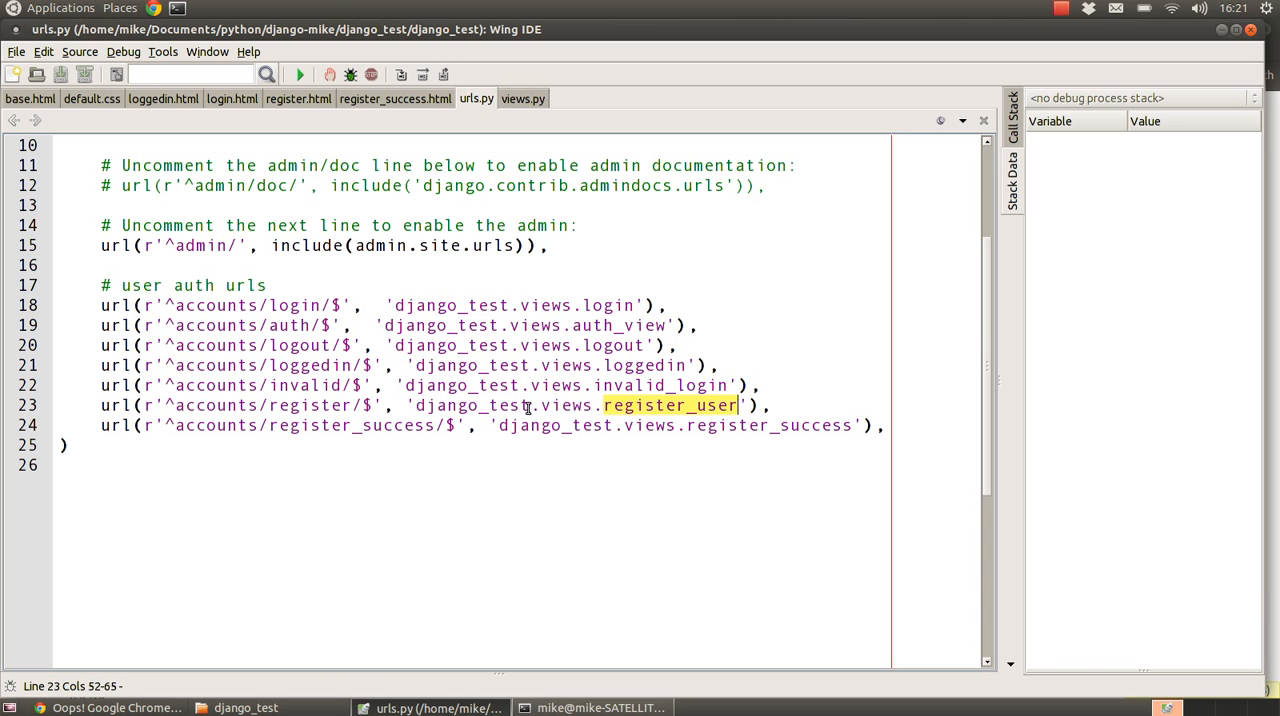
mouse_move(500, 405)
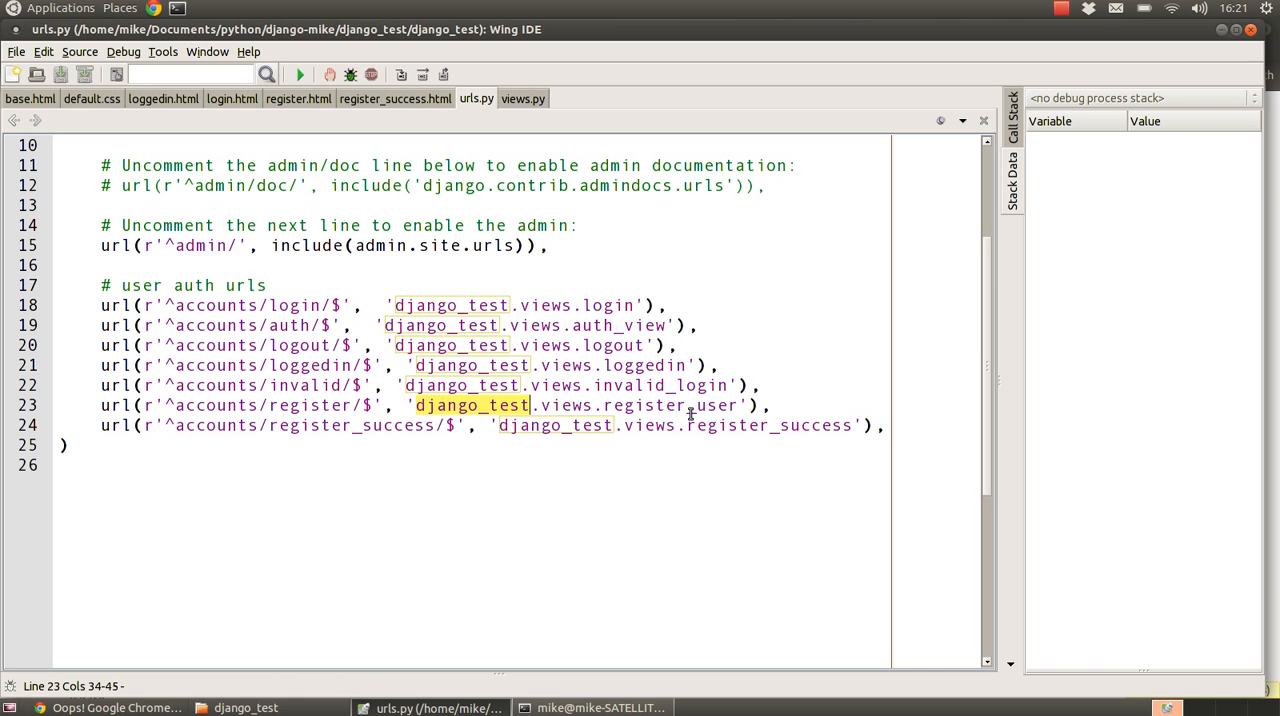
double_click(671, 405)
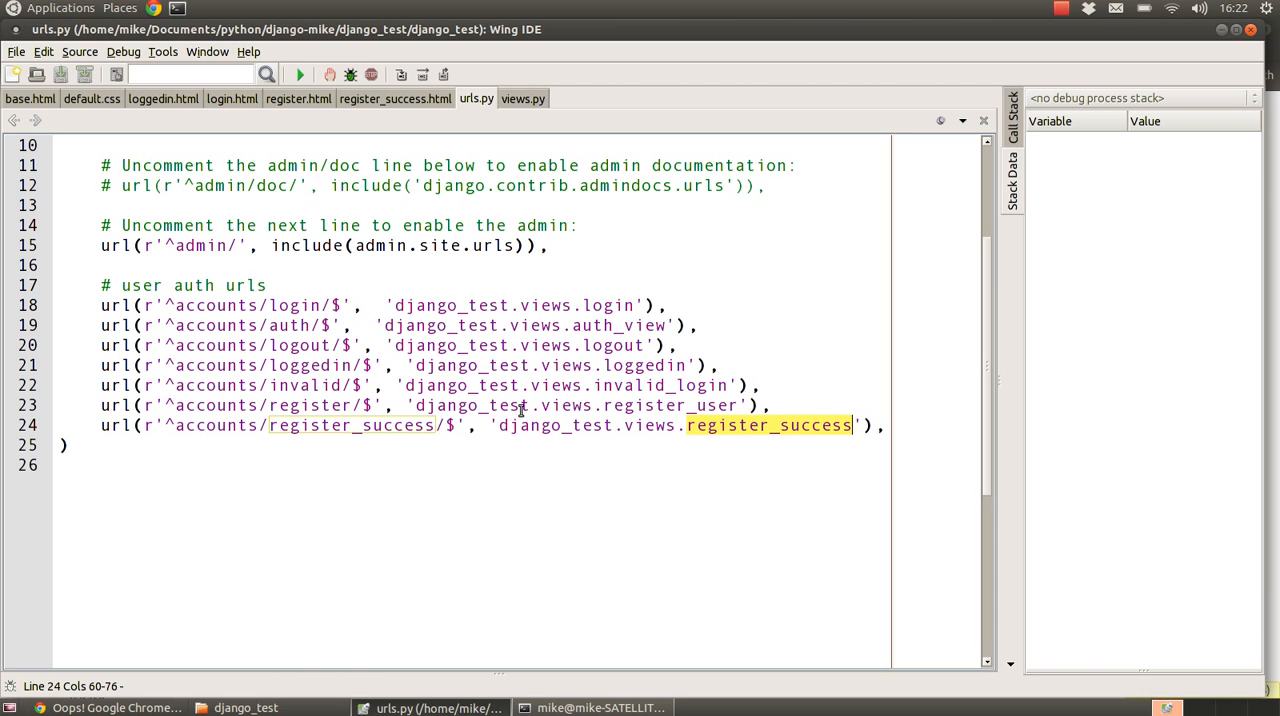
mouse_move(519, 111)
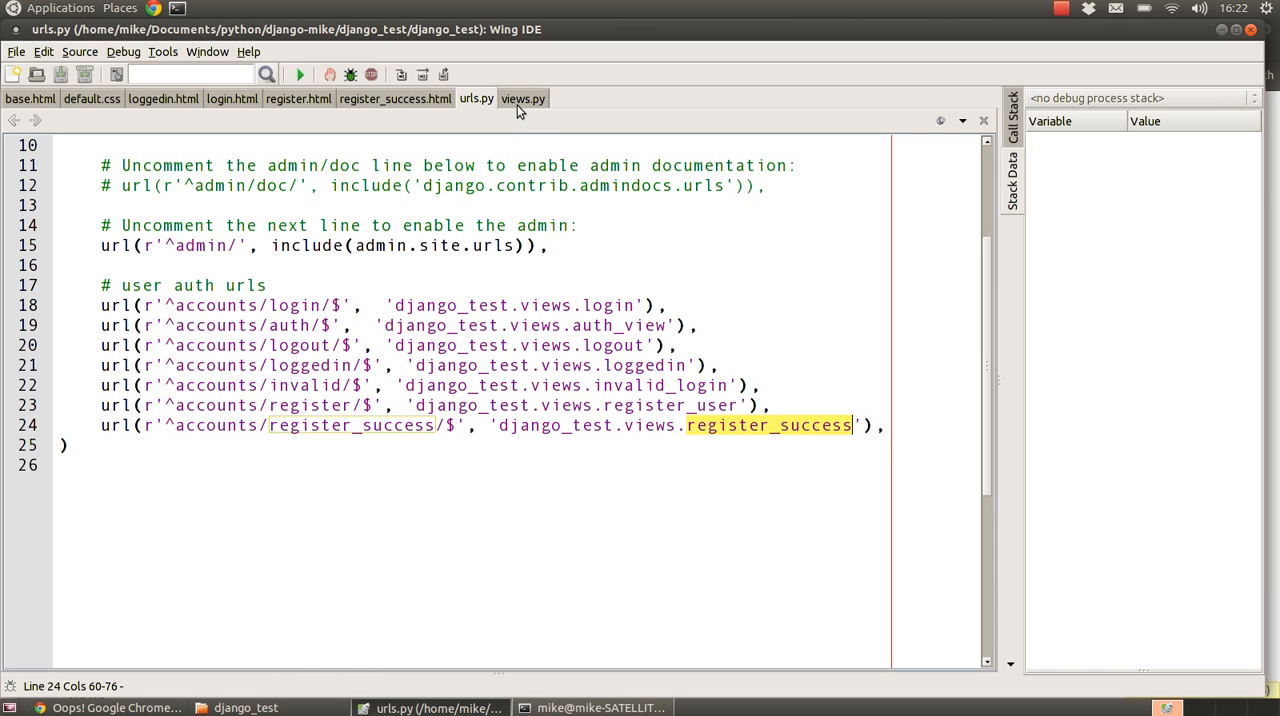
mouse_move(523, 98)
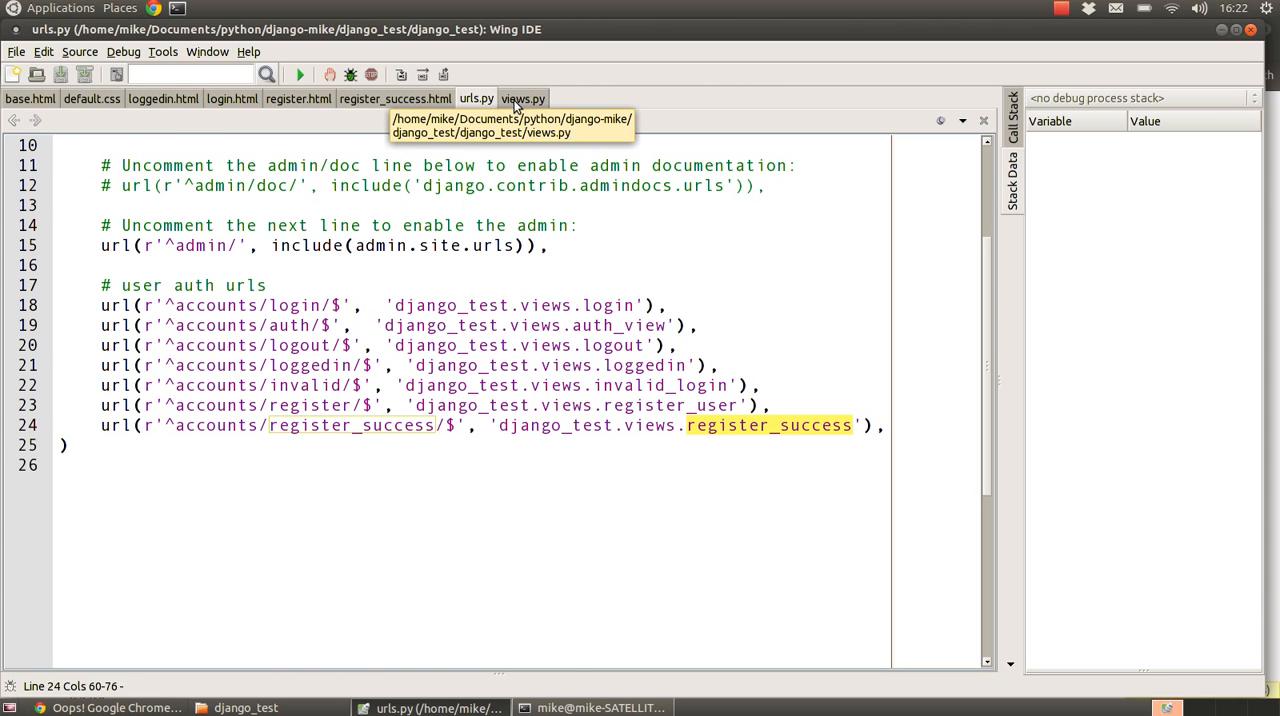
Step: Add 'from django.contrib.auth.forms import UserCreationForm' below the csrf import in views.py
click(522, 98)
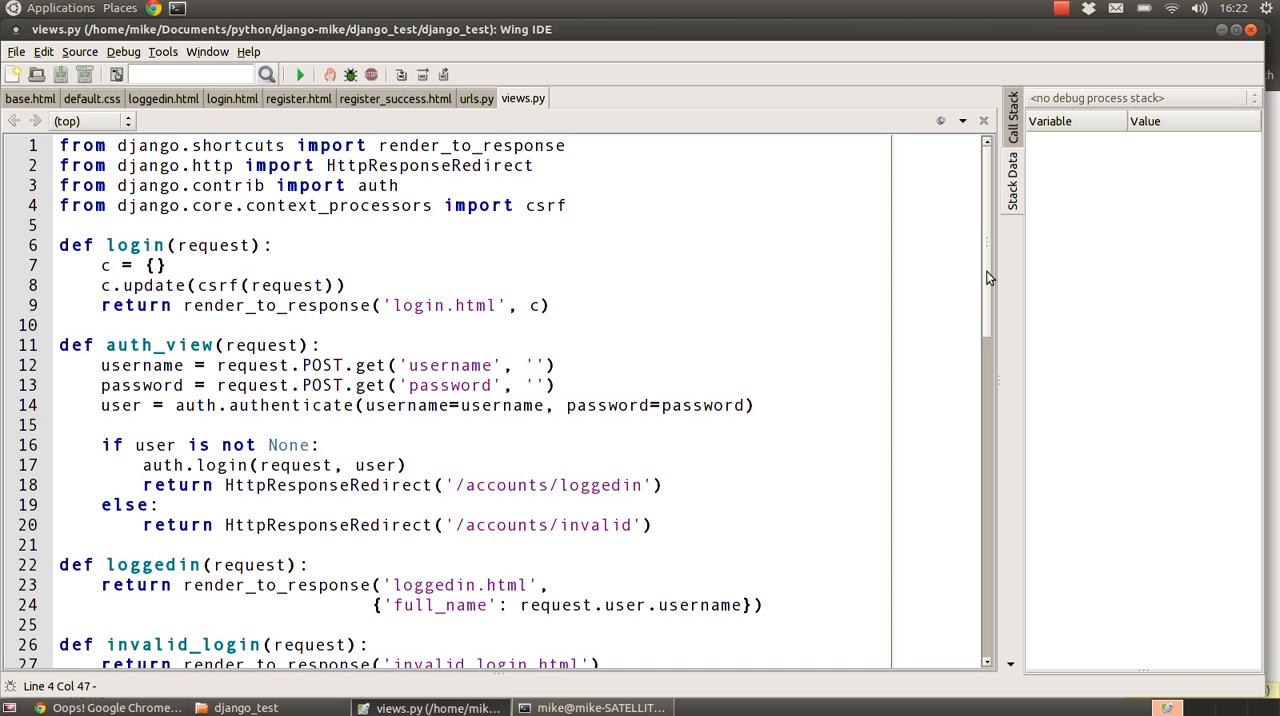
scroll(down, 3)
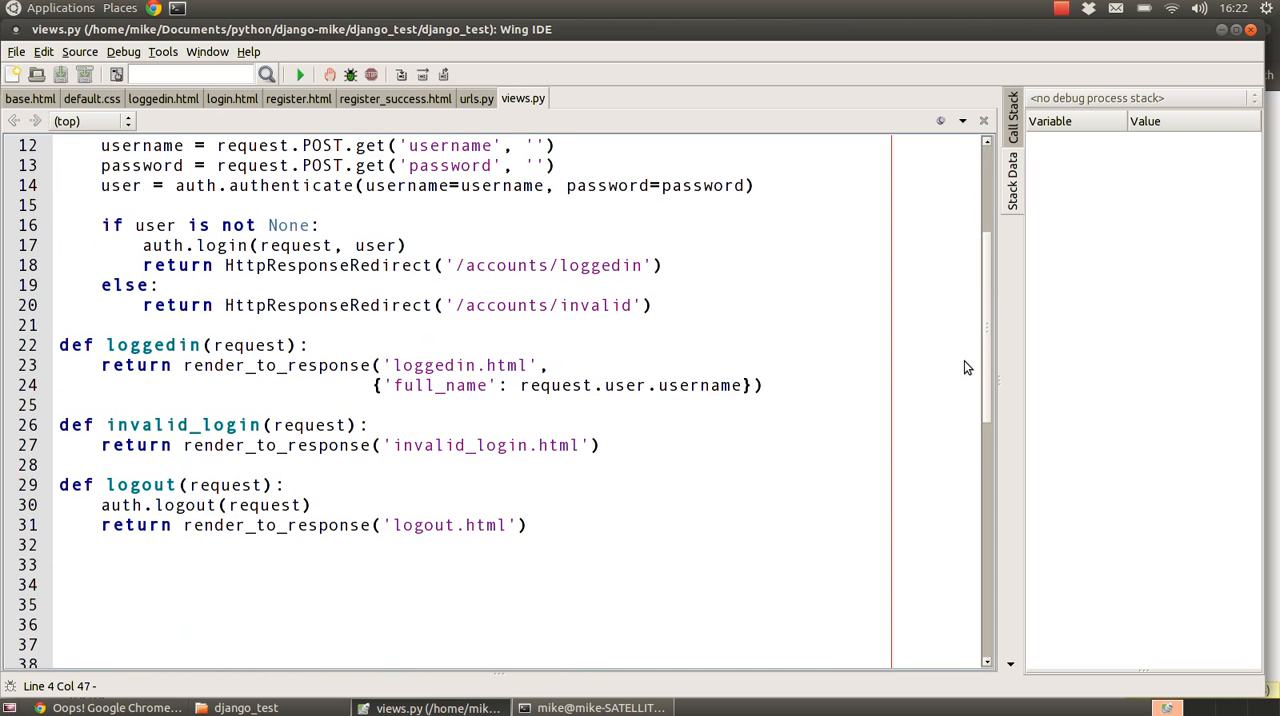
scroll(down, 3)
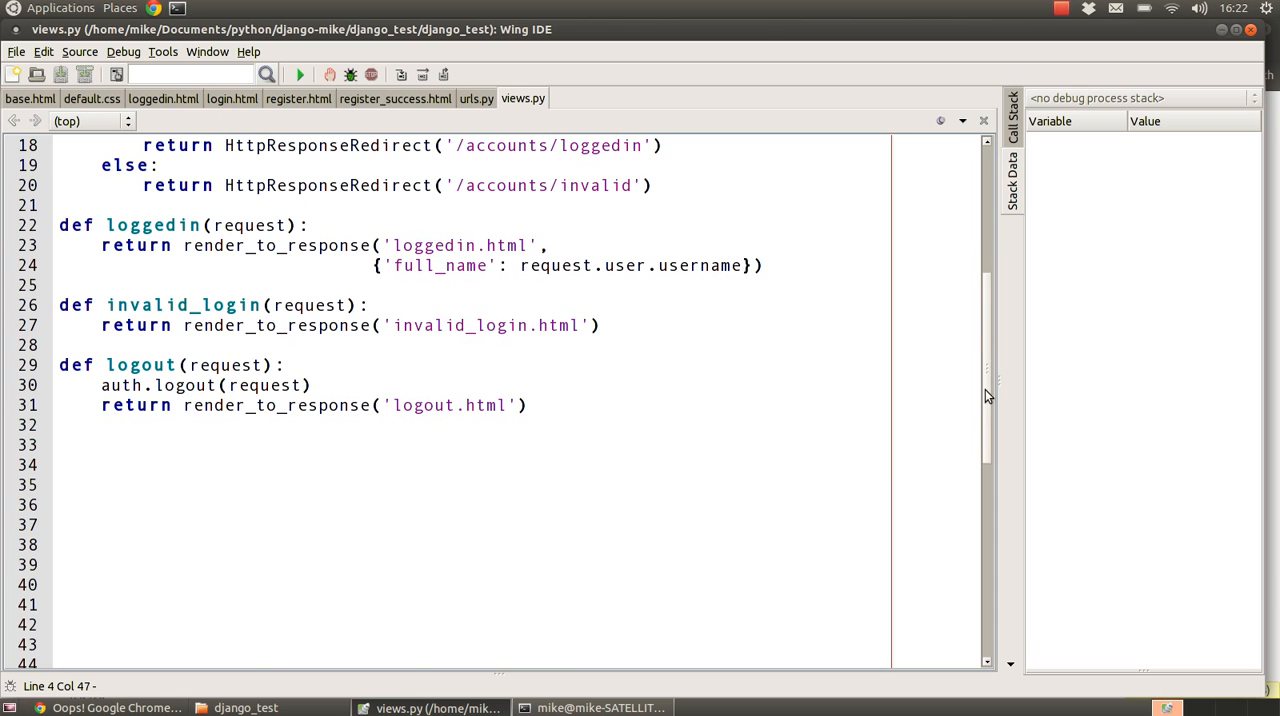
scroll(up, 3)
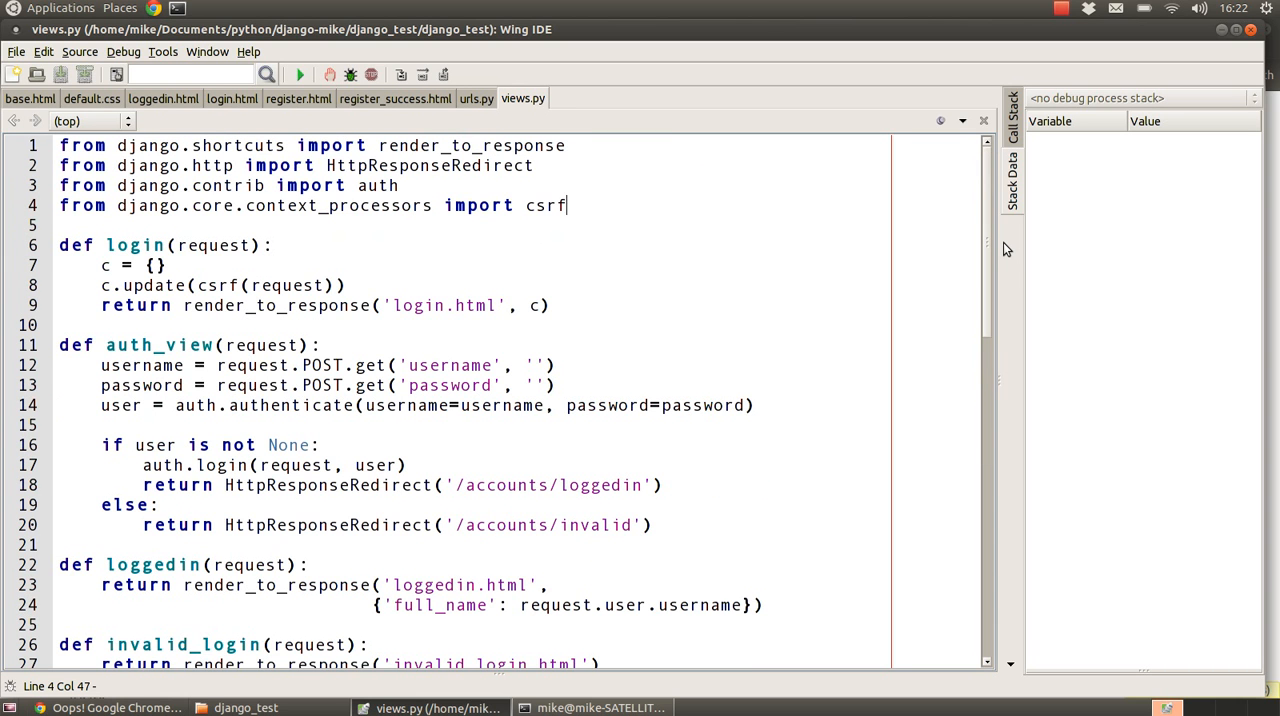
text(from django.contrib.auth.forms import UserCreationForm)
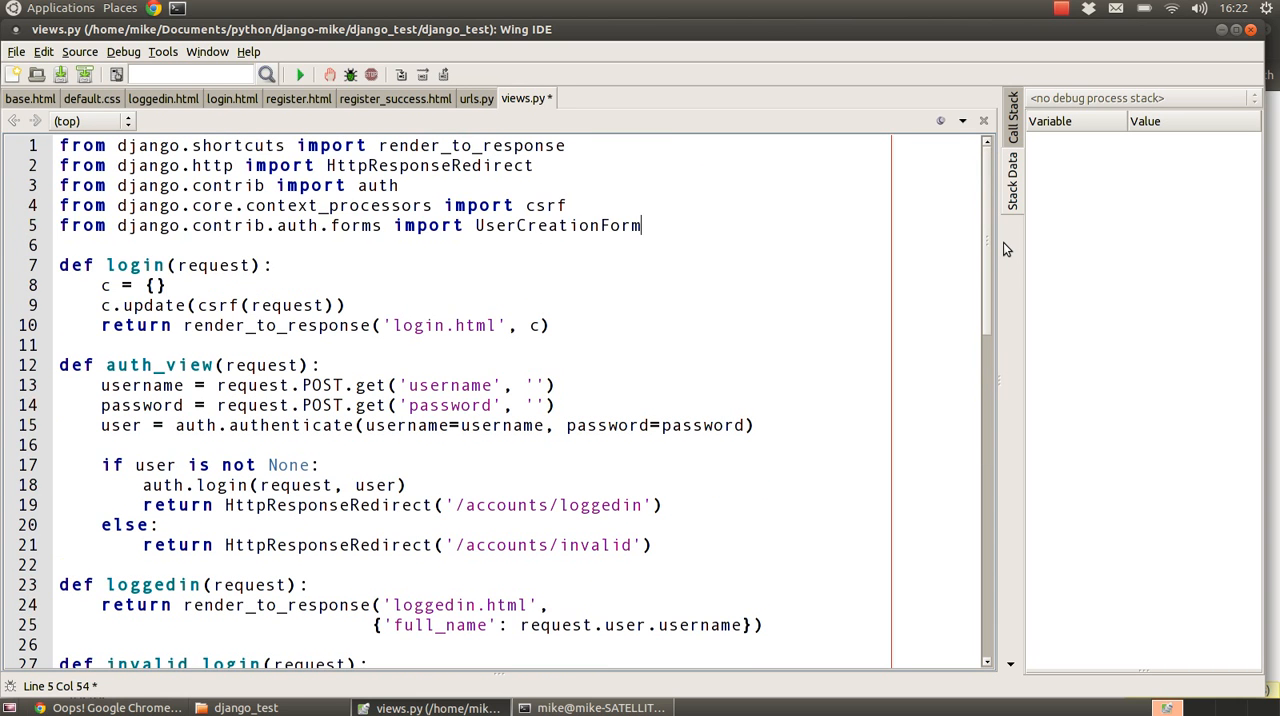
double_click(558, 225)
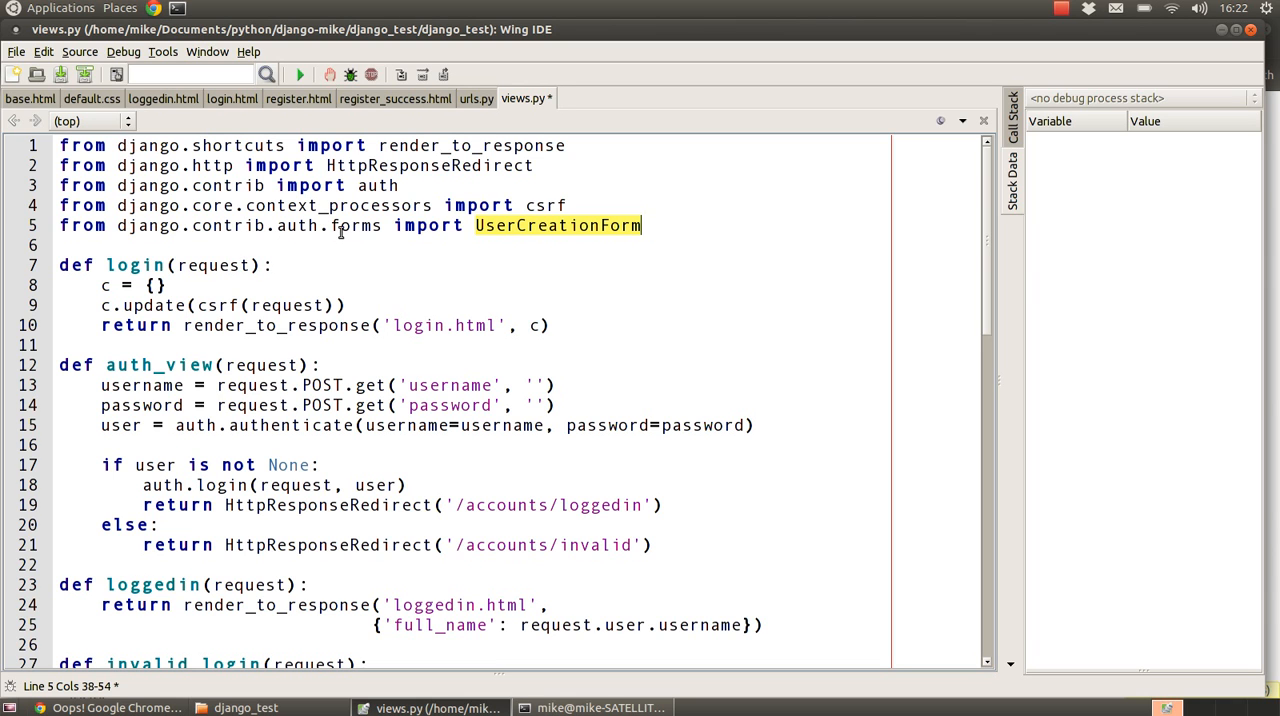
mouse_move(401, 186)
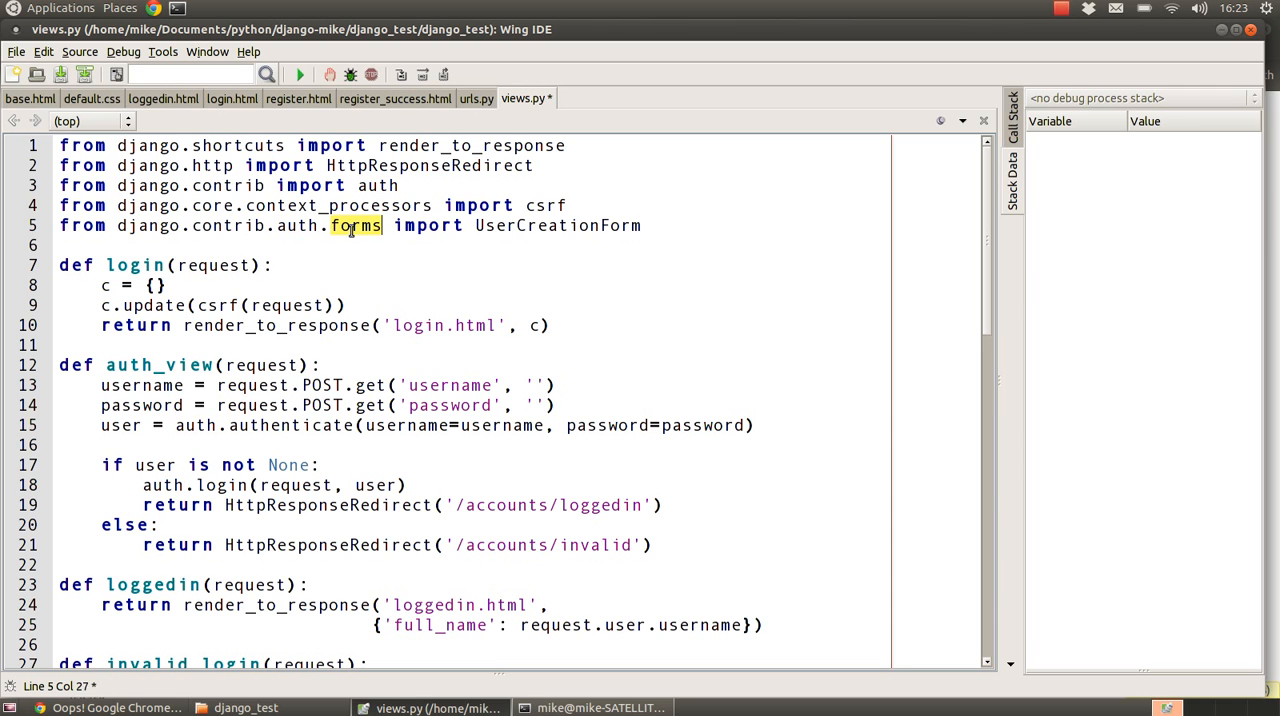
double_click(356, 225)
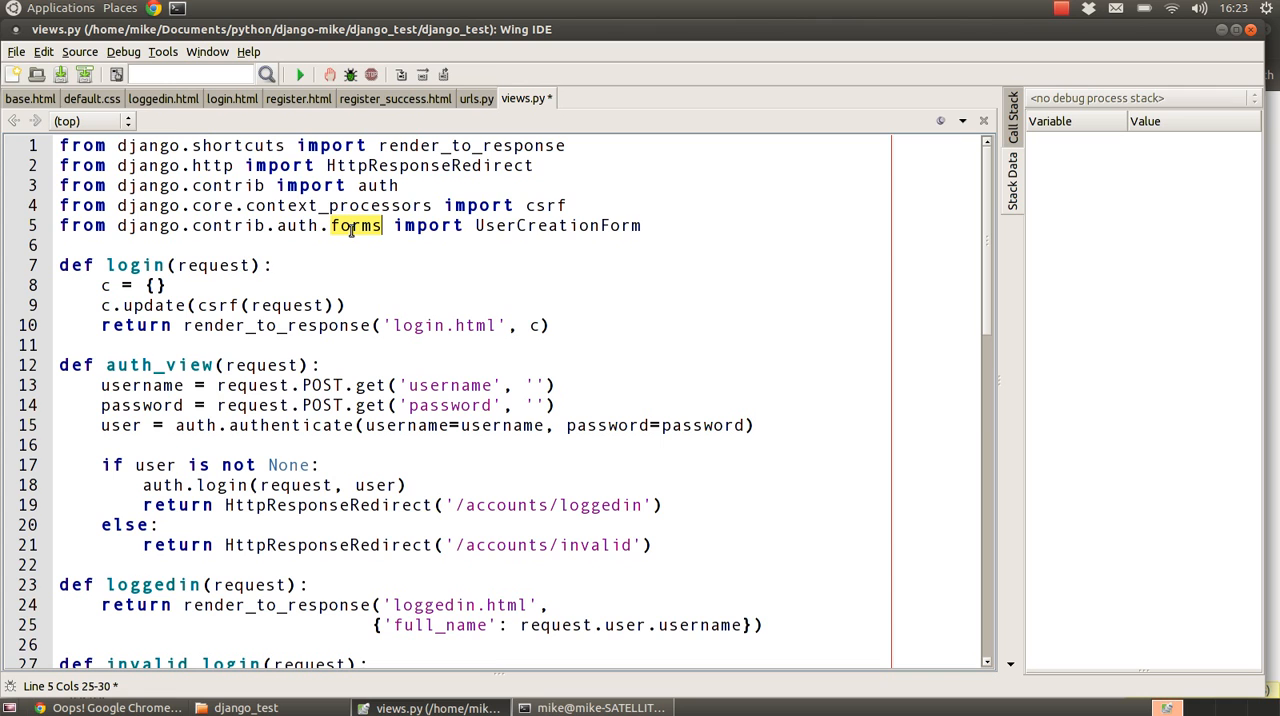
double_click(557, 225)
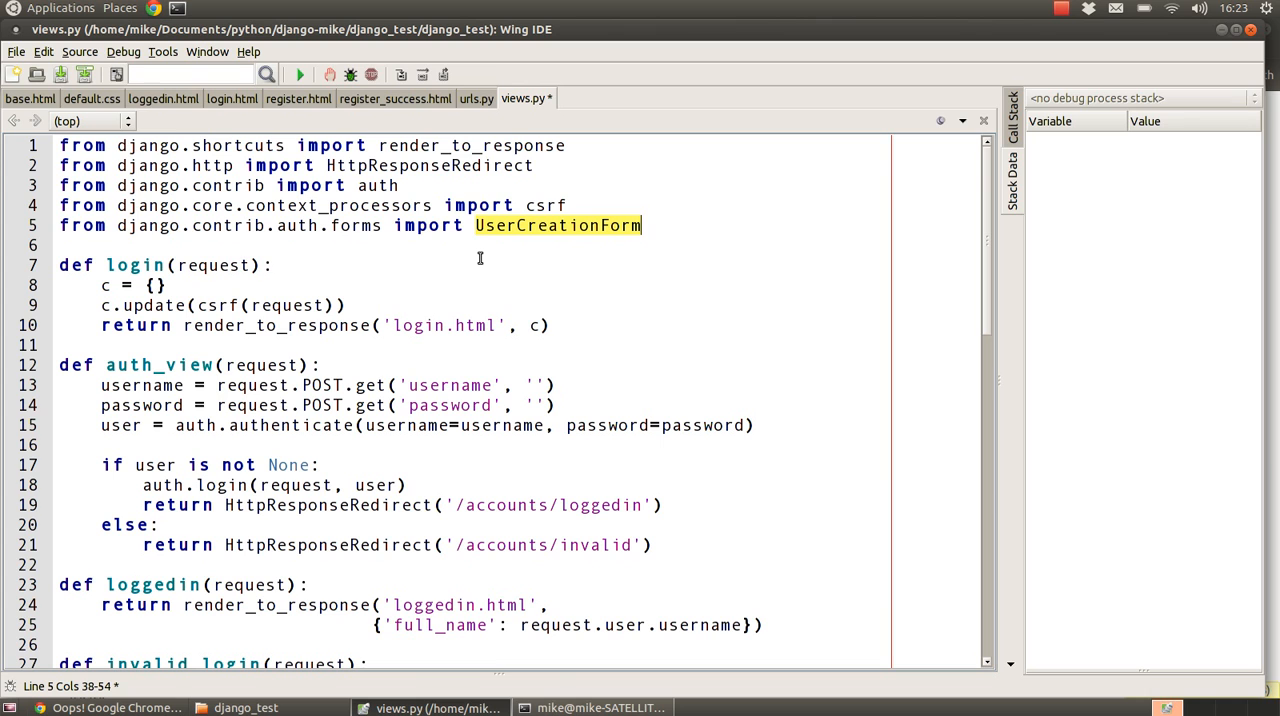
mouse_move(508, 238)
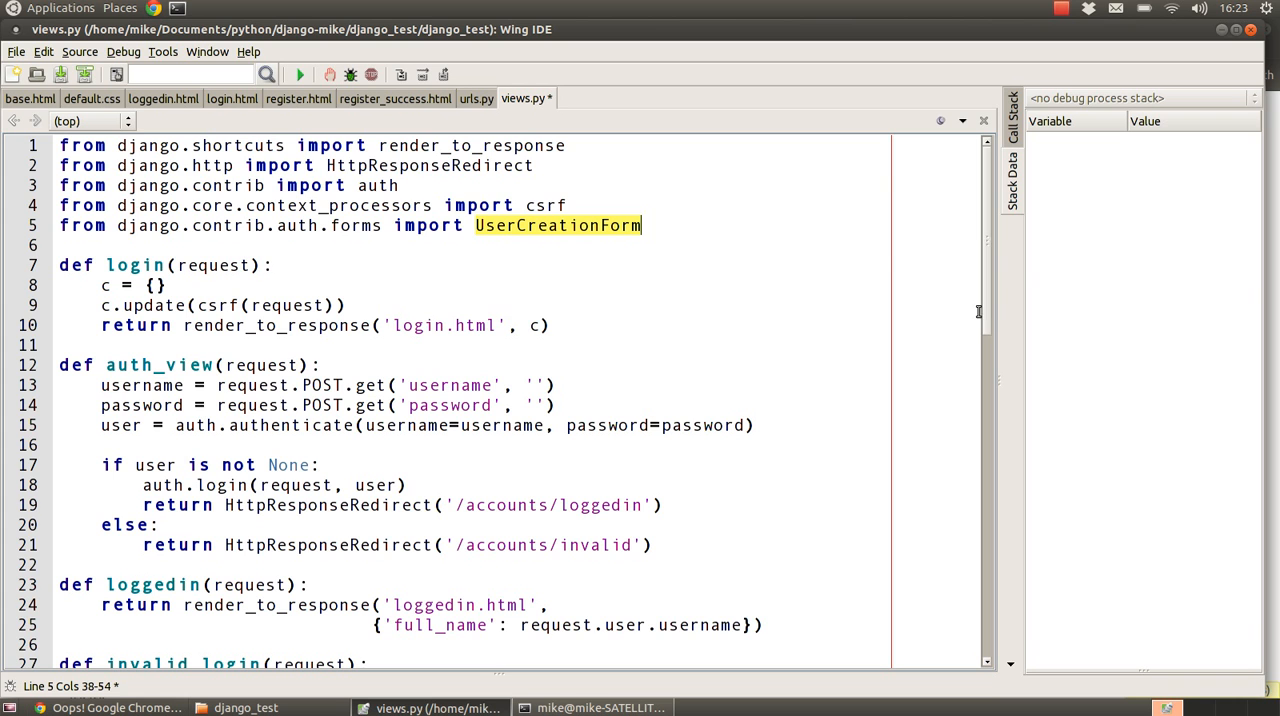
scroll(down, 3)
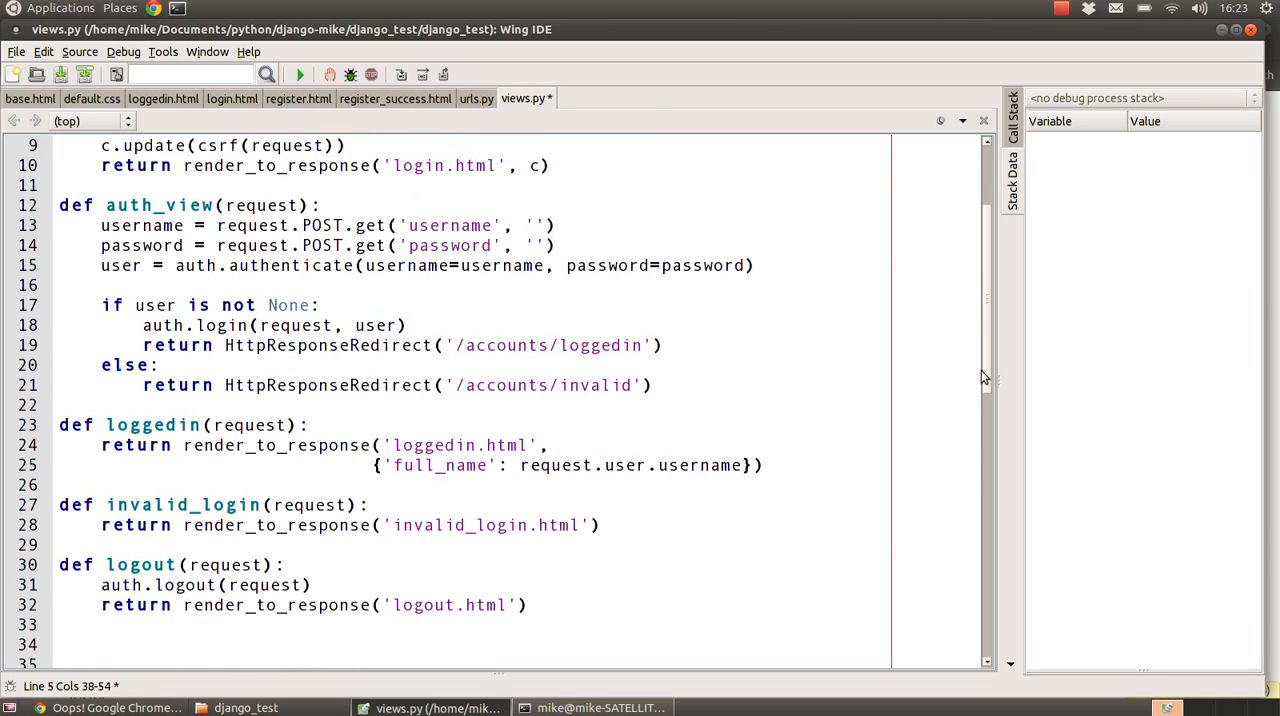
Step: Write register_user(request): on POST, save a valid UserCreationForm and redirect to /accounts/register_success
scroll(down, 3)
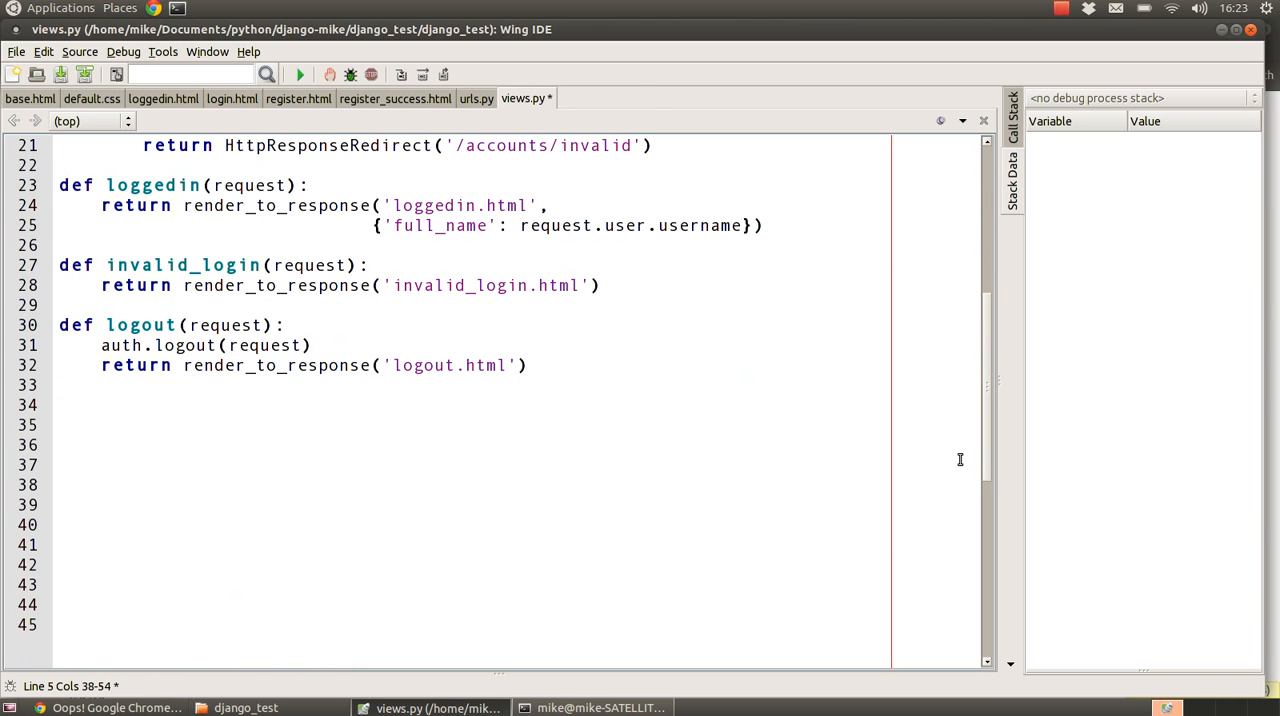
text(def register_user(request):)
text(form = UserCreationForm(request.POST))
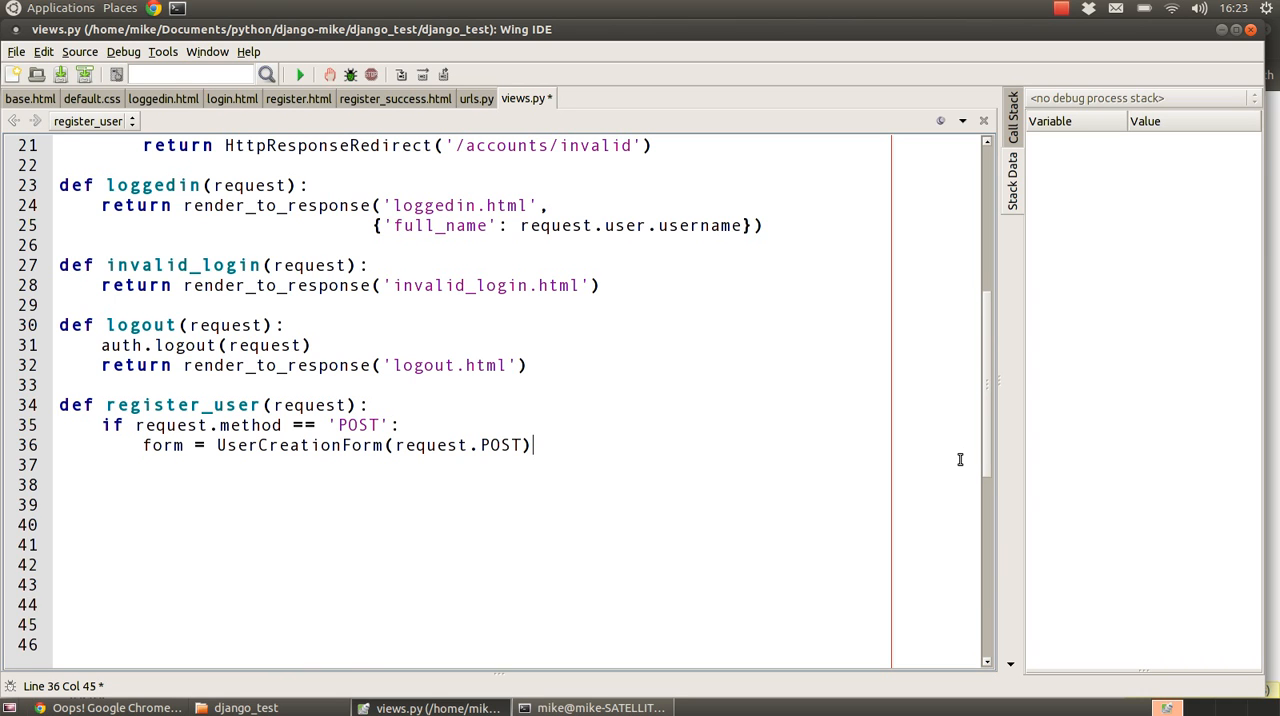
mouse_move(150, 445)
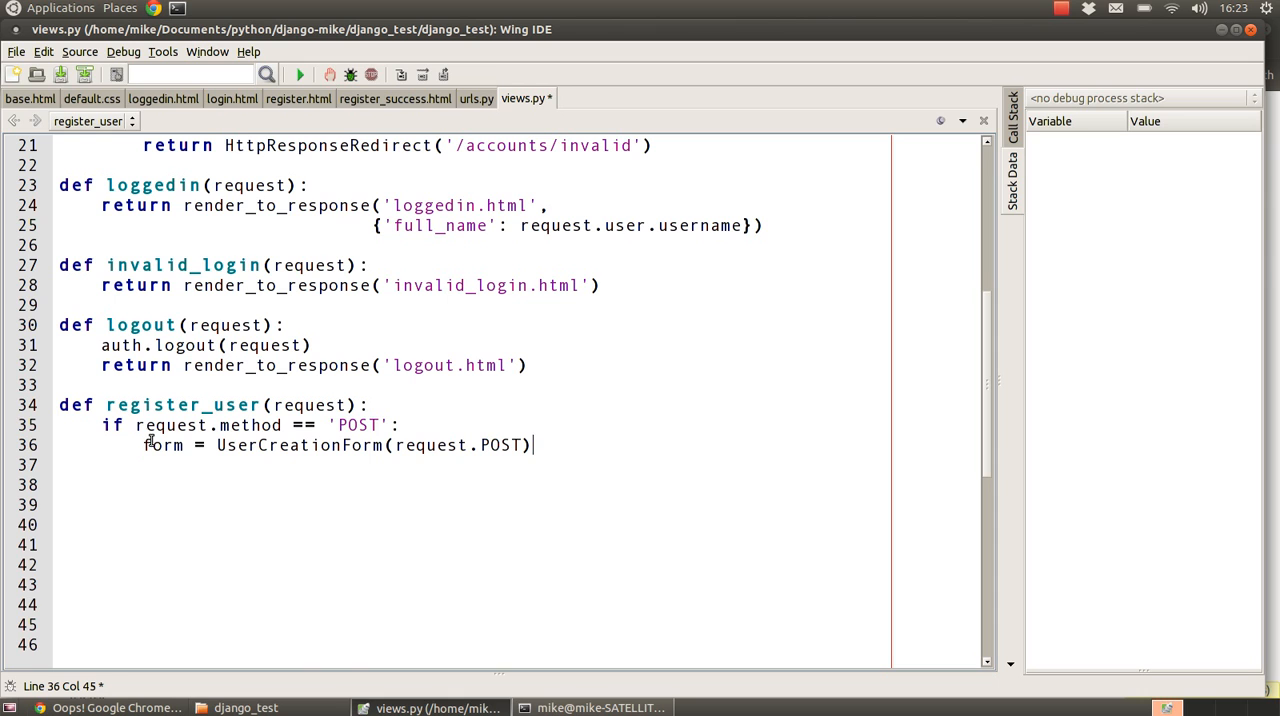
double_click(310, 405)
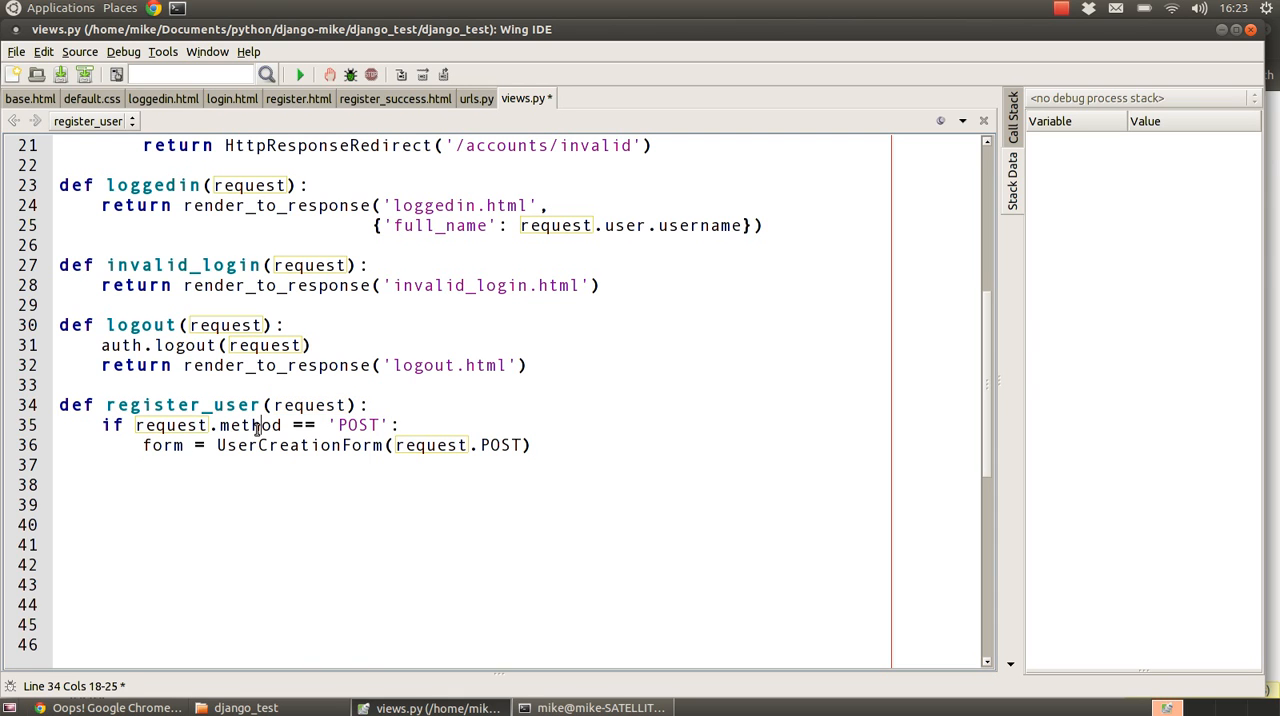
double_click(250, 425)
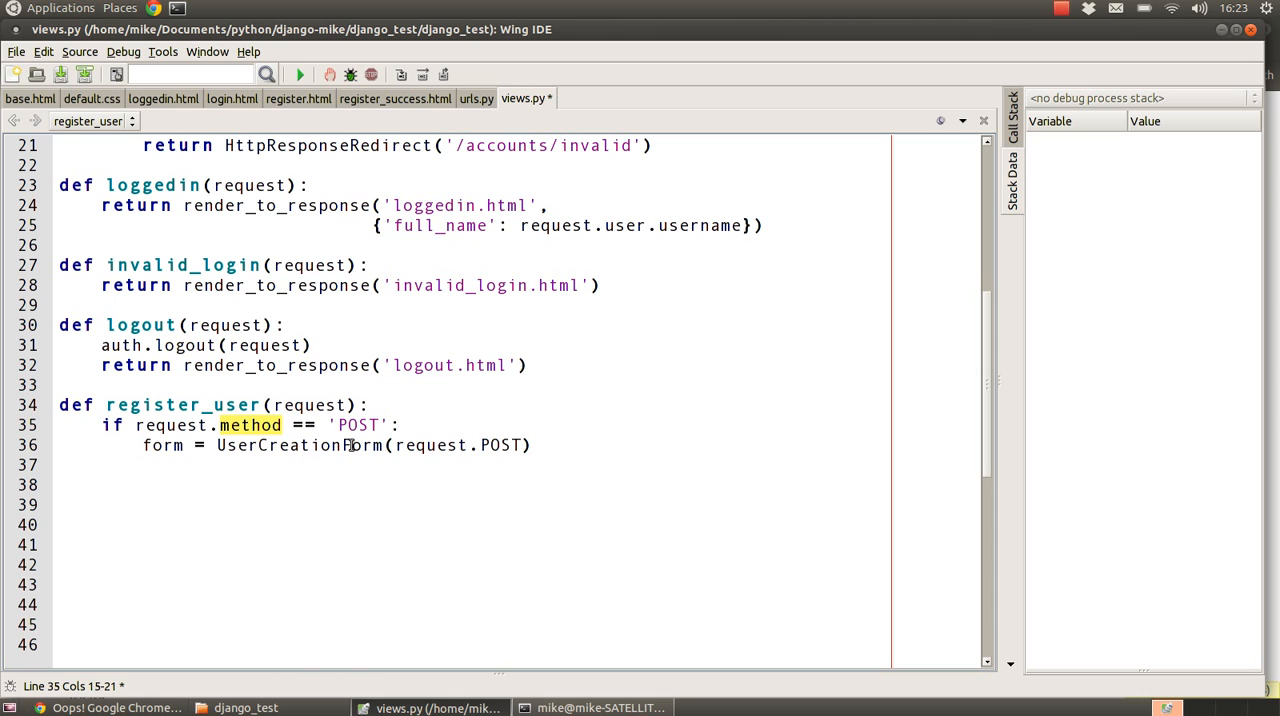
double_click(357, 425)
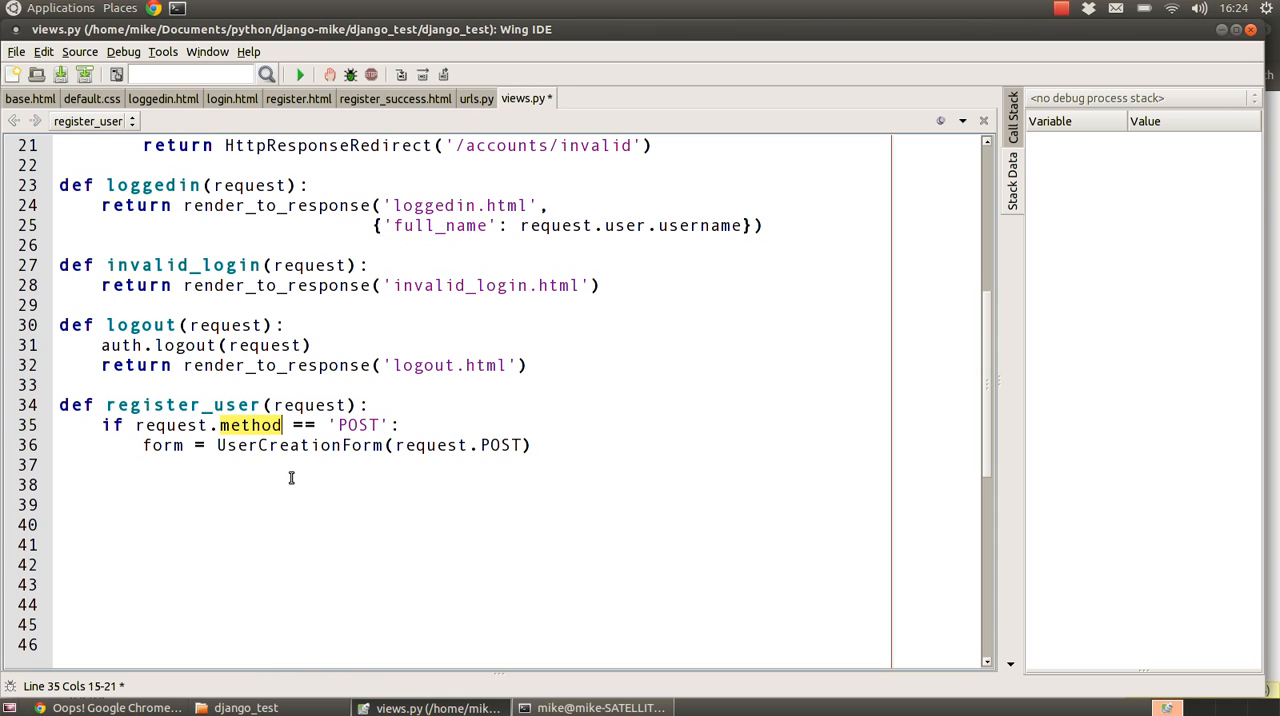
mouse_move(203, 435)
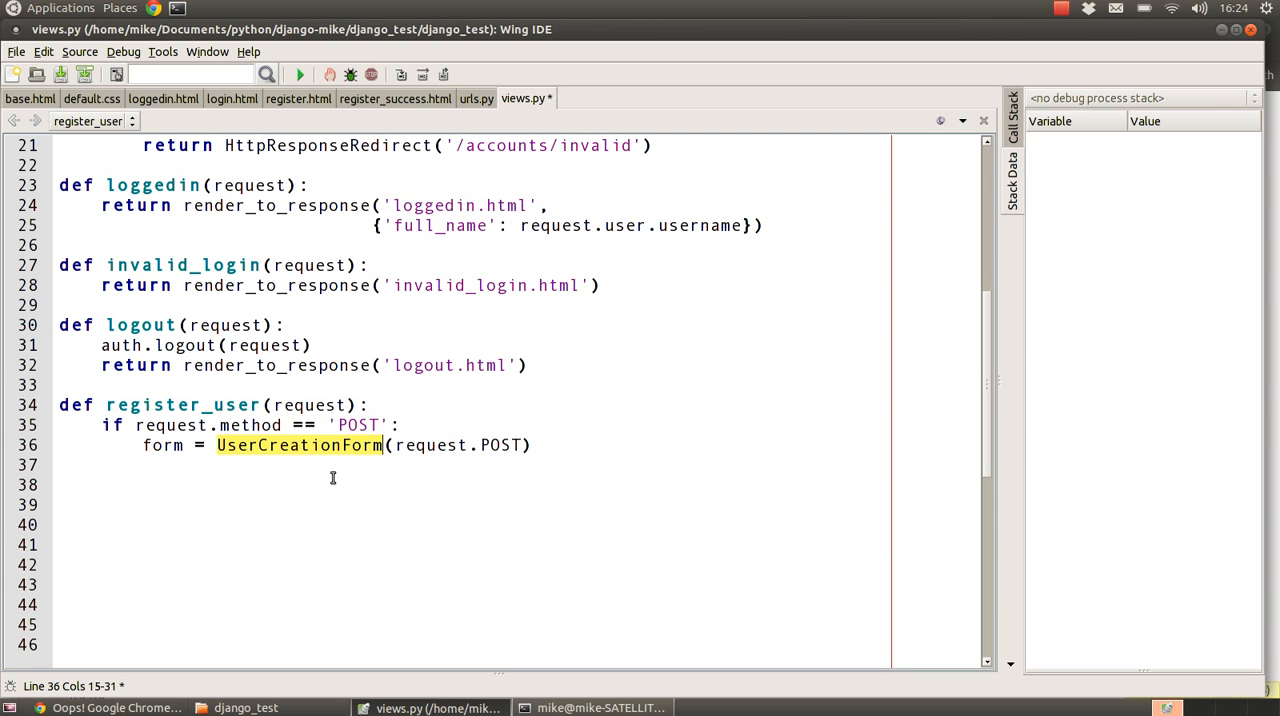
mouse_move(269, 458)
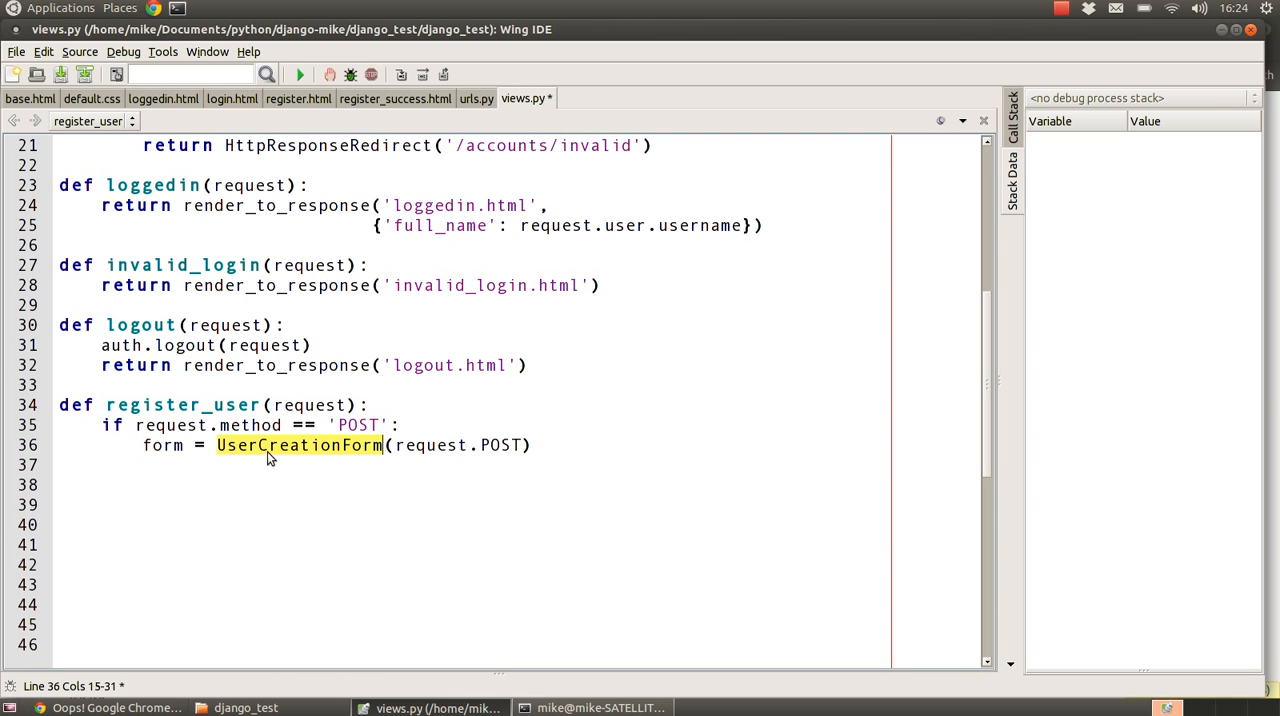
mouse_move(357, 459)
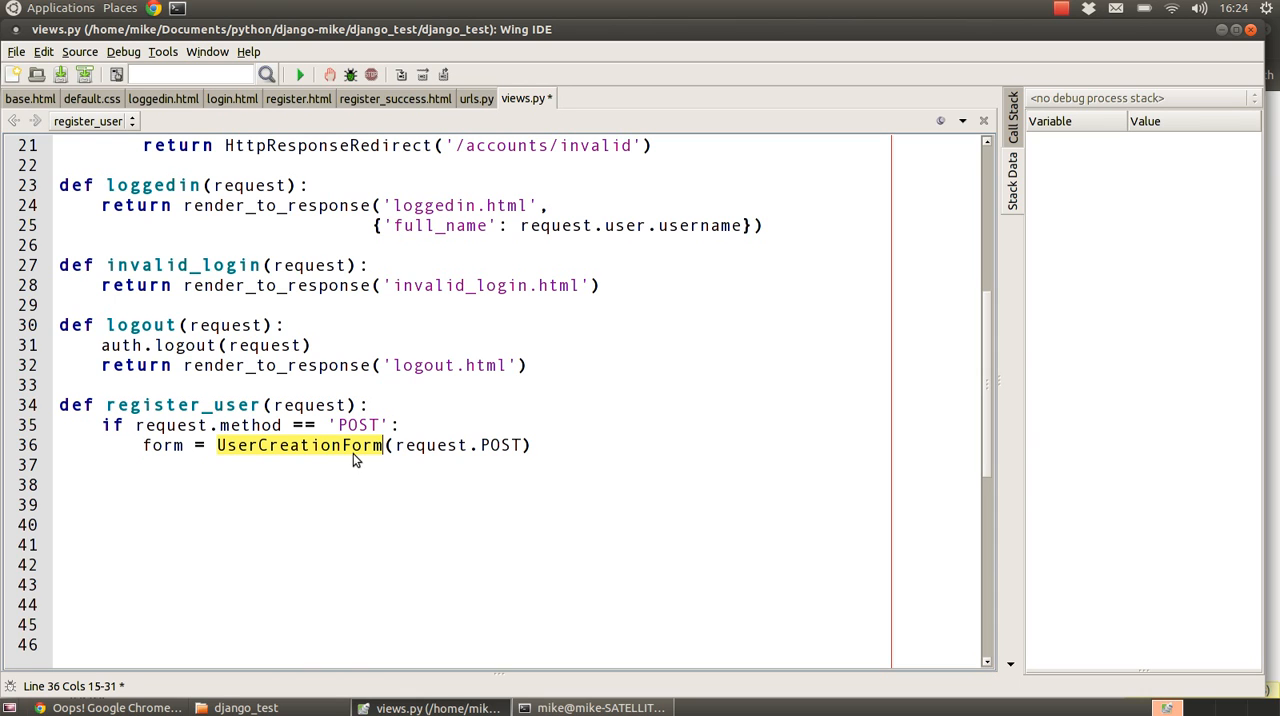
mouse_move(520, 445)
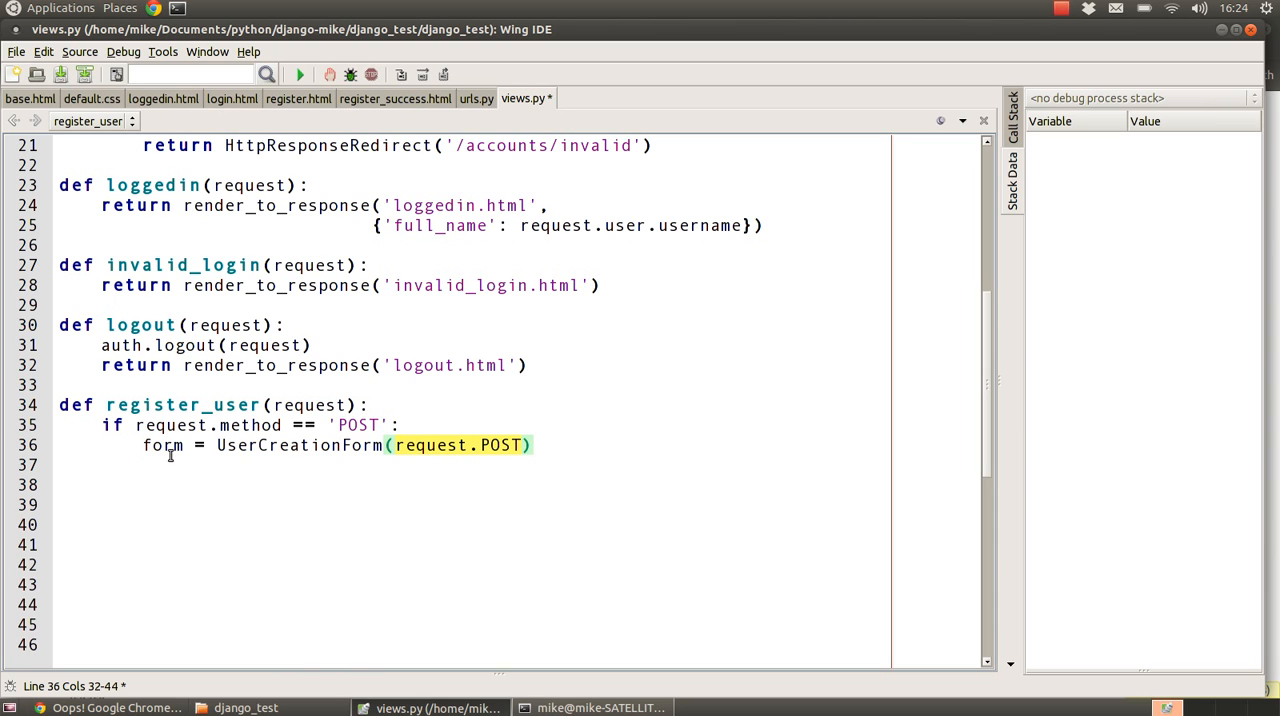
double_click(162, 445)
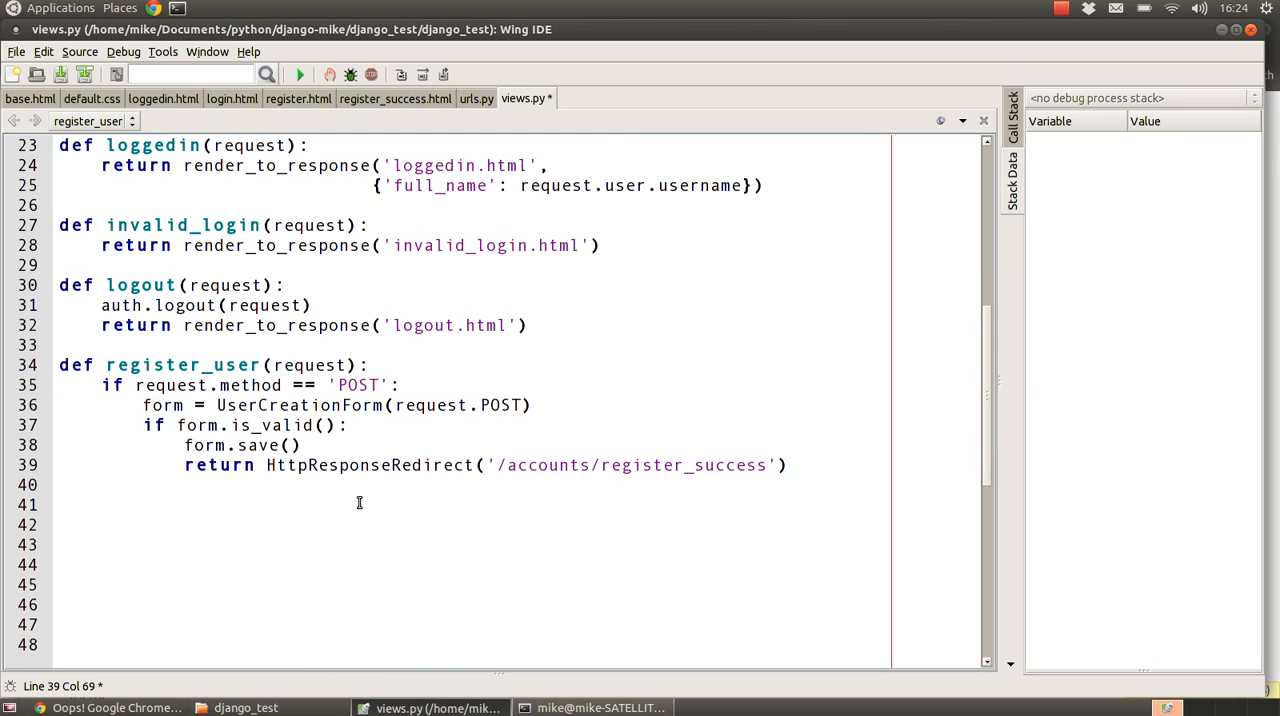
double_click(162, 405)
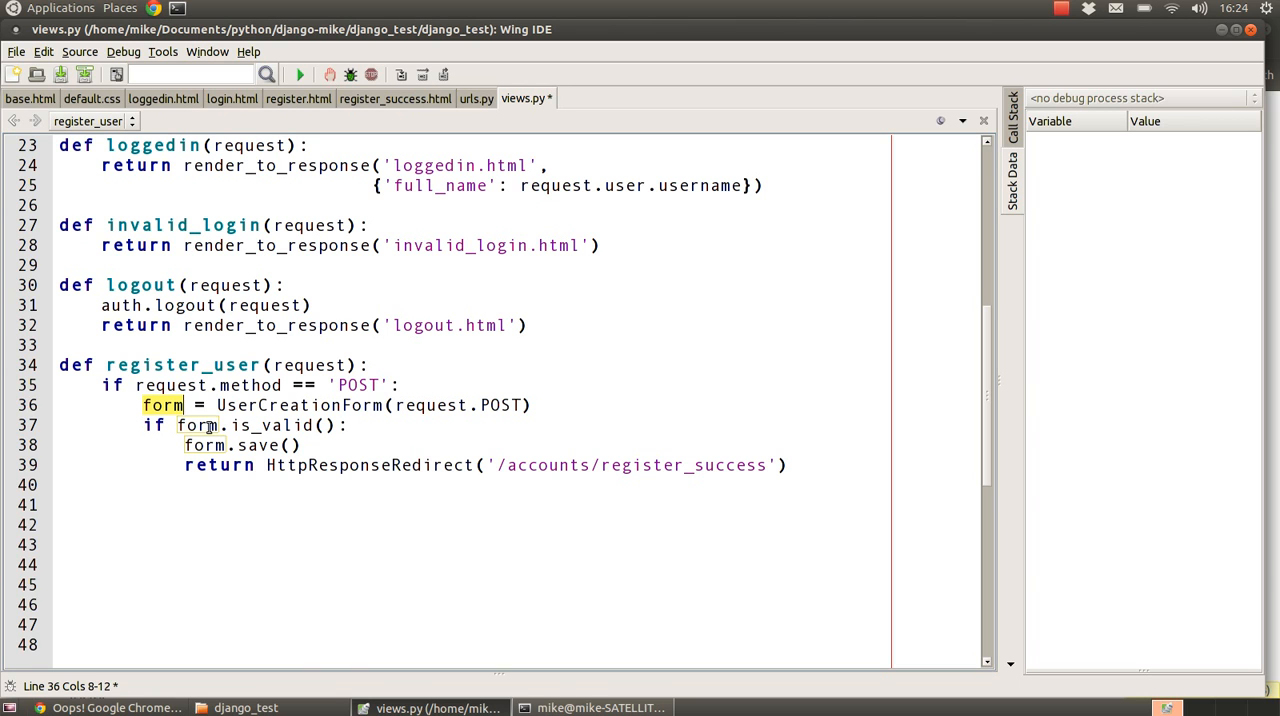
double_click(271, 425)
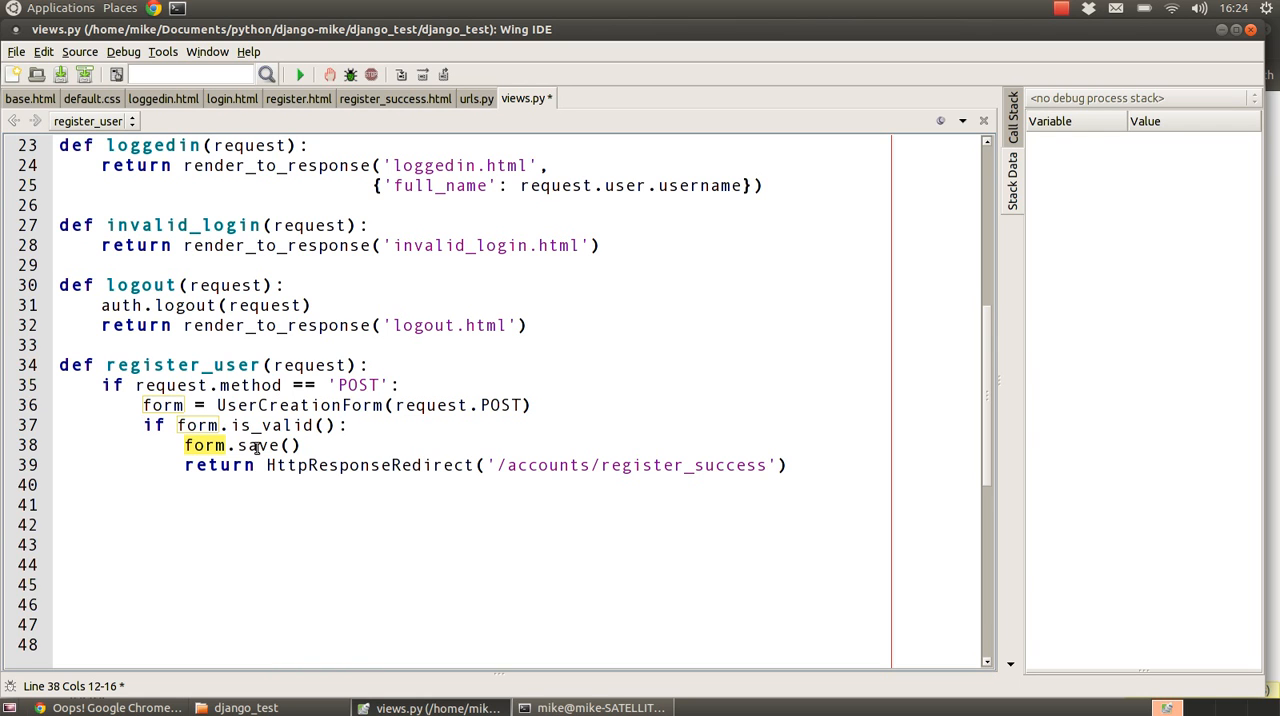
click(390, 504)
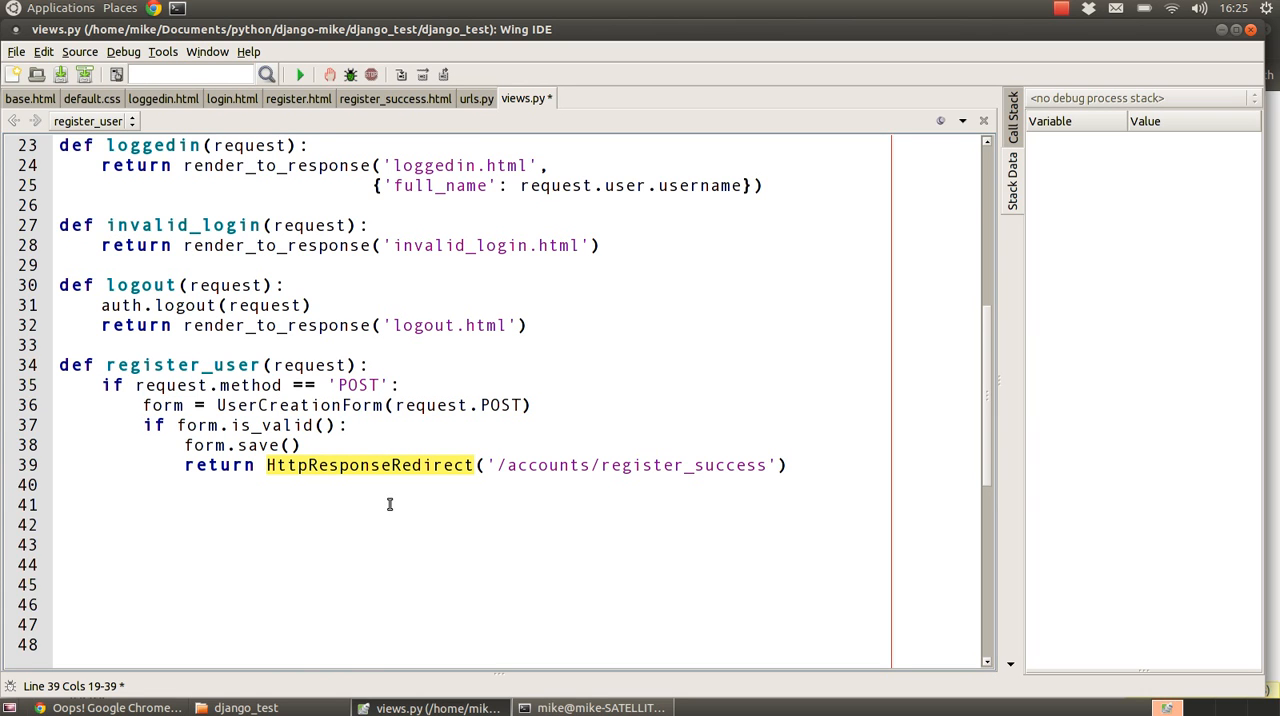
mouse_move(533, 456)
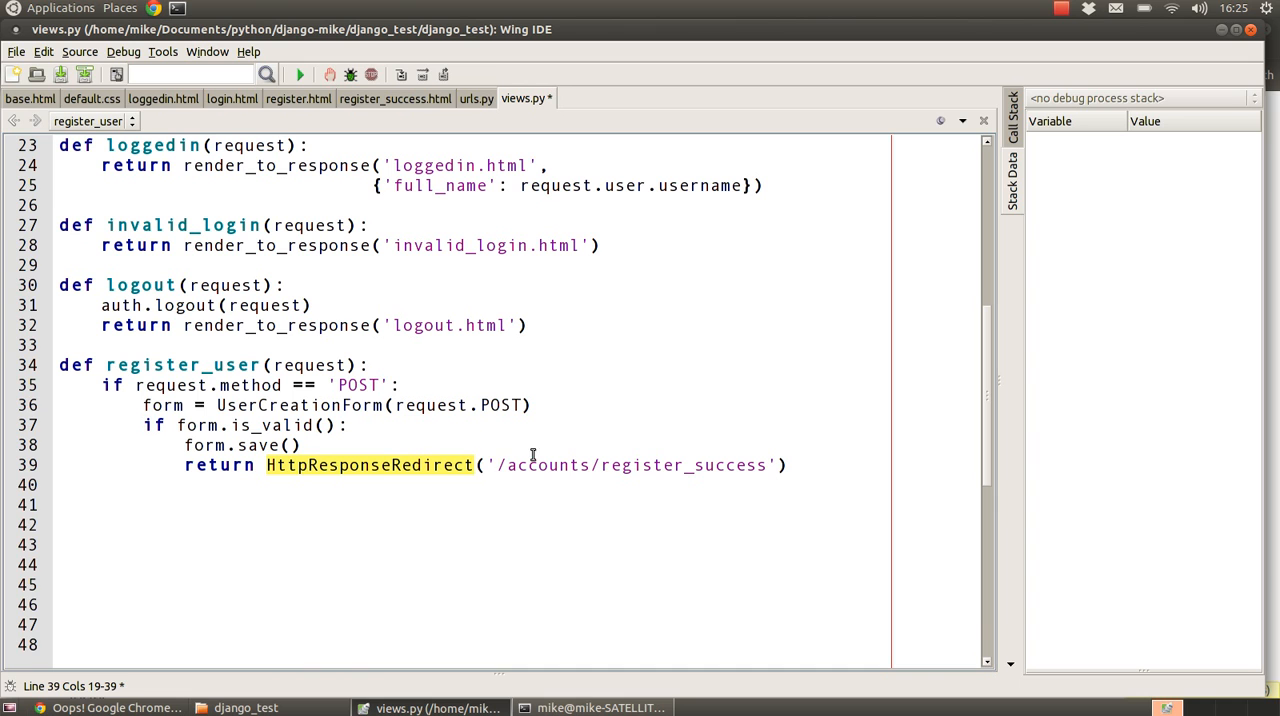
mouse_move(575, 465)
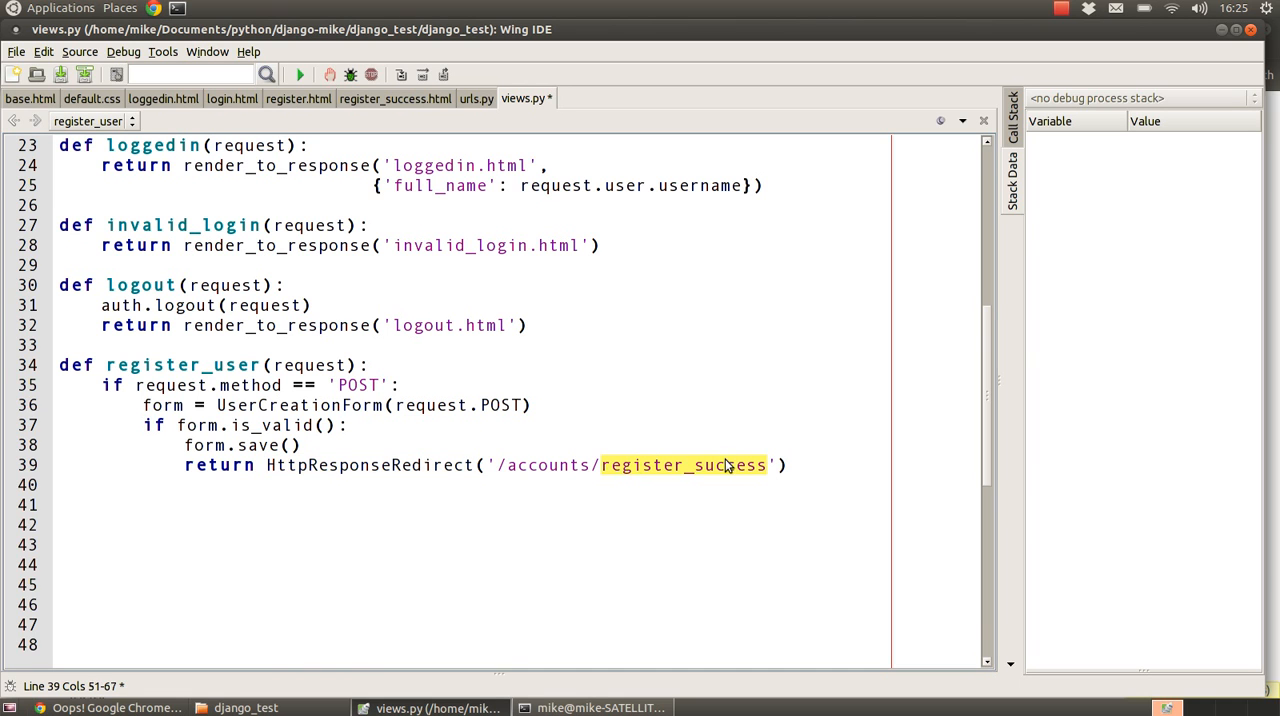
mouse_move(569, 542)
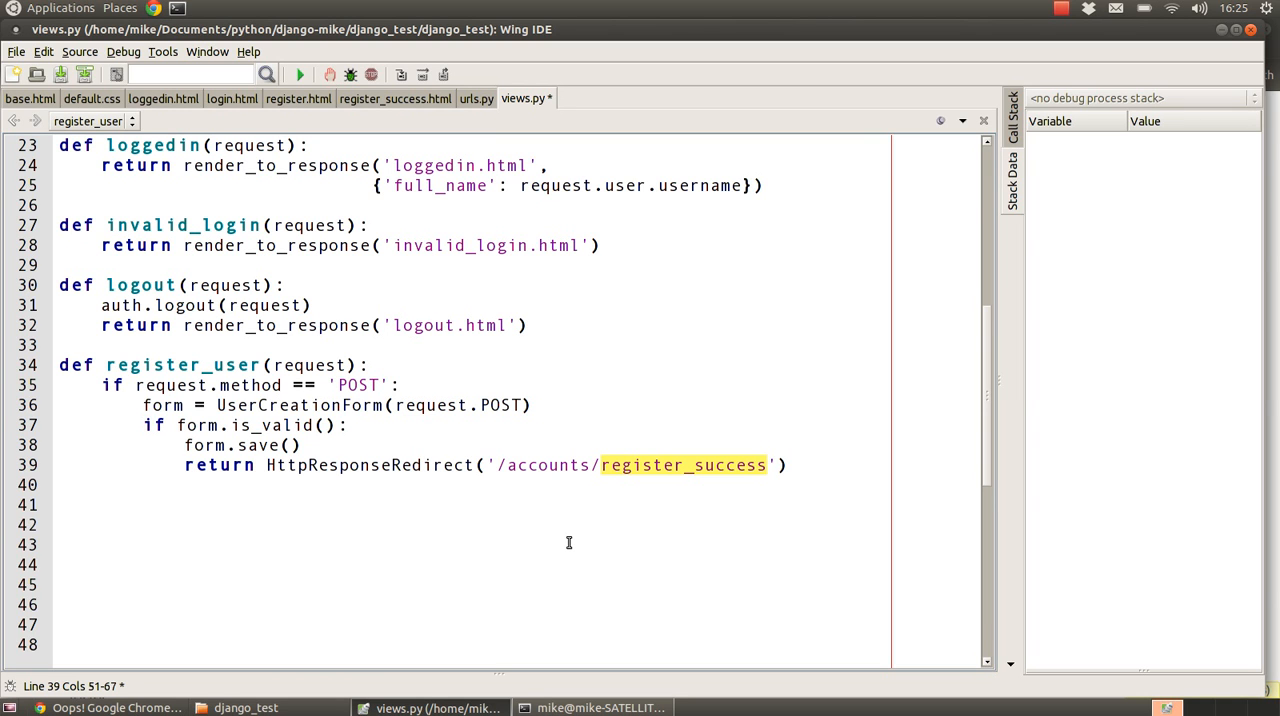
Step: Finish register_user with args holding csrf and UserCreationForm(), returning render_to_response('register.html', args)
text(args = {})
click(472, 545)
text(args.update(csrf(request)))
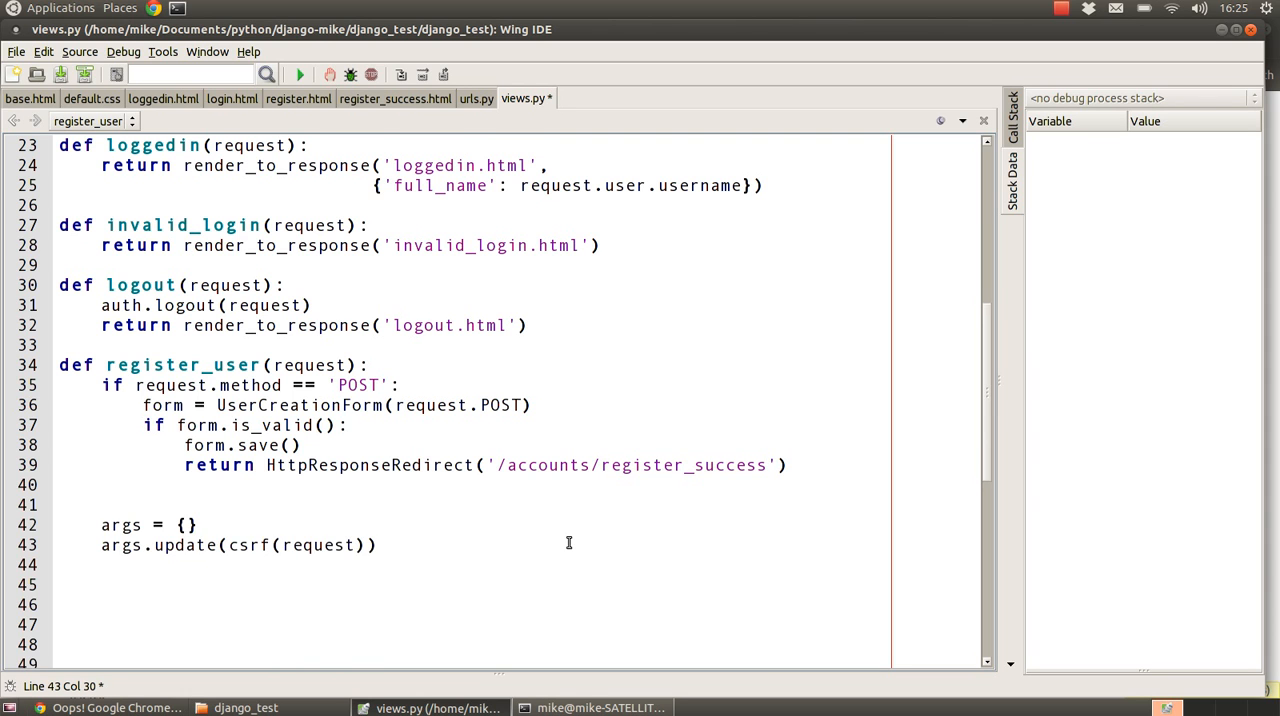
scroll(down, 3)
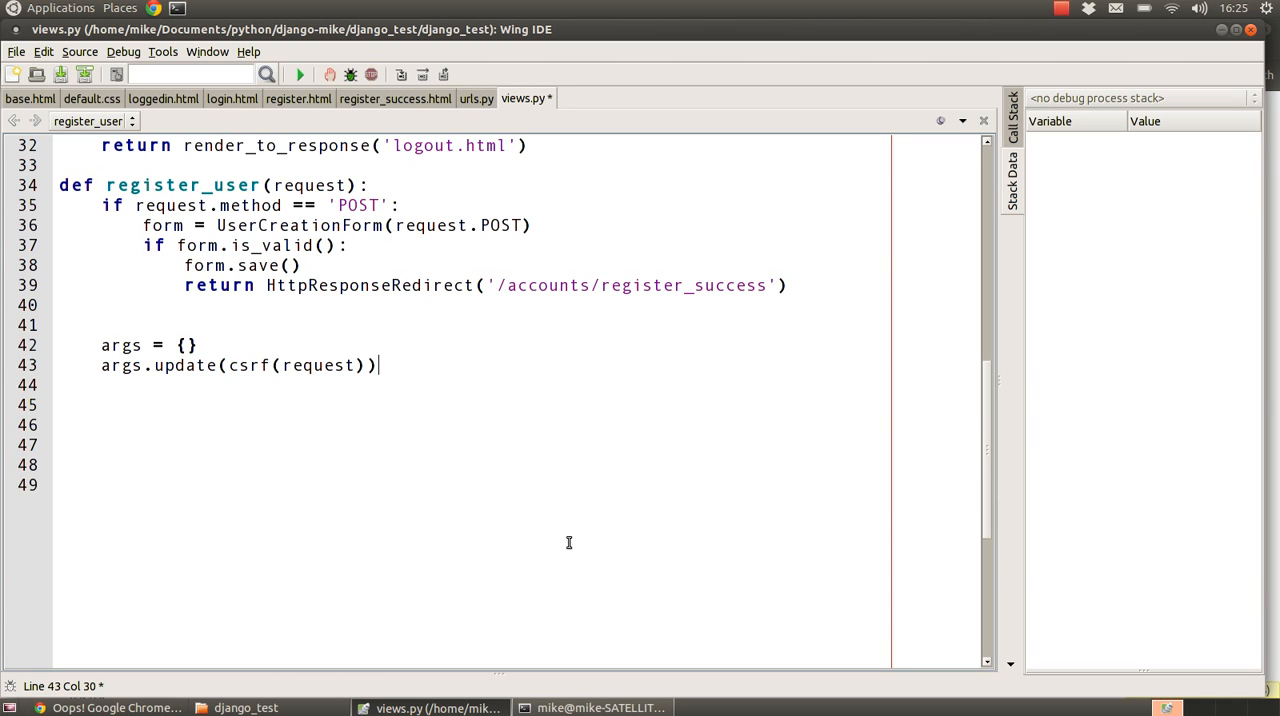
mouse_move(698, 462)
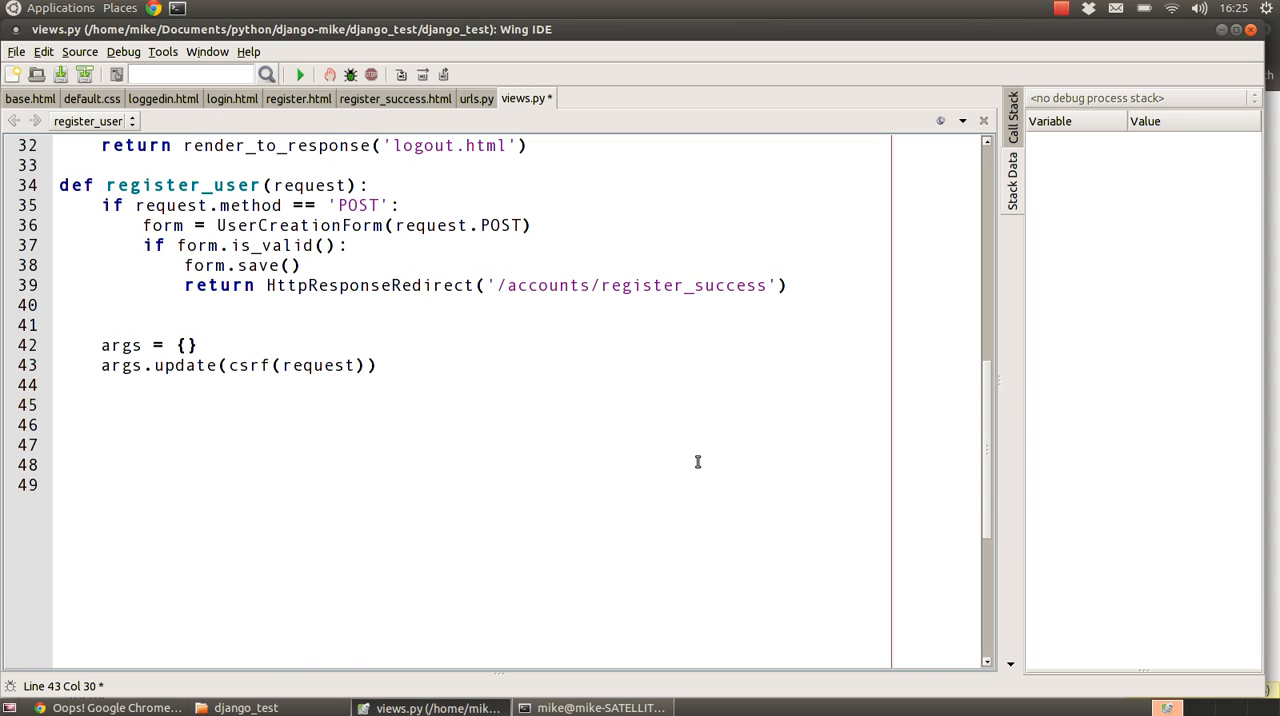
mouse_move(337, 384)
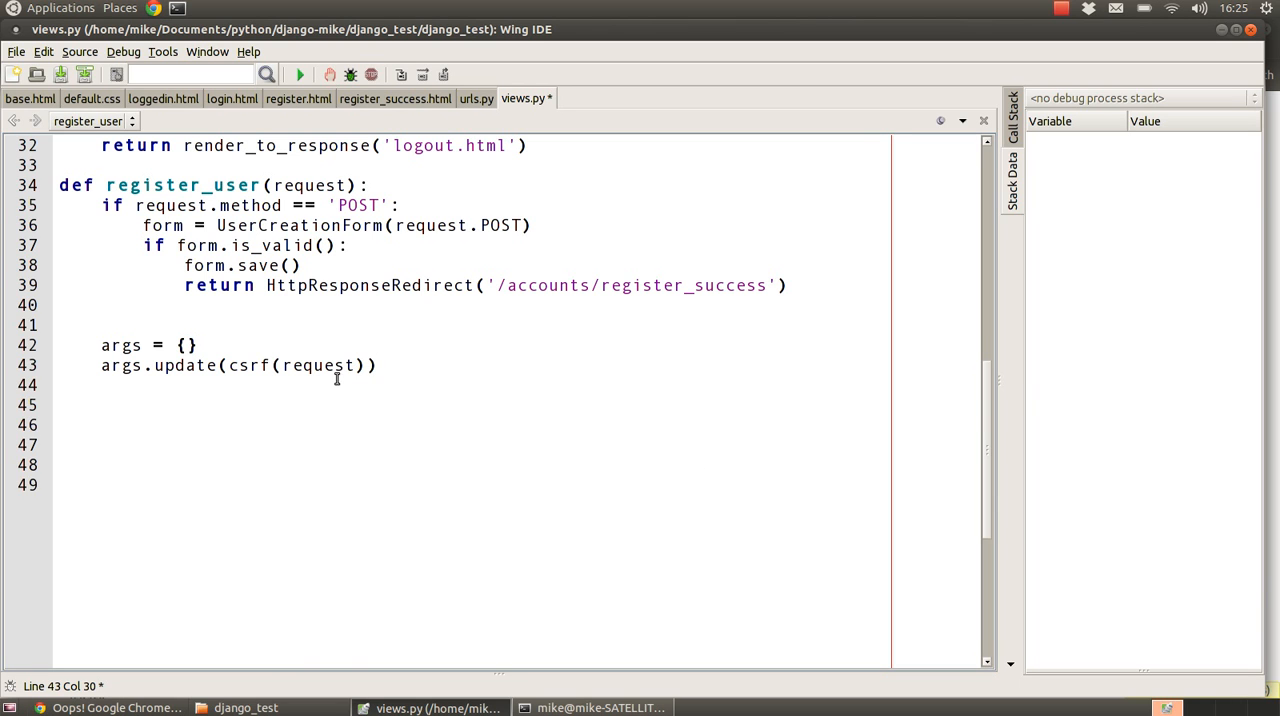
double_click(249, 365)
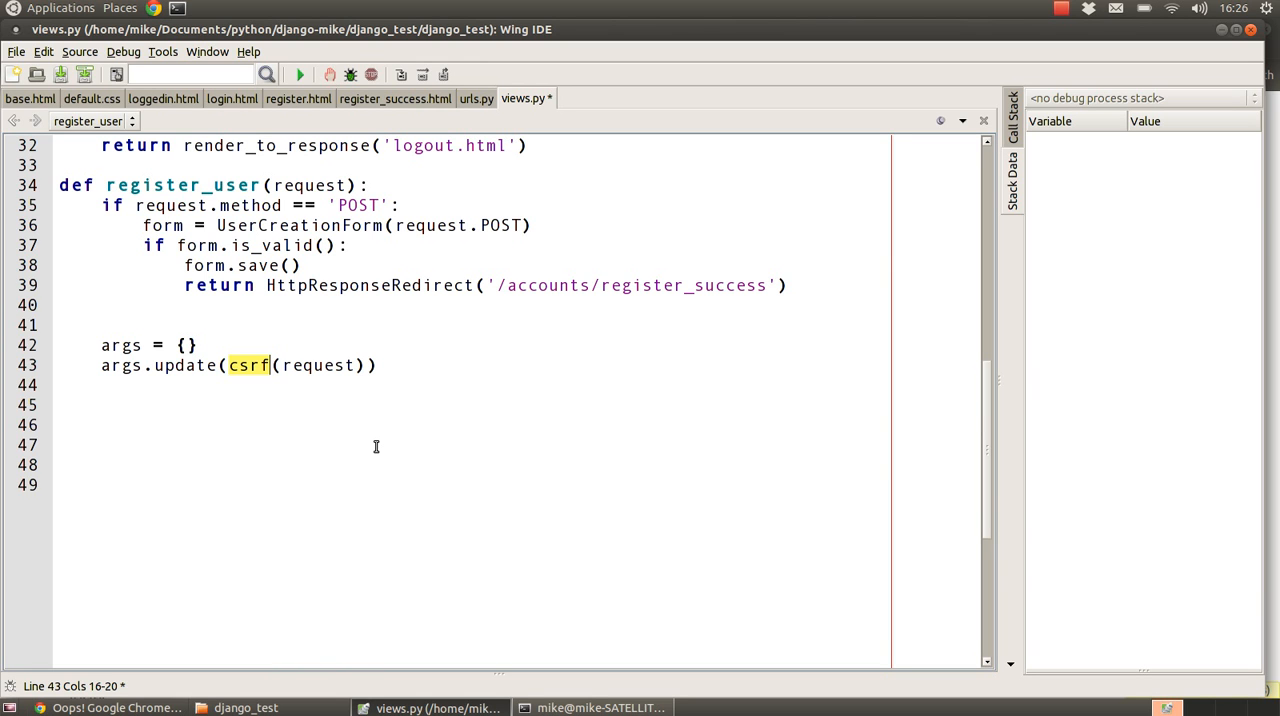
text(args['form'] = UserCreationForm())
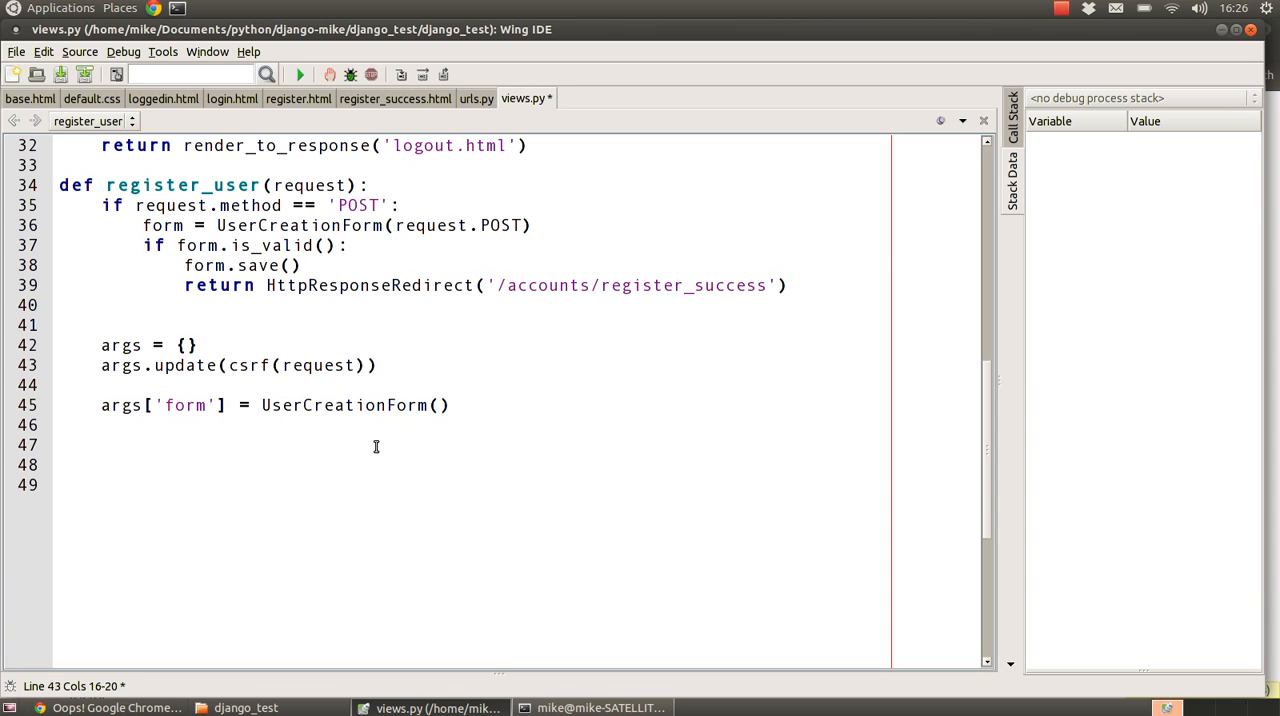
click(450, 405)
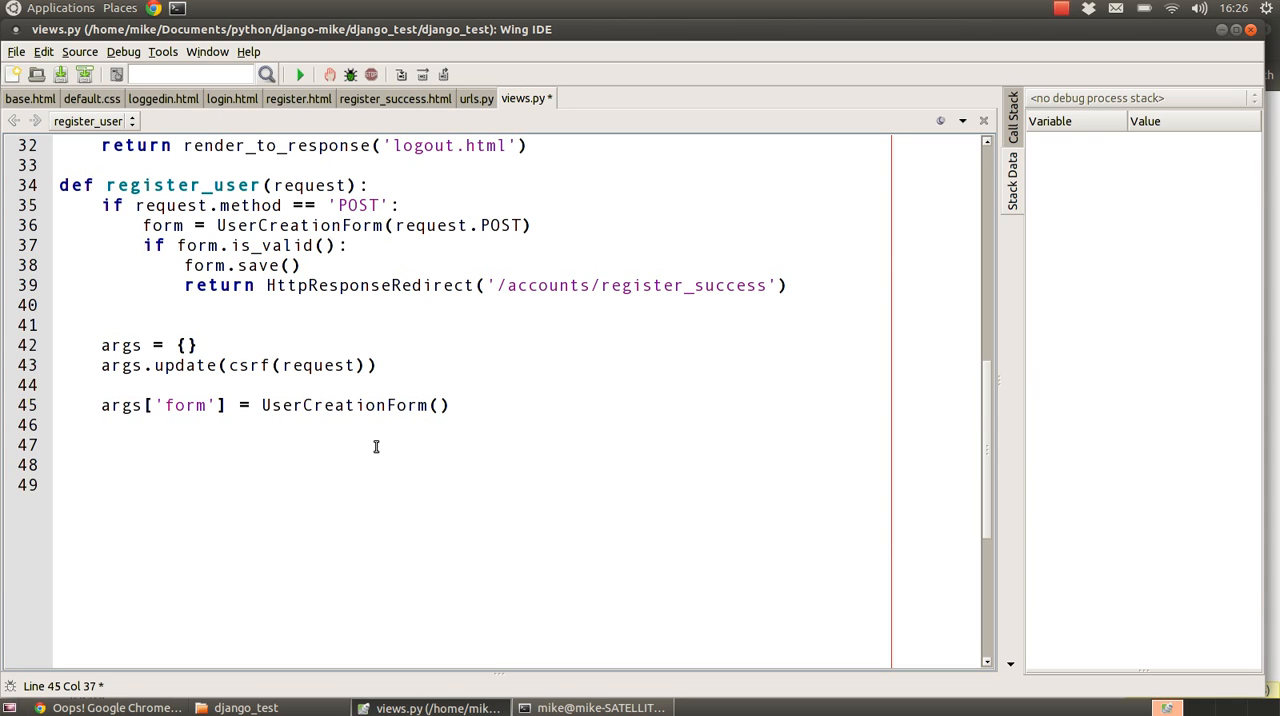
mouse_move(200, 415)
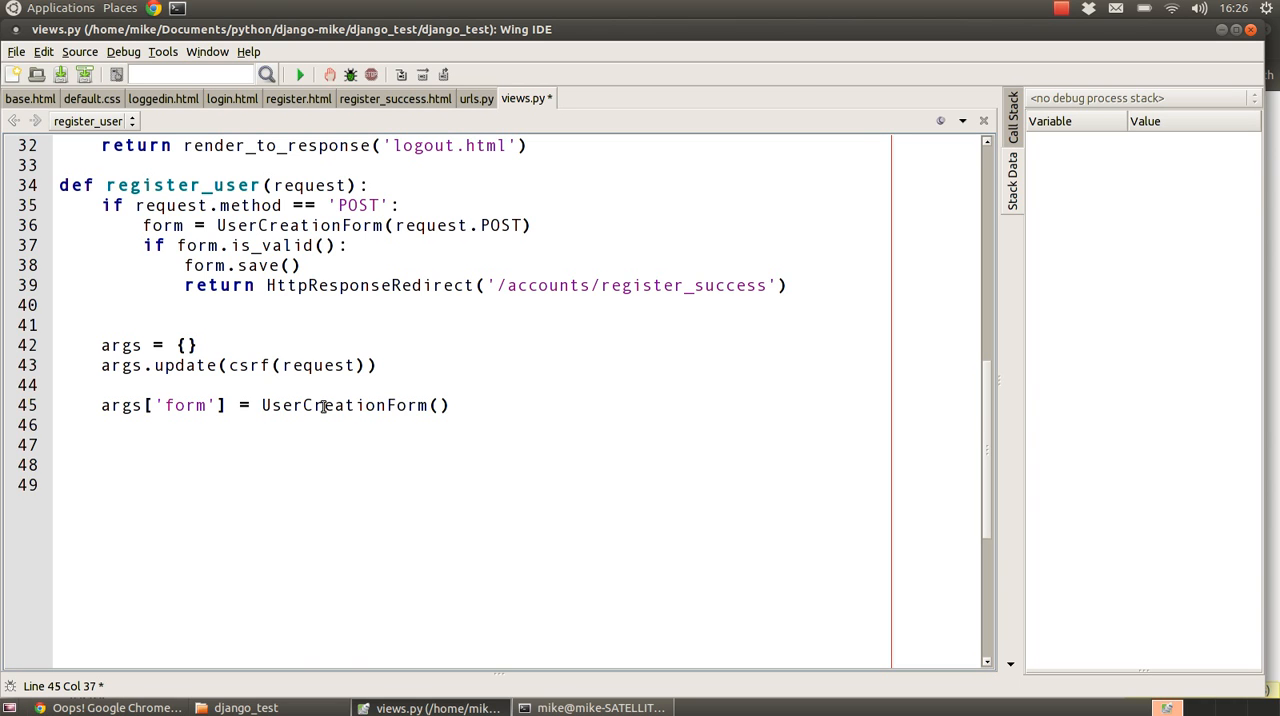
double_click(343, 405)
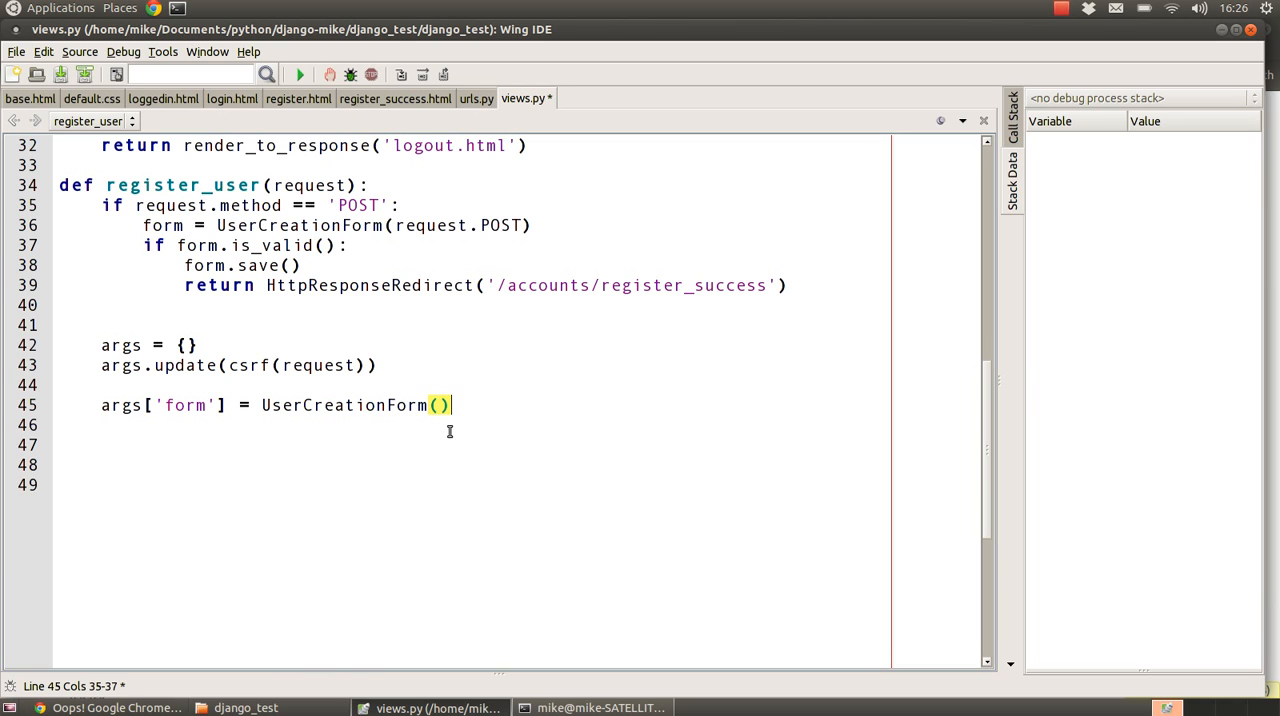
double_click(344, 405)
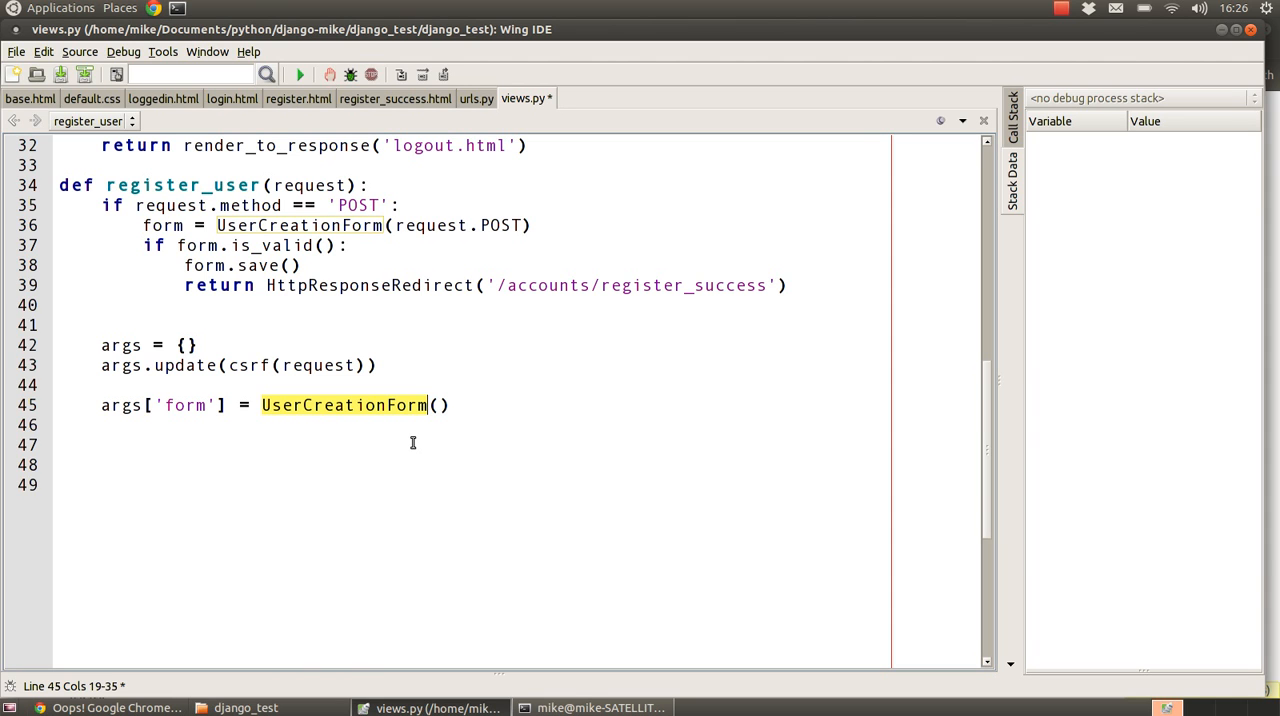
text(return render_to_response('register.html', args))
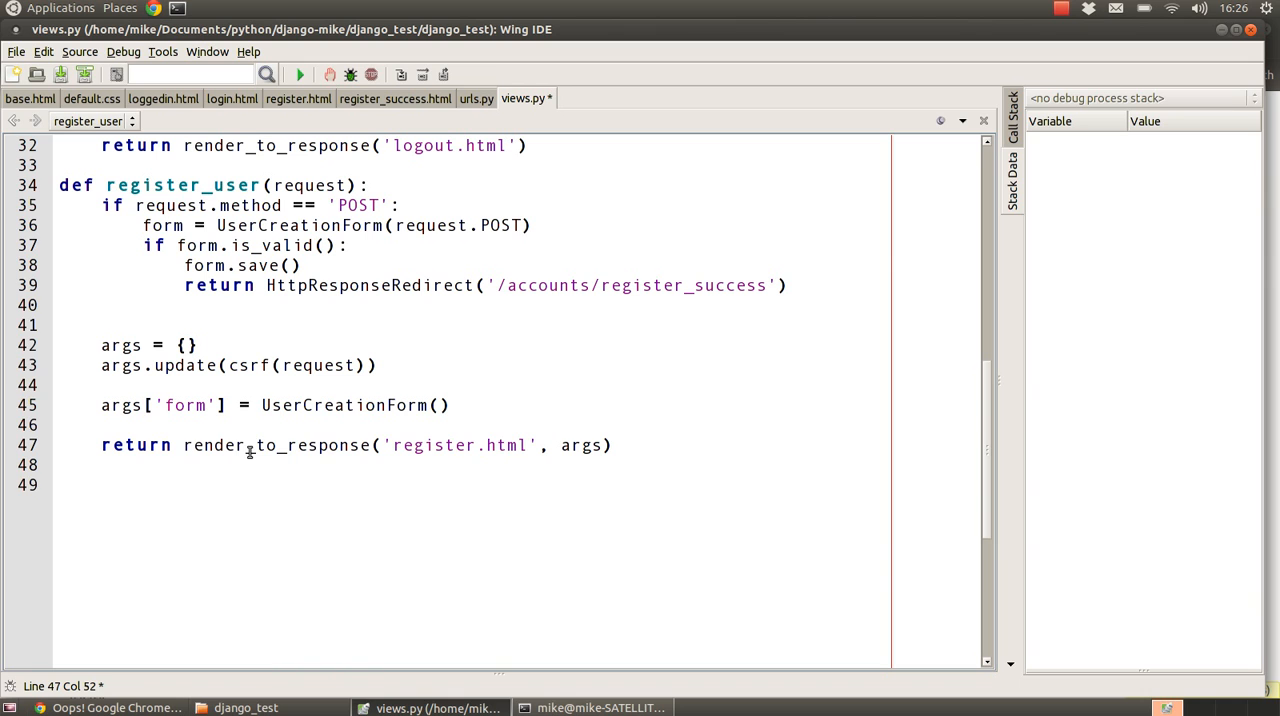
double_click(434, 445)
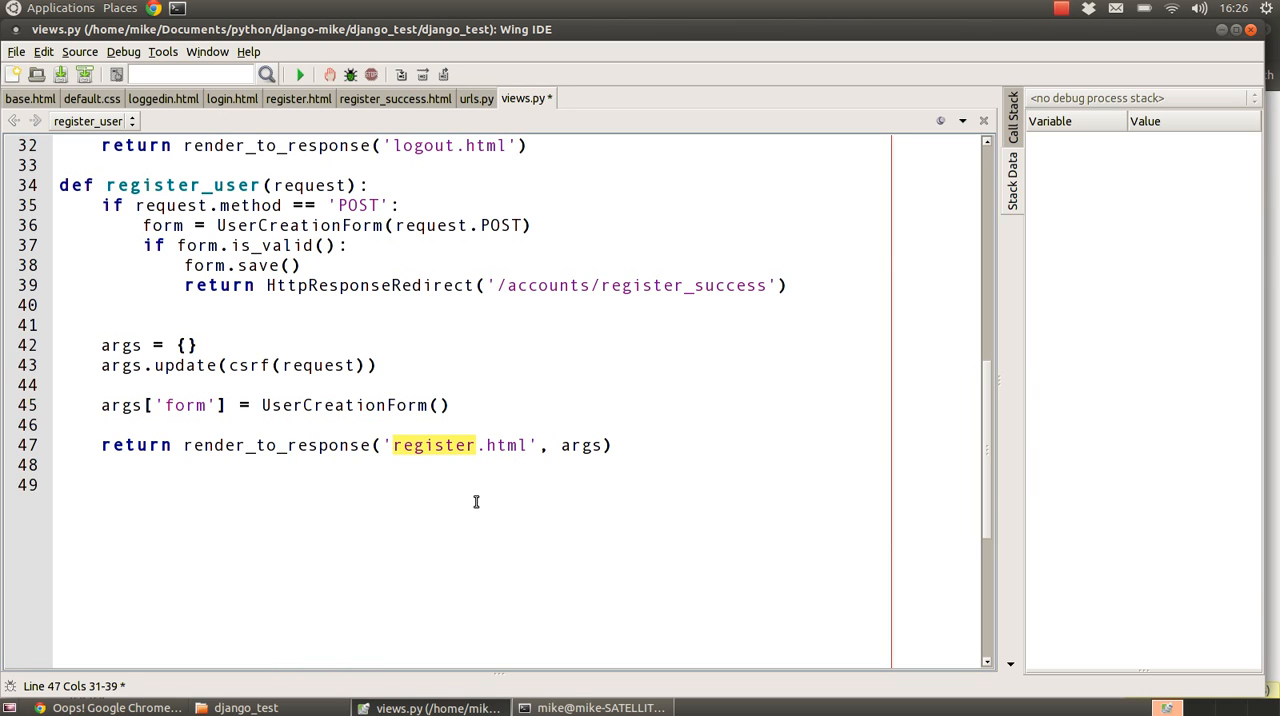
mouse_move(580, 447)
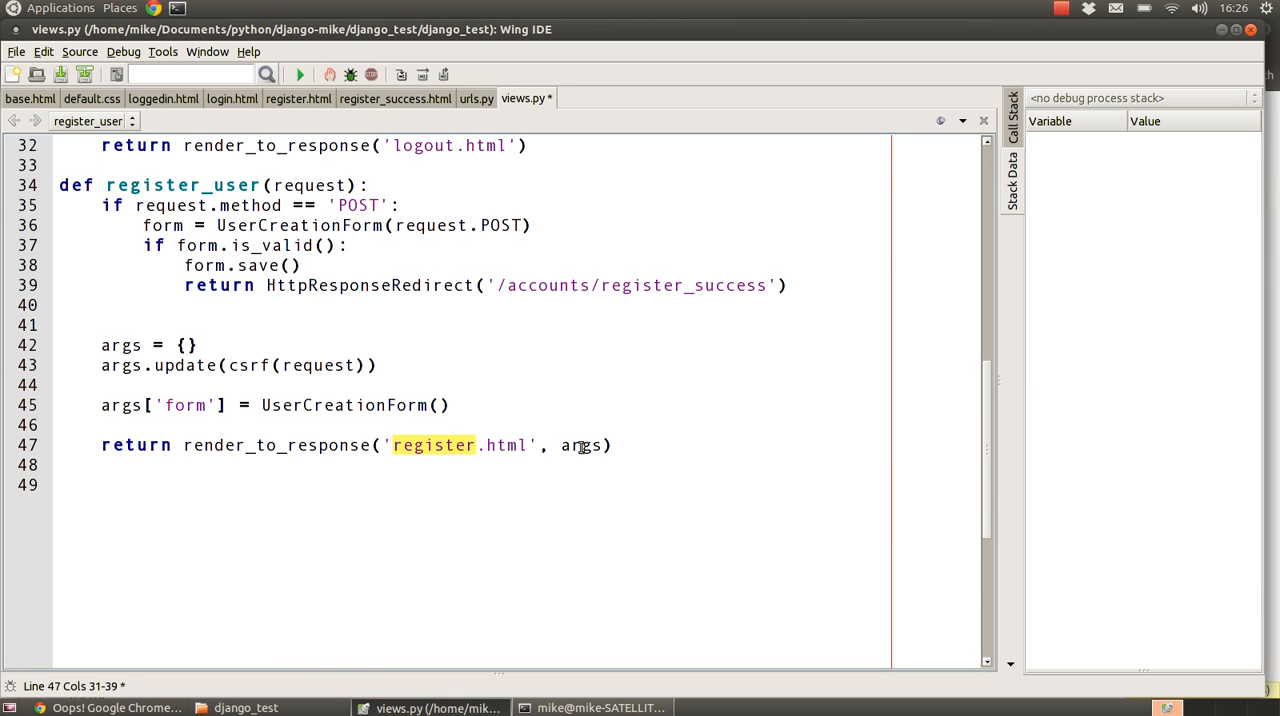
double_click(581, 445)
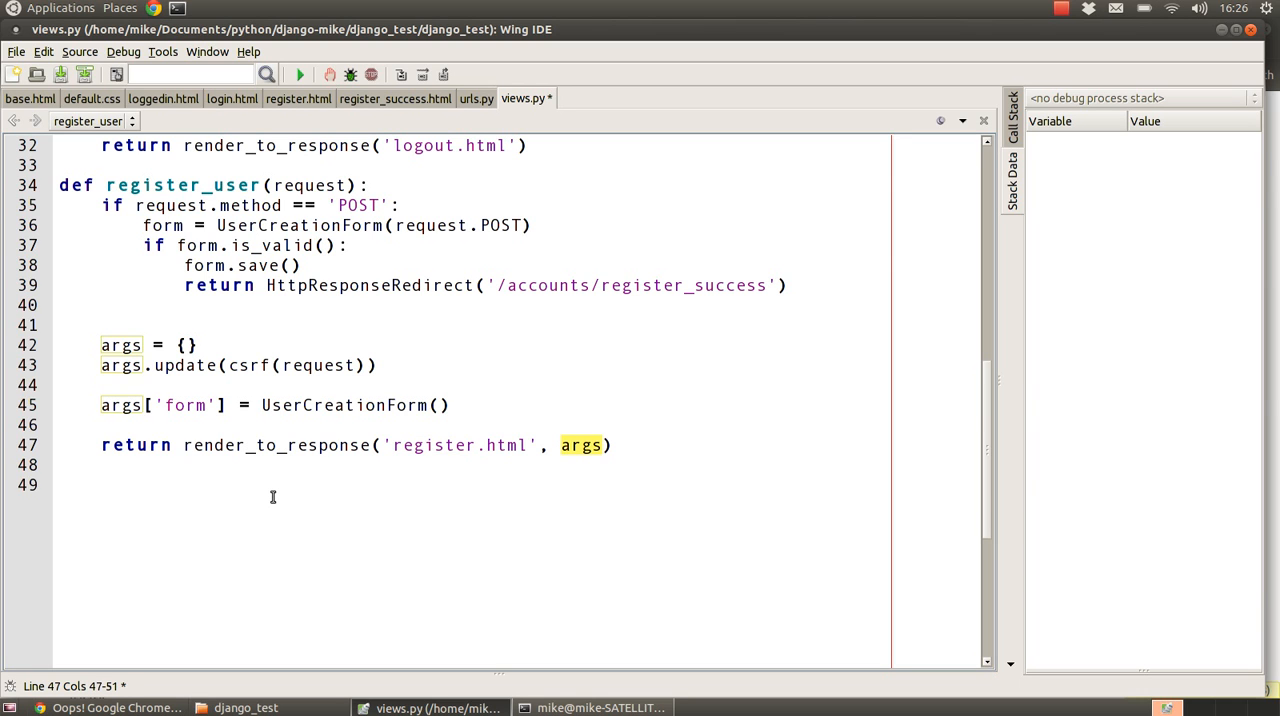
mouse_move(253, 456)
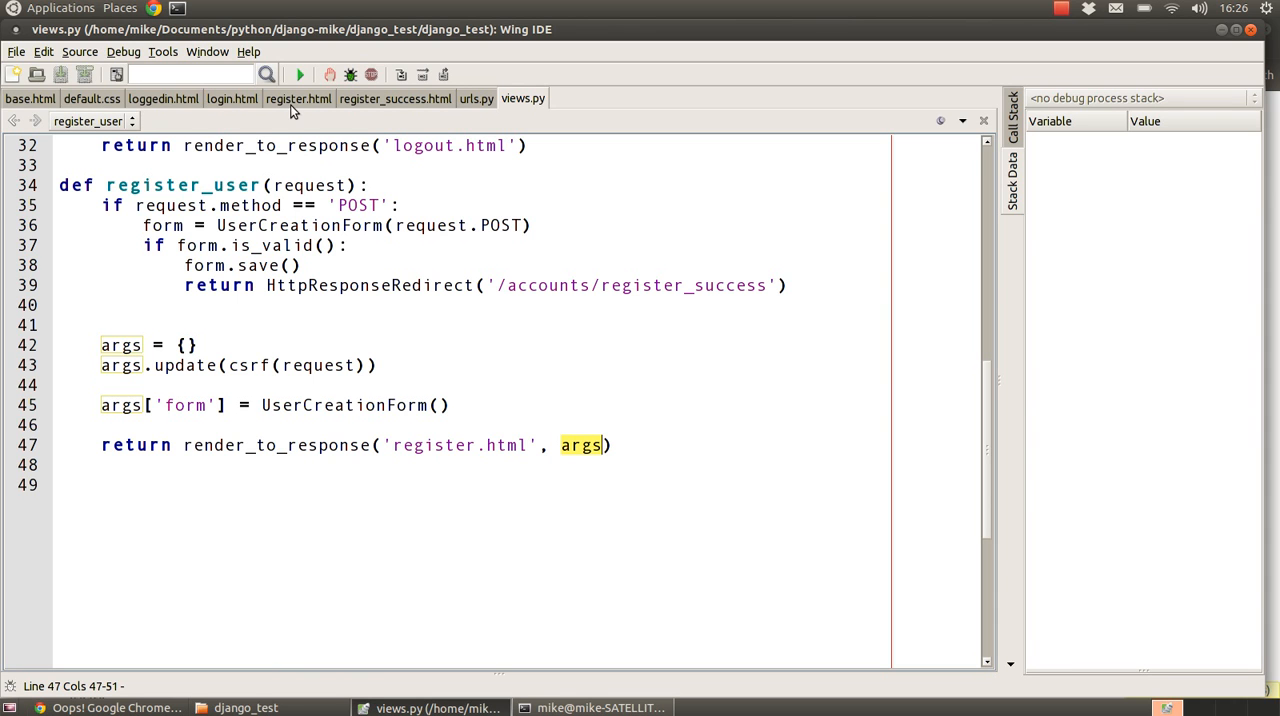
Step: Review register.html: a POST form to /accounts/register/ with csrf_token, {{form}} and Register button
click(298, 98)
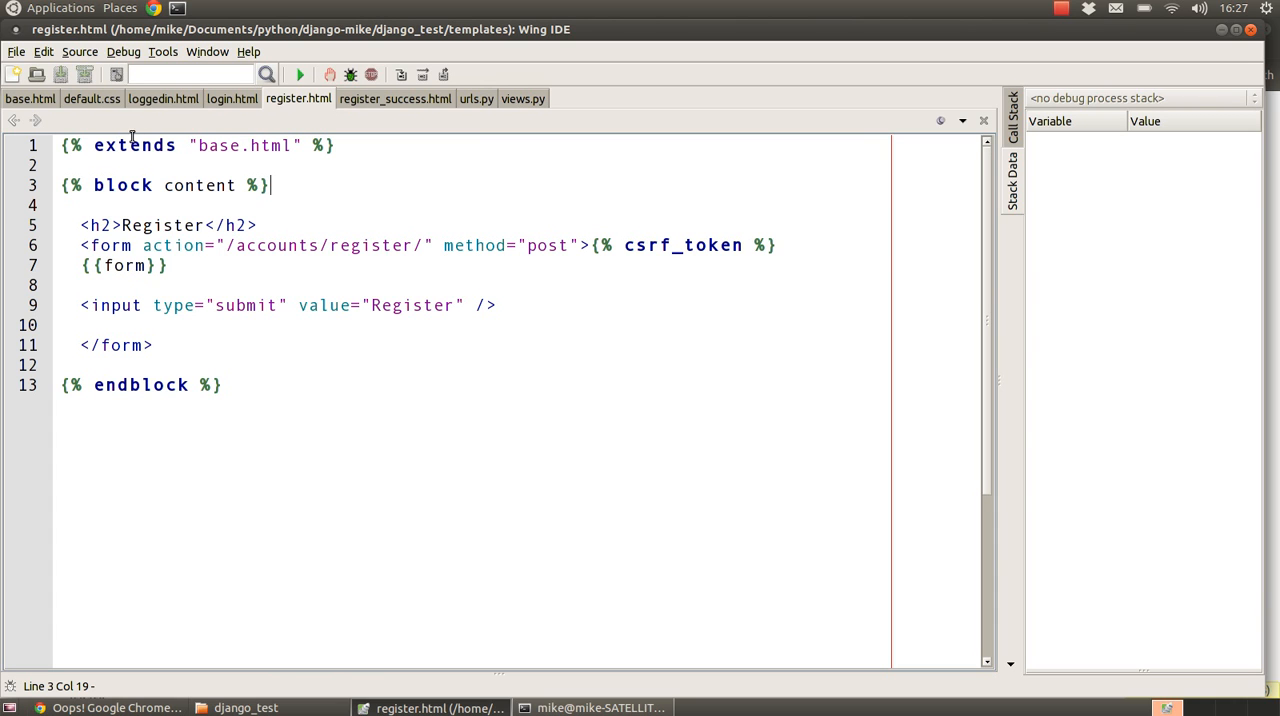
mouse_move(232, 224)
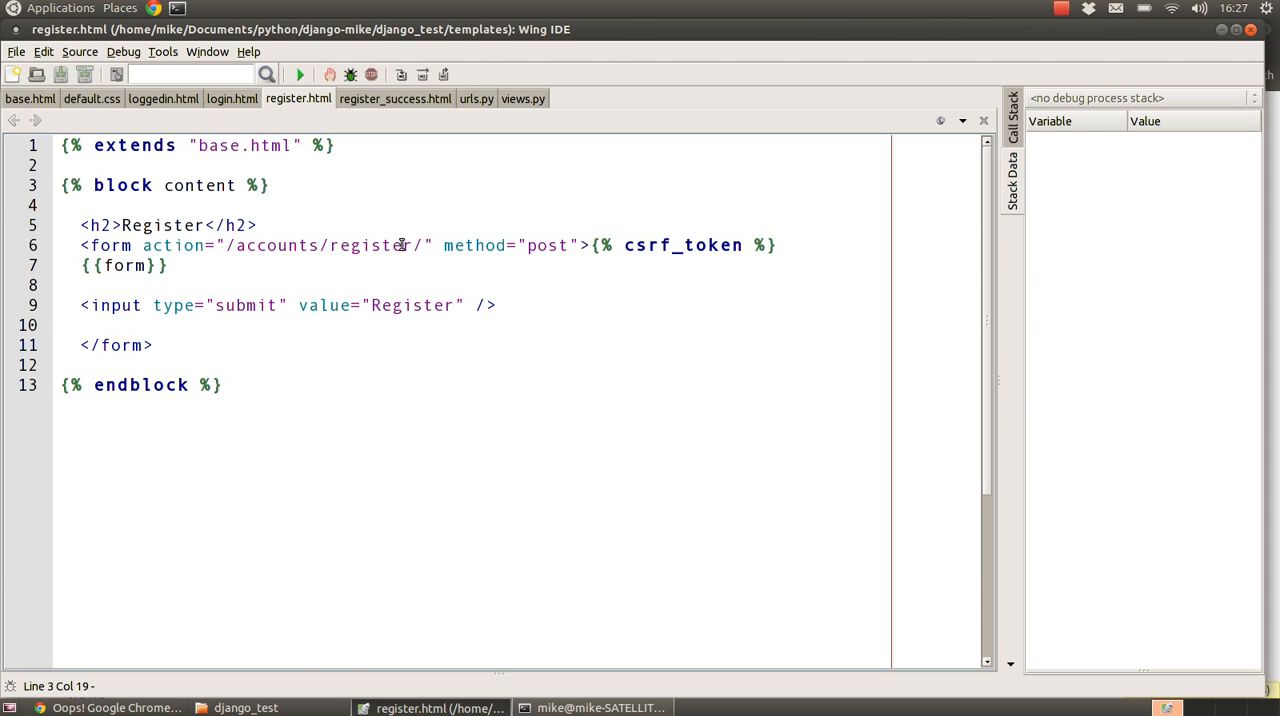
double_click(371, 245)
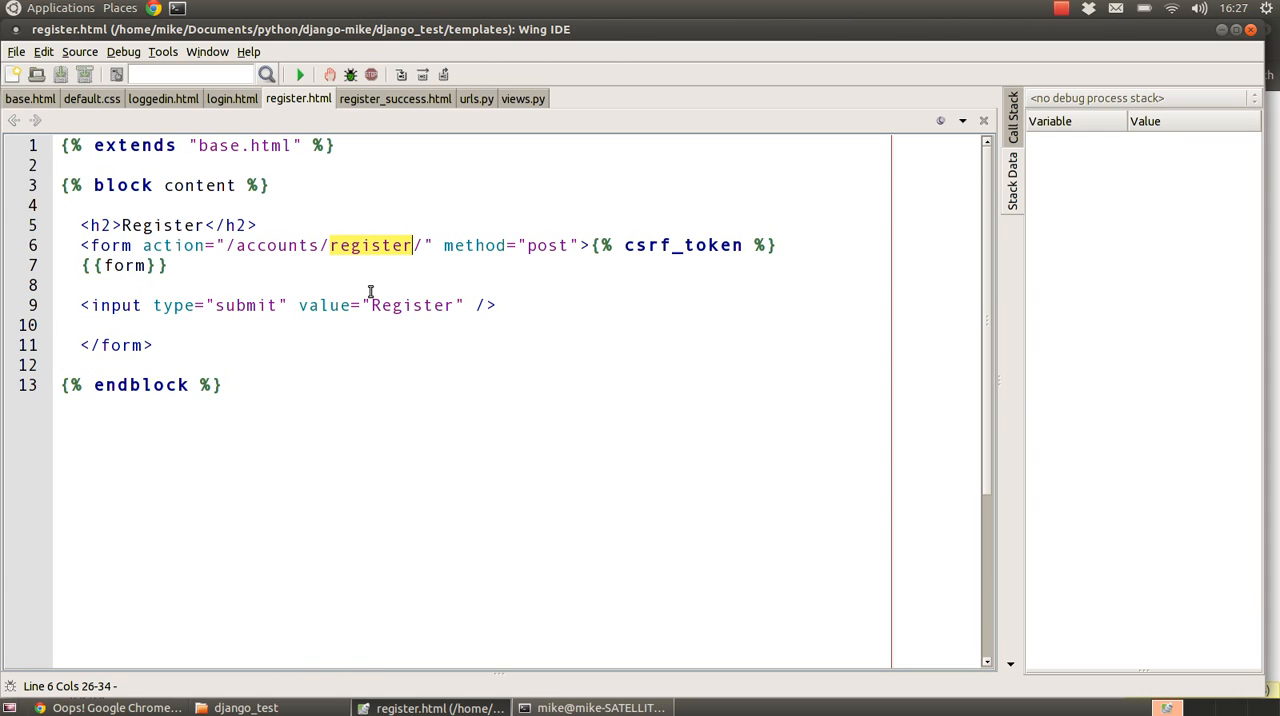
mouse_move(285, 274)
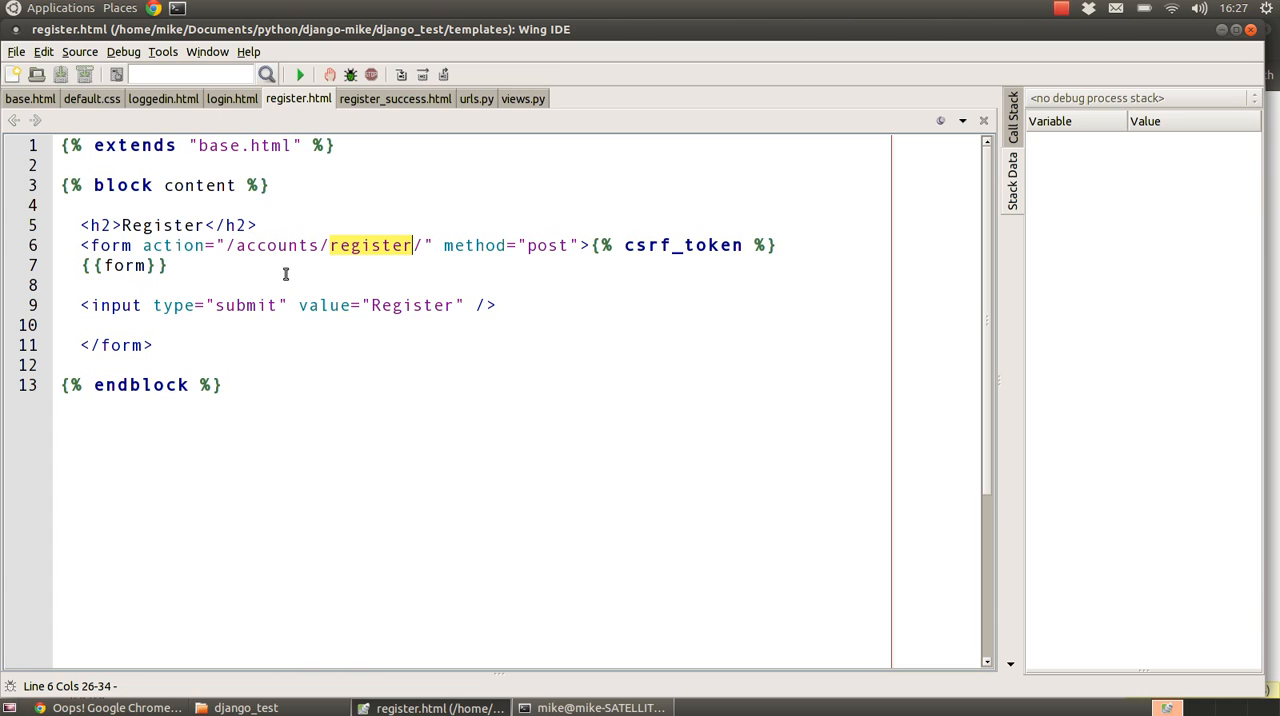
mouse_move(388, 264)
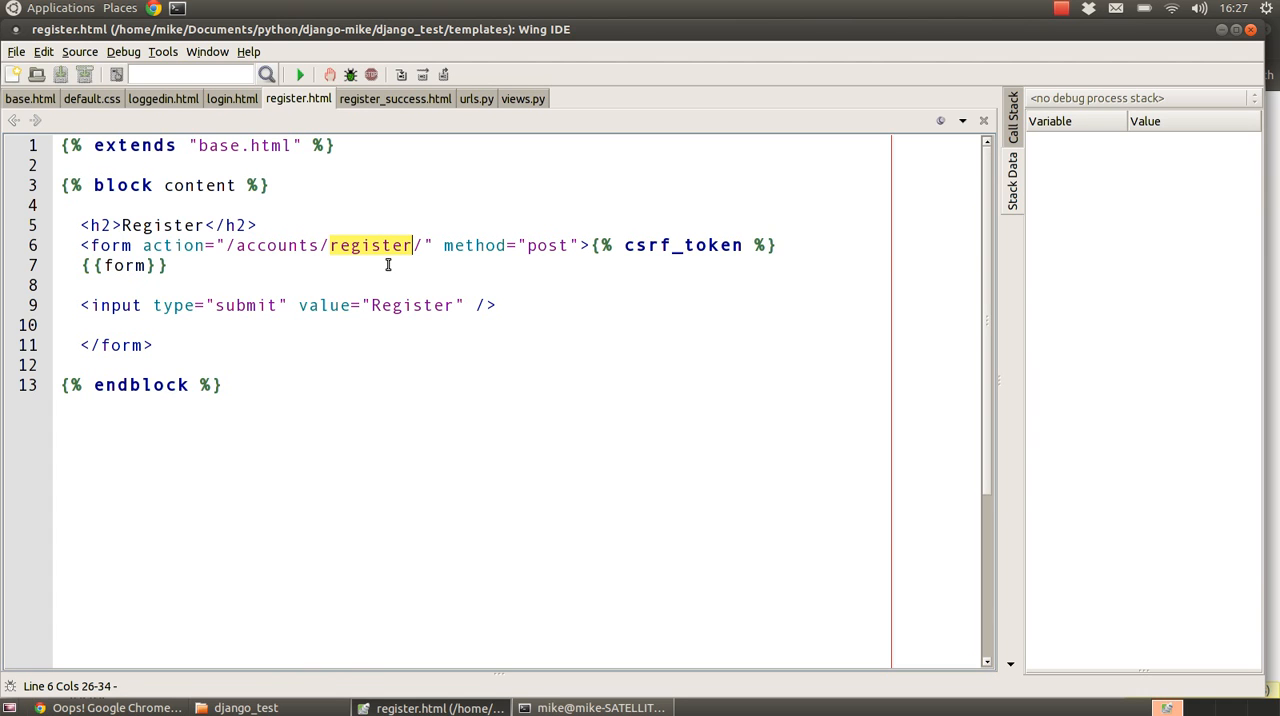
double_click(546, 245)
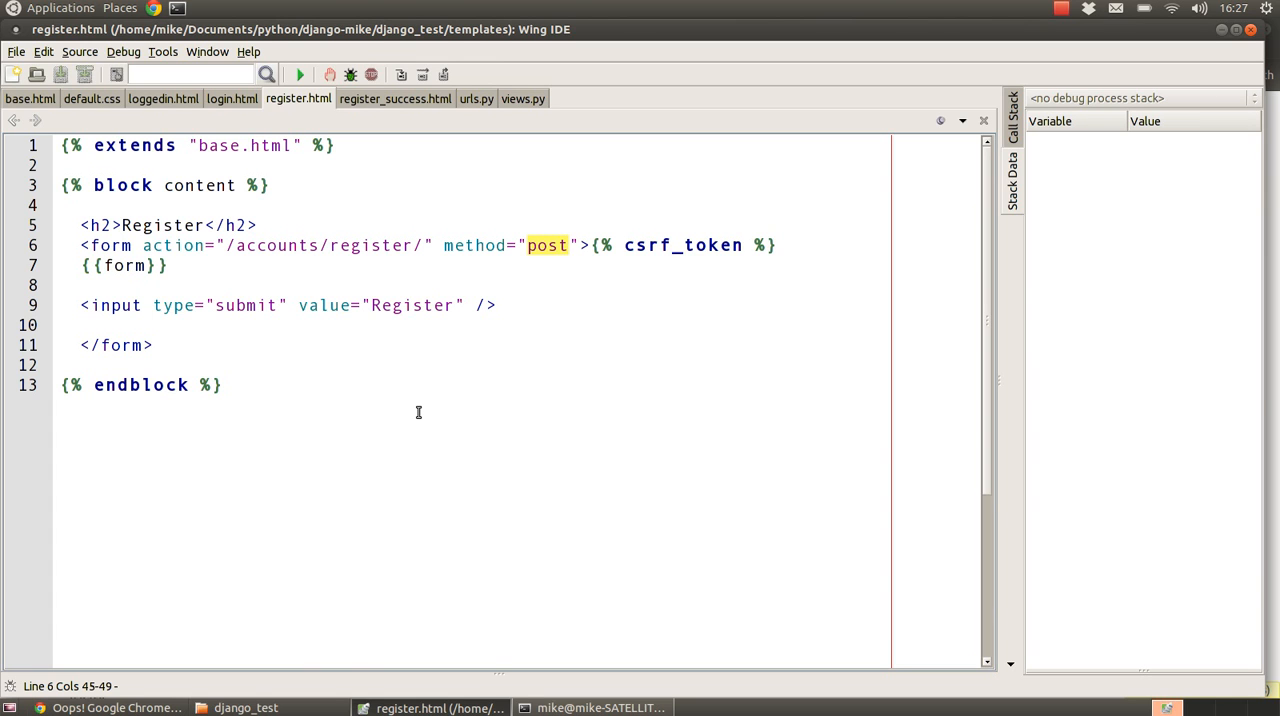
mouse_move(767, 245)
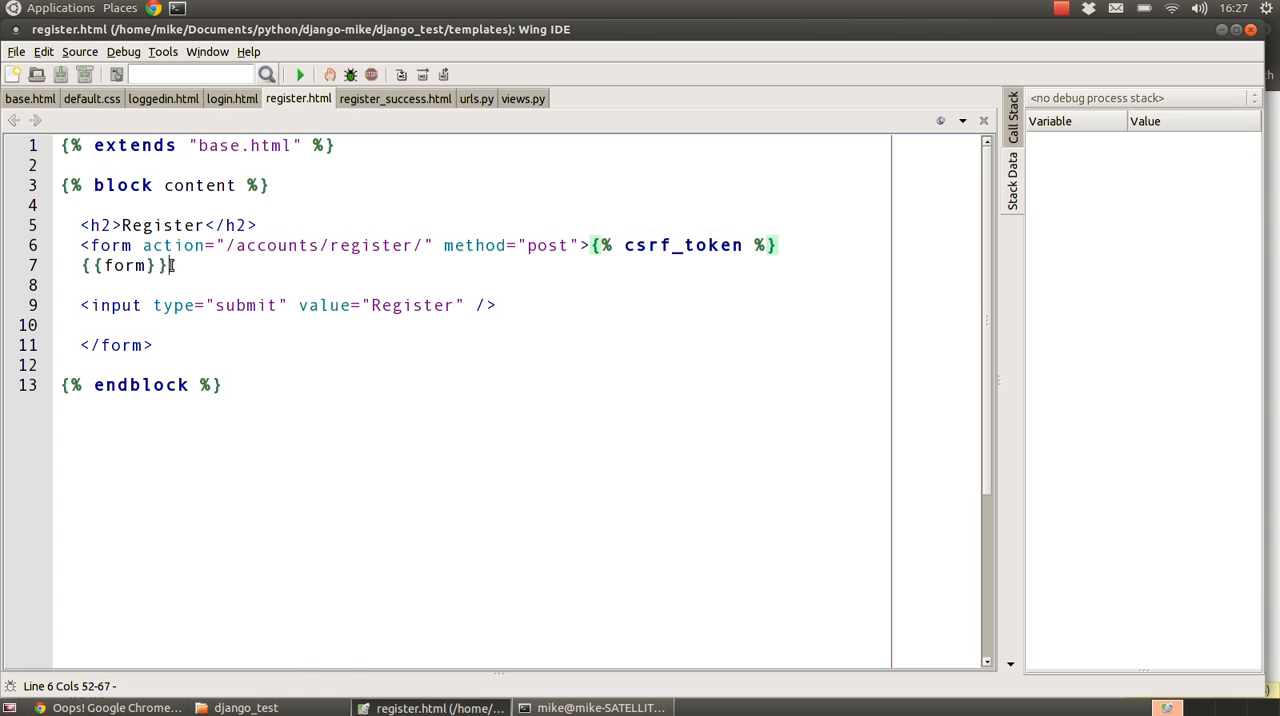
double_click(122, 265)
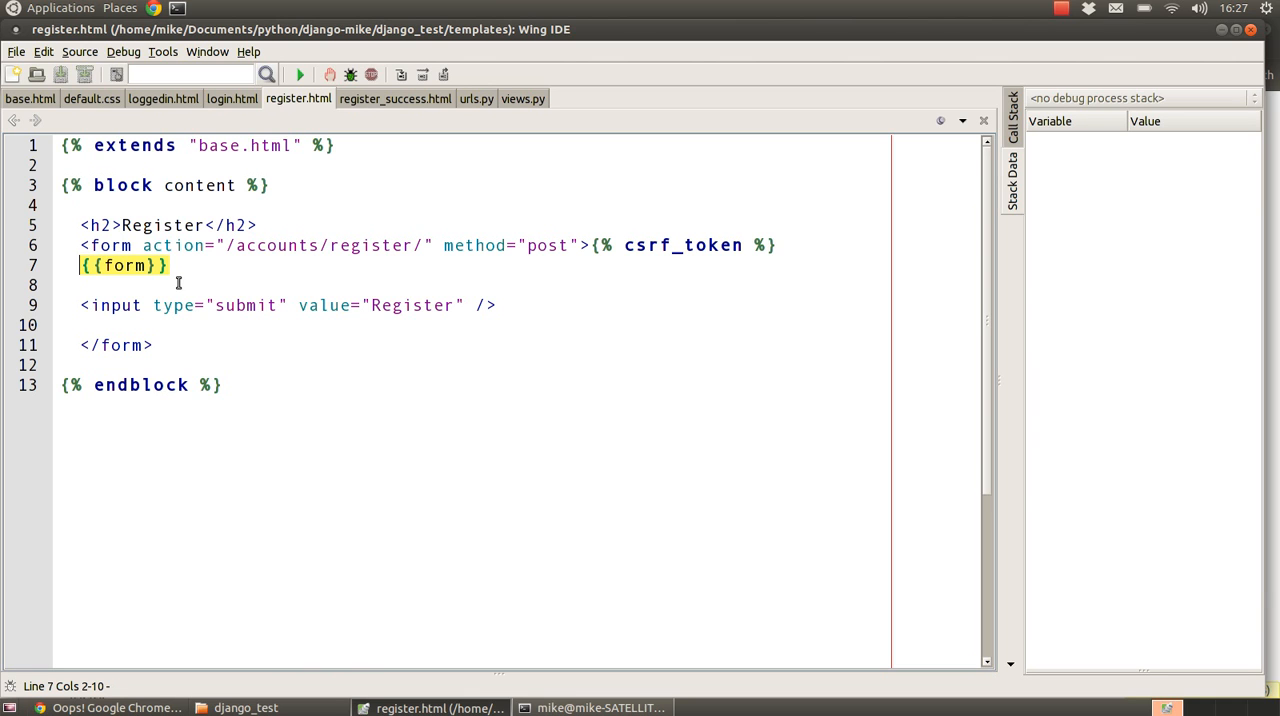
click(288, 305)
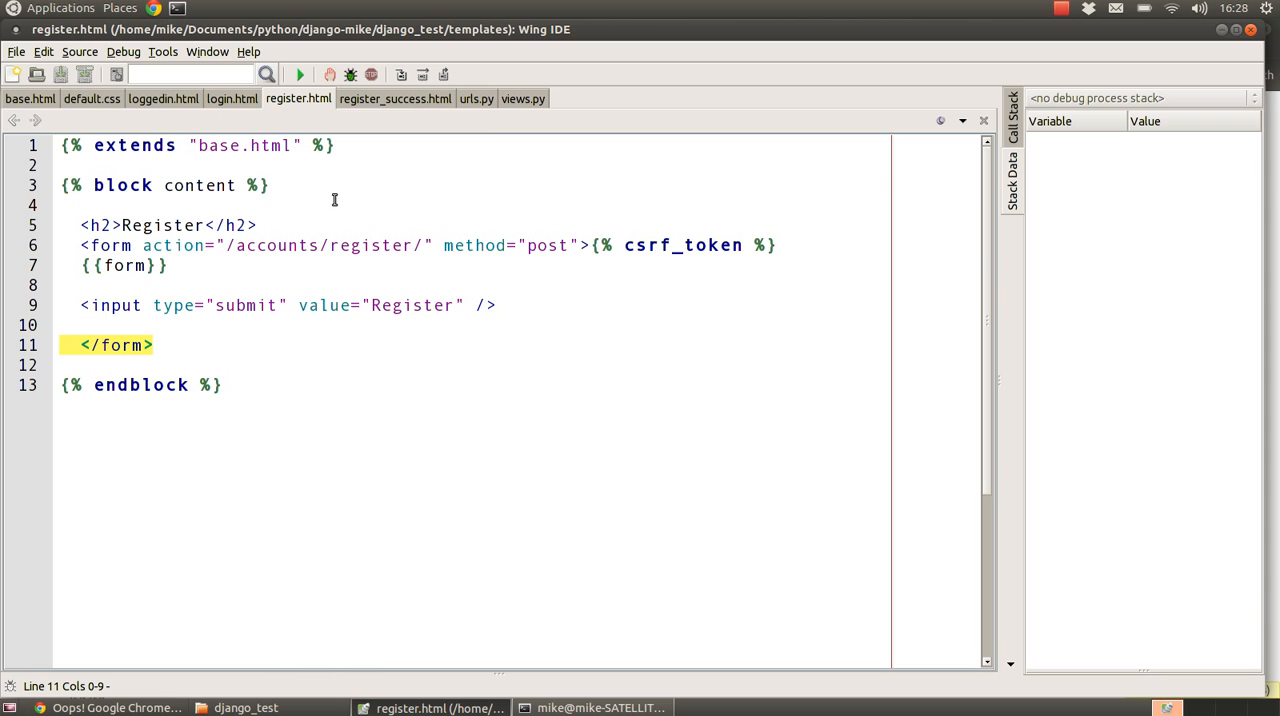
mouse_move(518, 104)
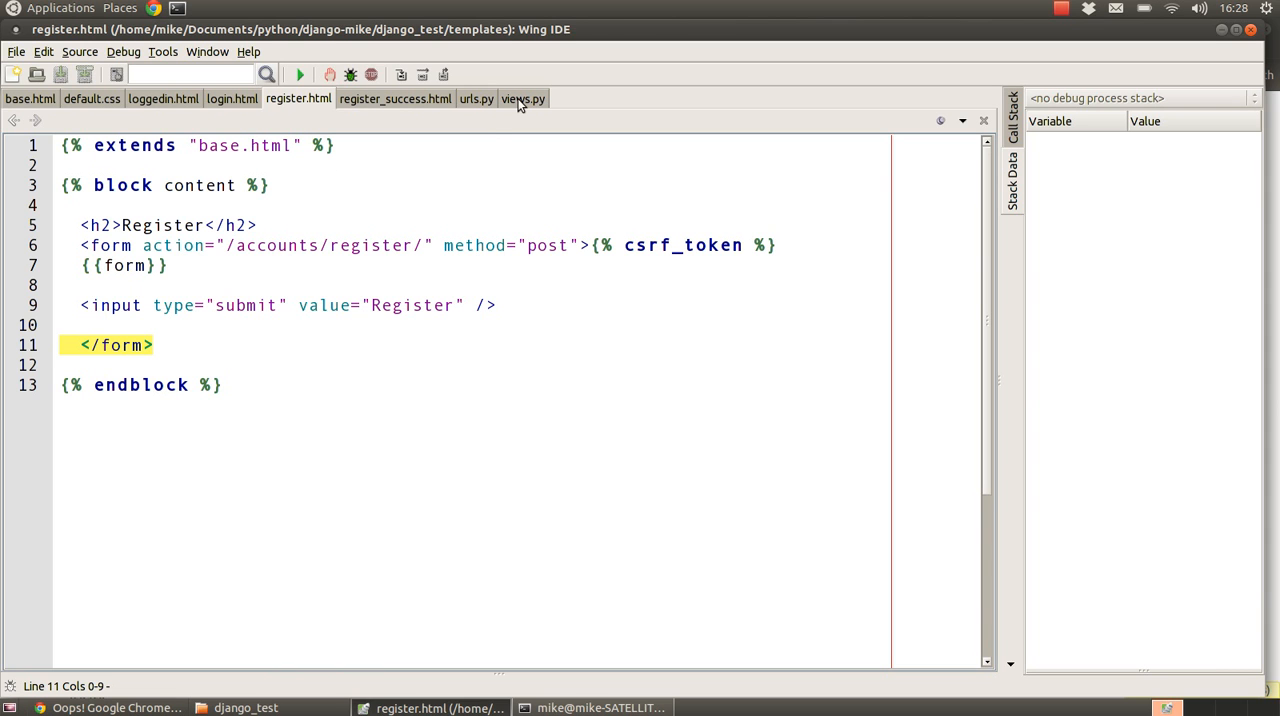
mouse_move(508, 95)
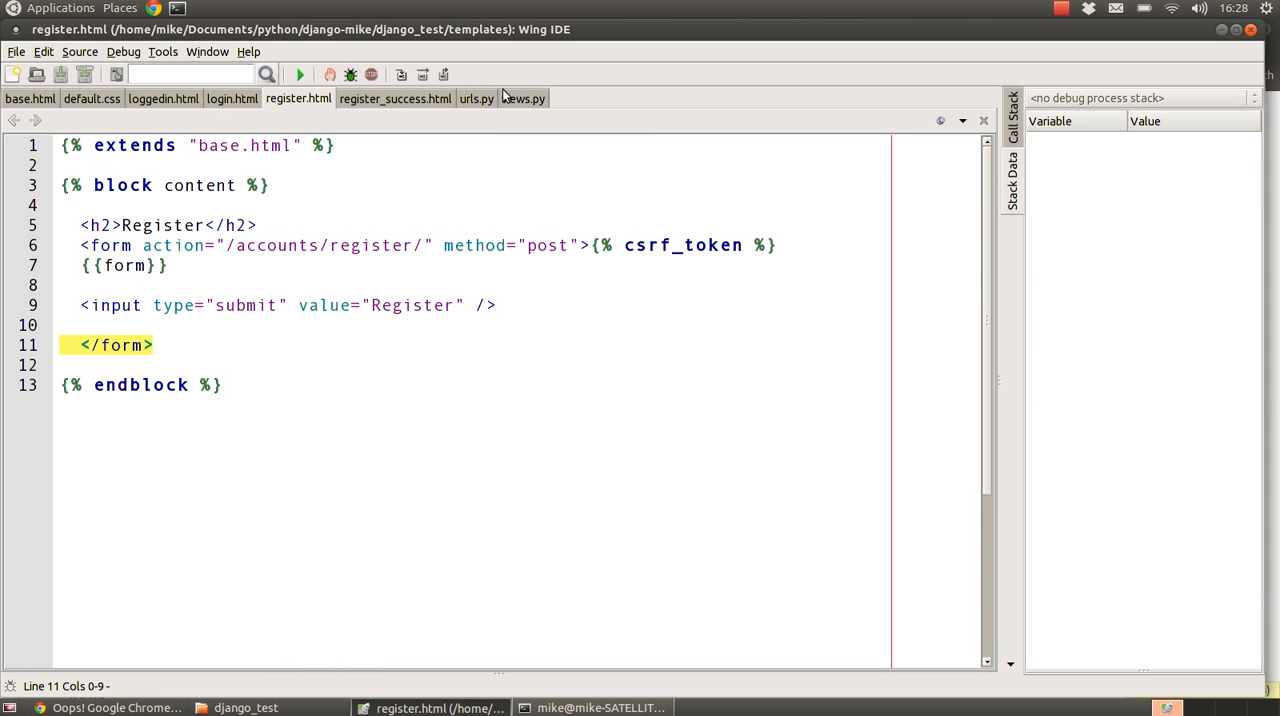
Step: Add print args before register_user's return and a register_success view rendering register_success.html
click(522, 98)
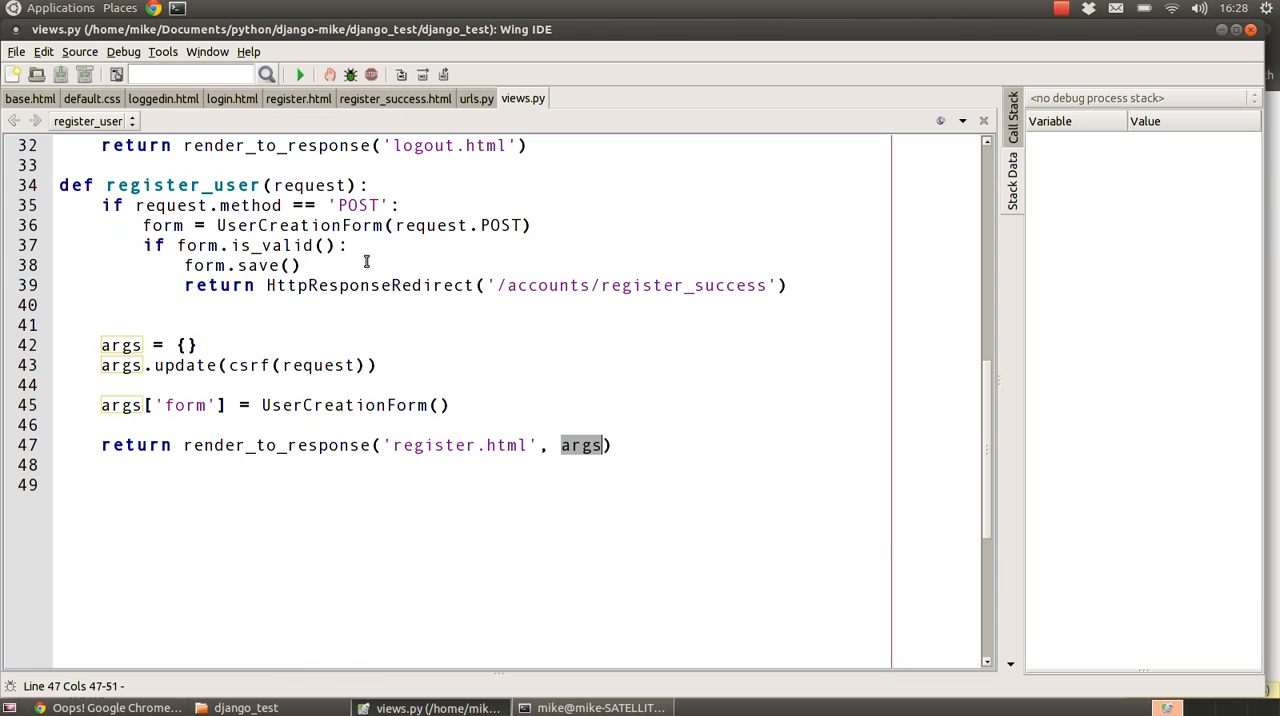
click(615, 445)
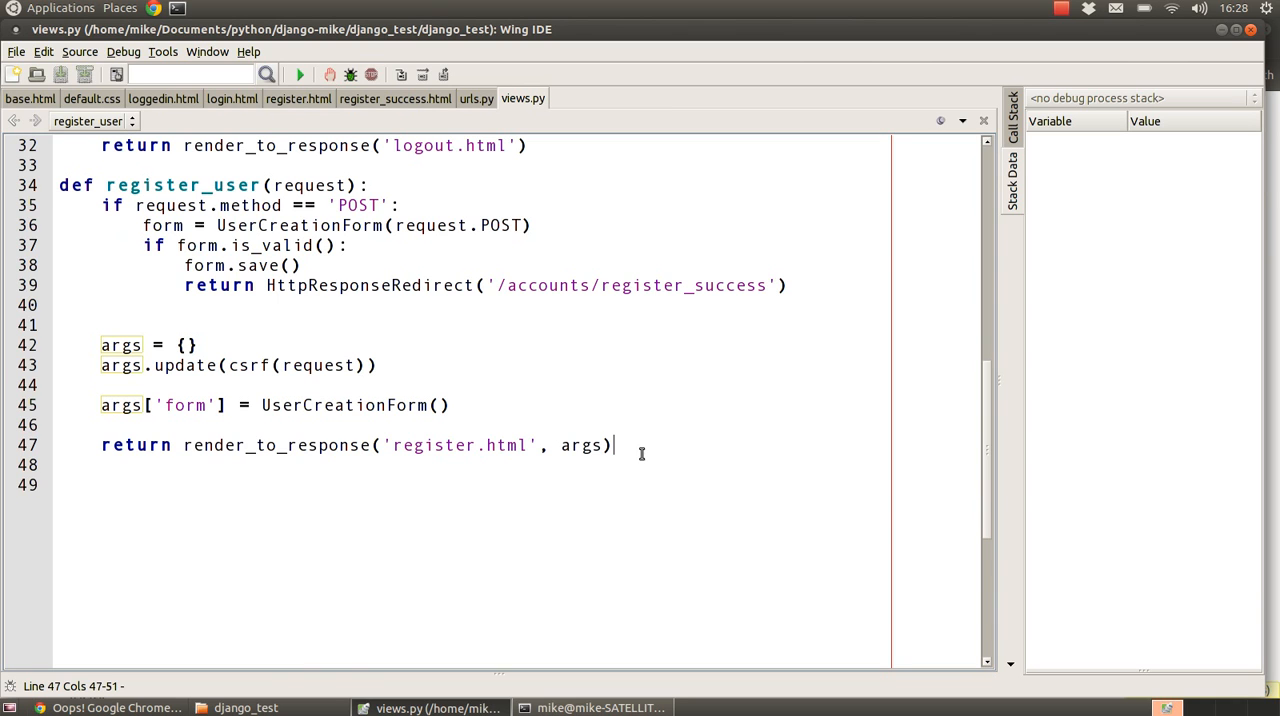
click(611, 445)
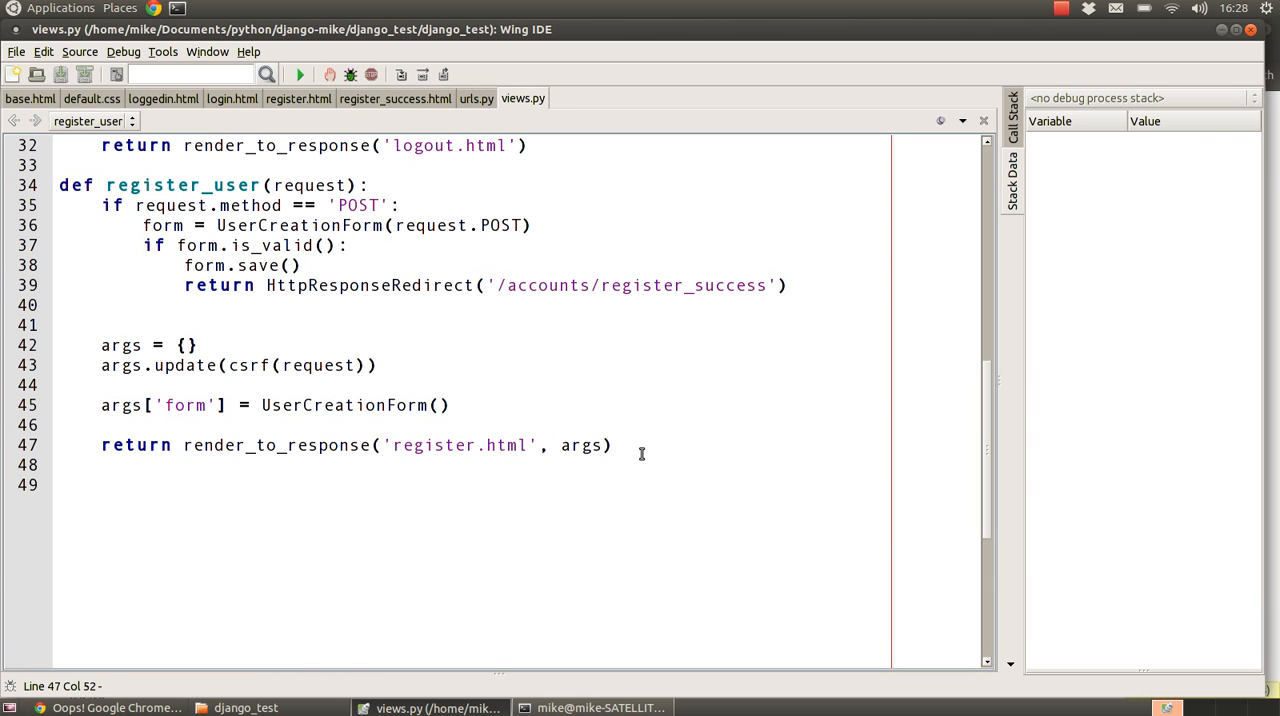
text(print args)
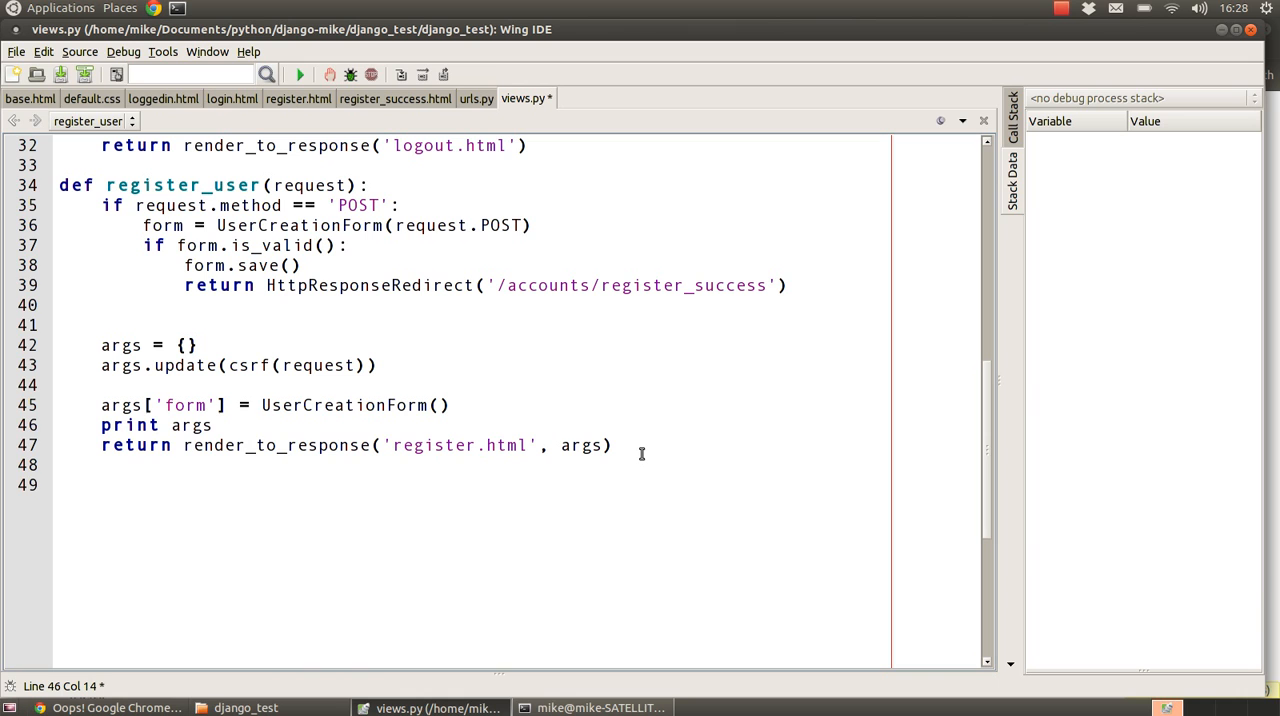
text(def register_success(request):)
text(return render_to_response('register_success.html'))
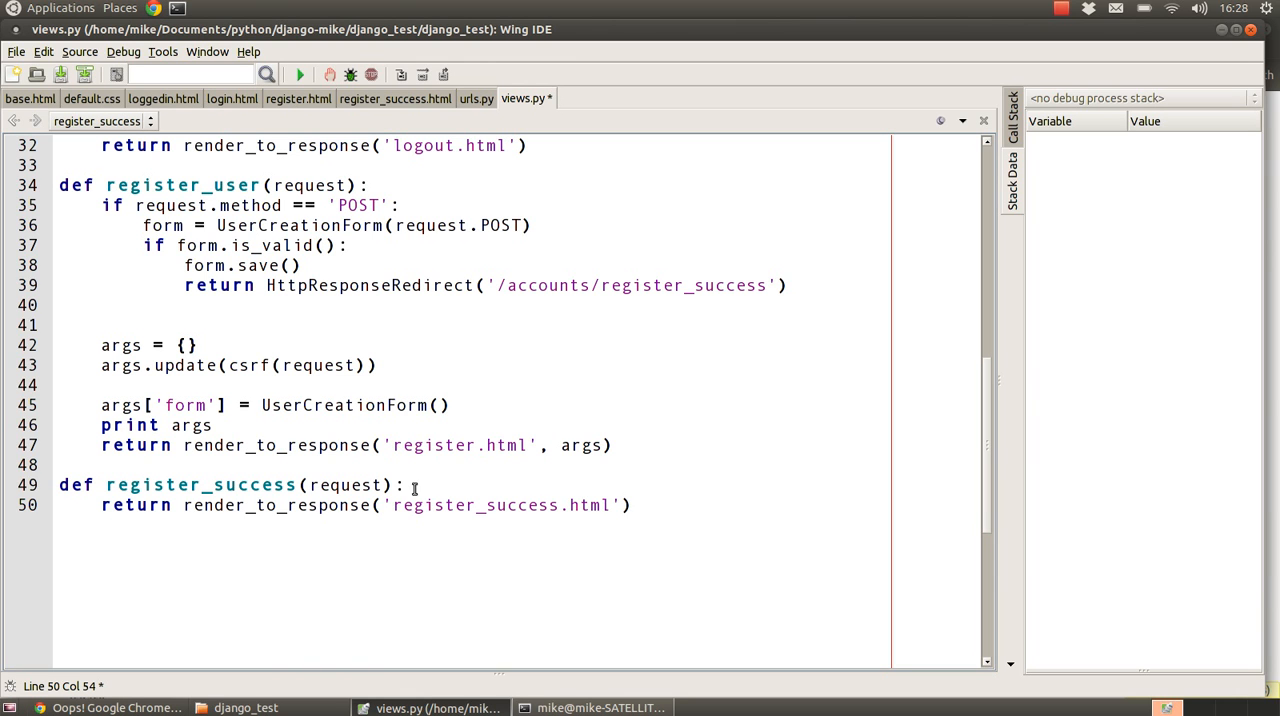
double_click(200, 485)
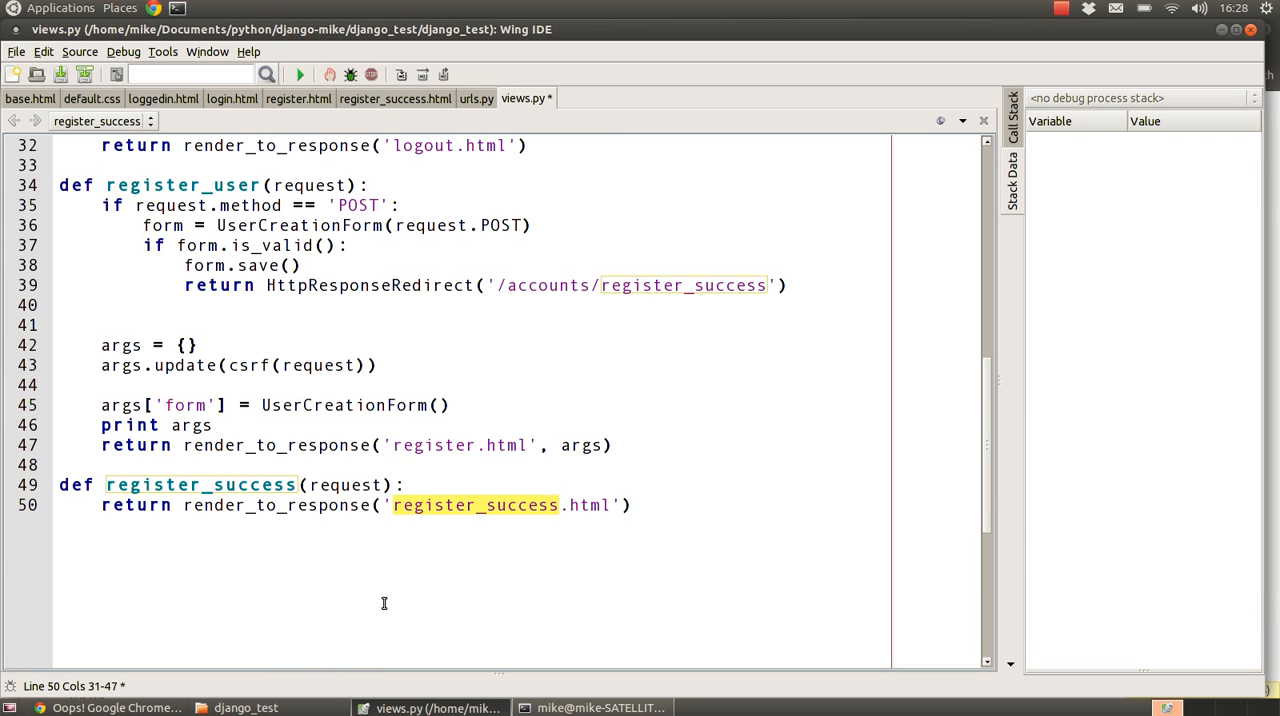
mouse_move(324, 545)
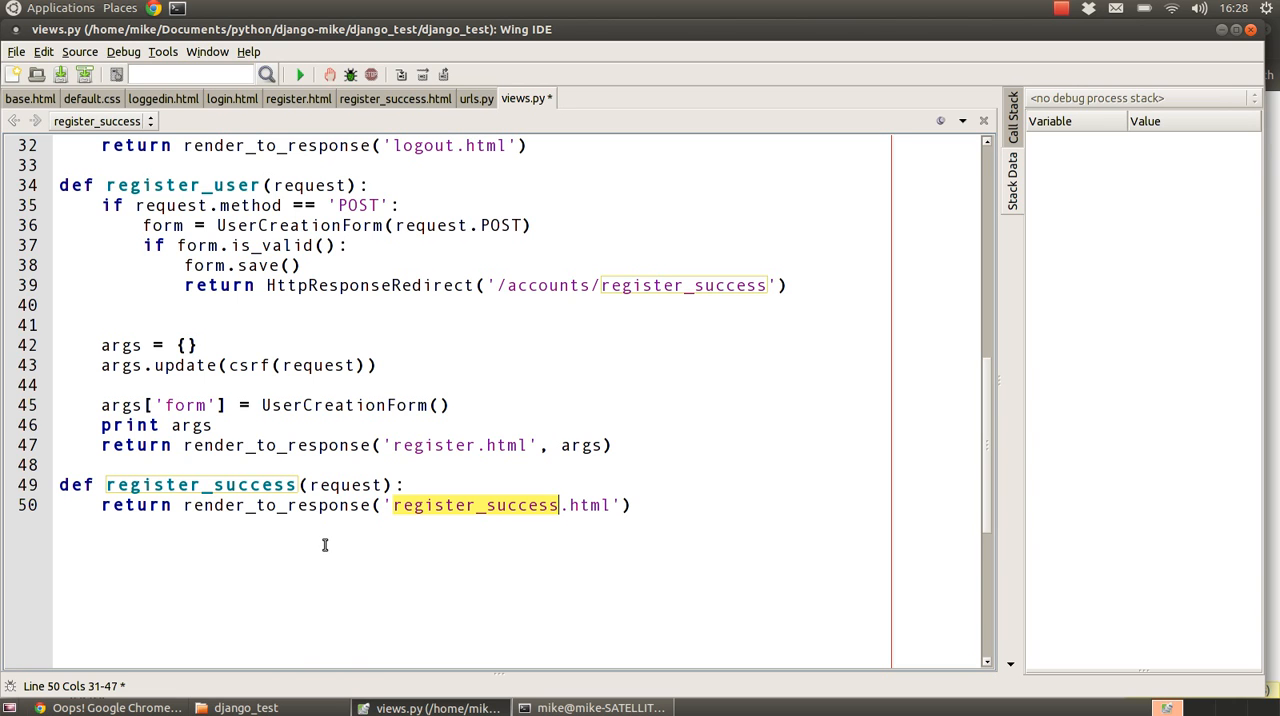
mouse_move(420, 105)
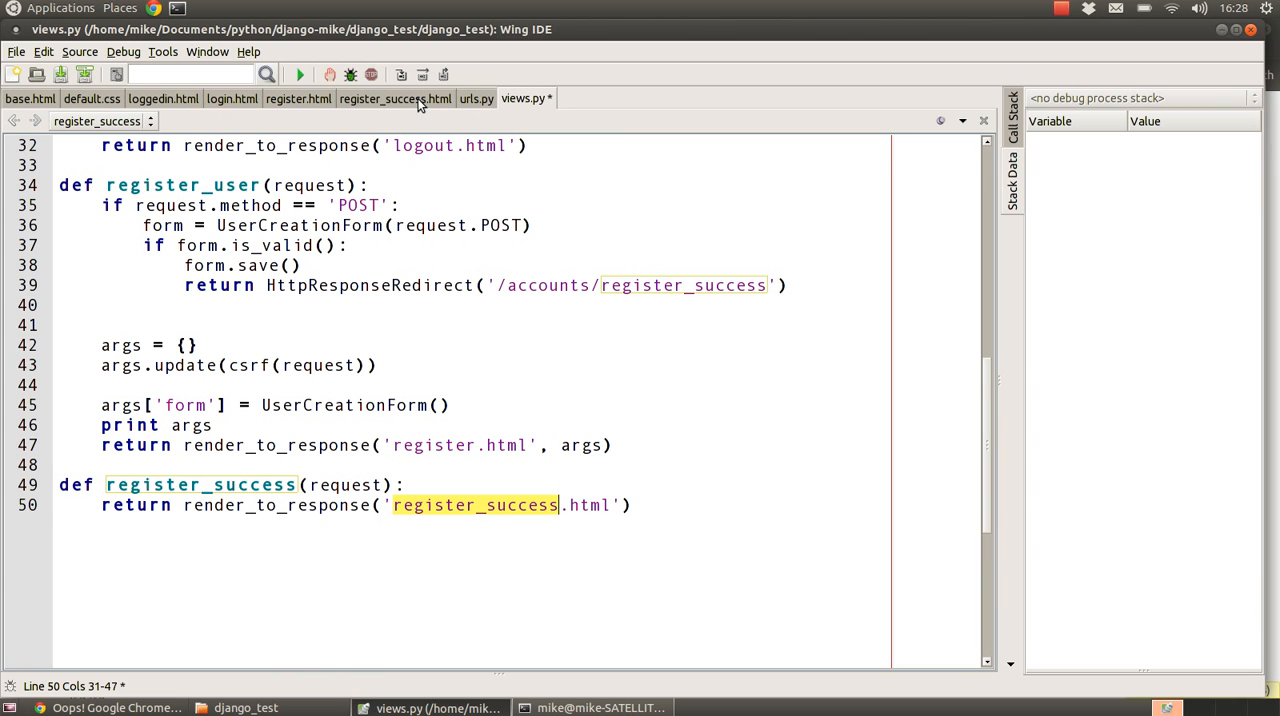
Step: Check the register_success.html template, then go back to views.py
click(394, 98)
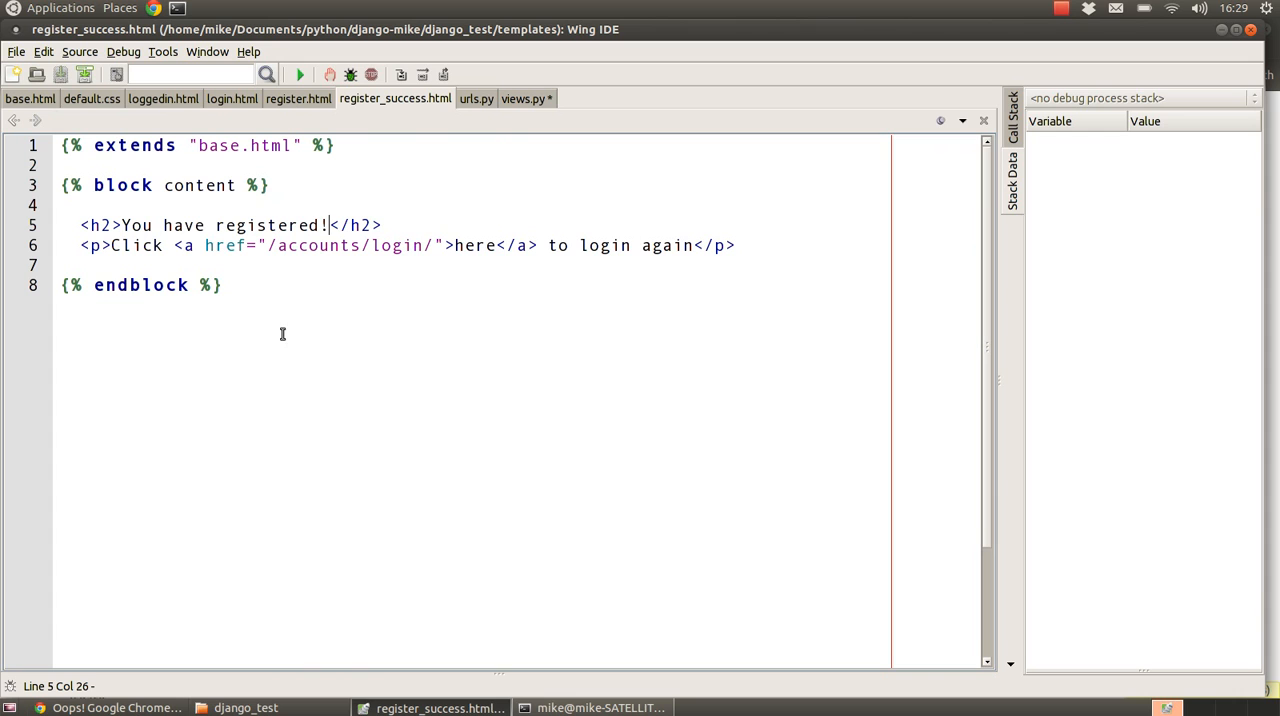
mouse_move(180, 228)
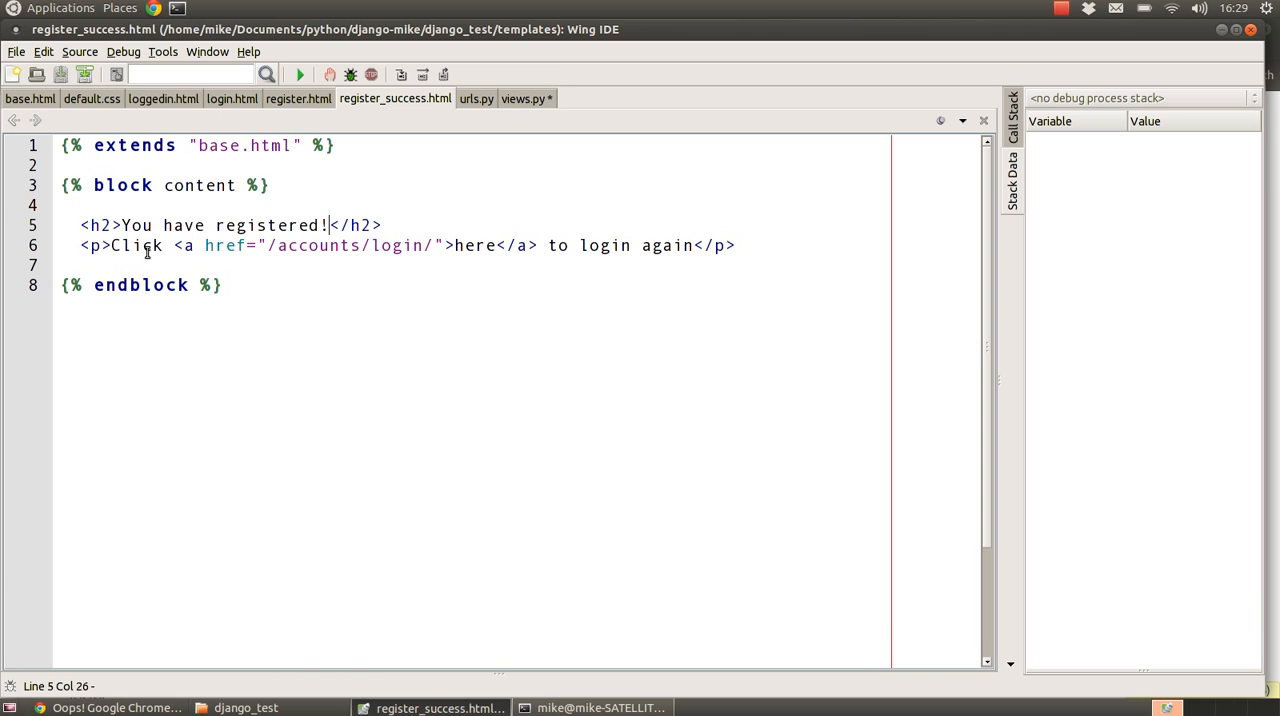
mouse_move(567, 267)
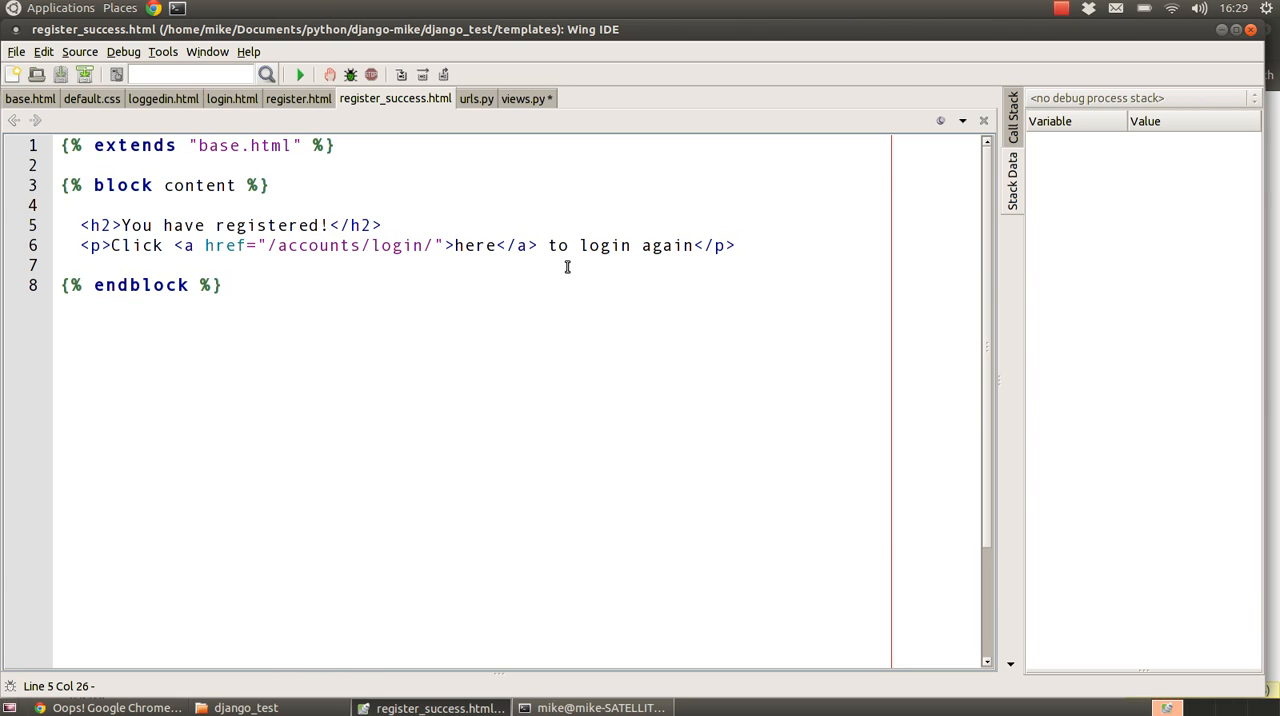
mouse_move(648, 247)
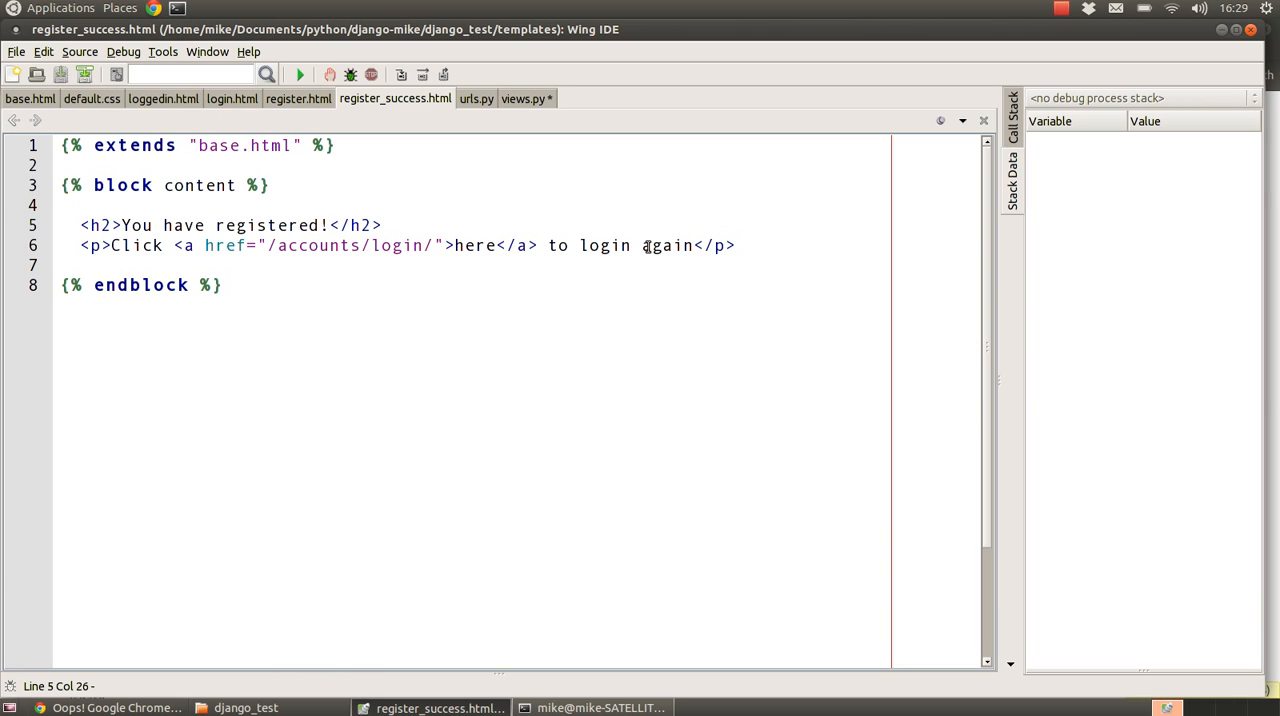
mouse_move(655, 245)
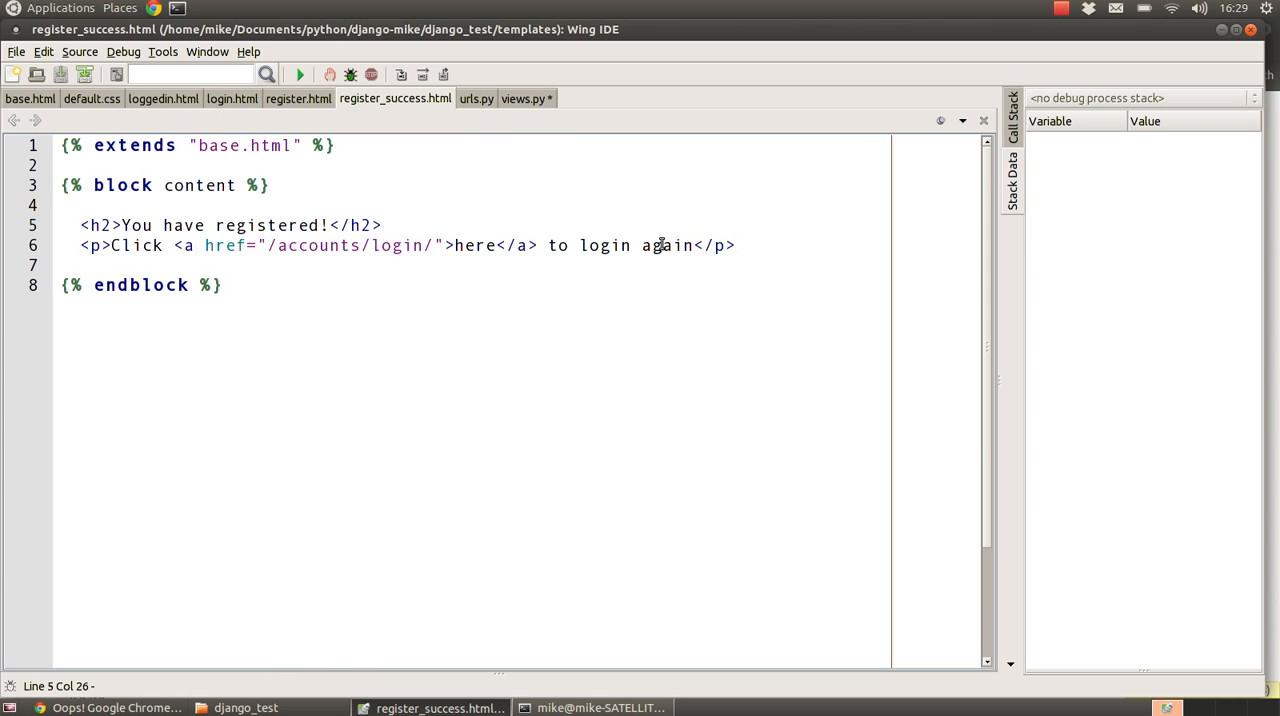
click(523, 98)
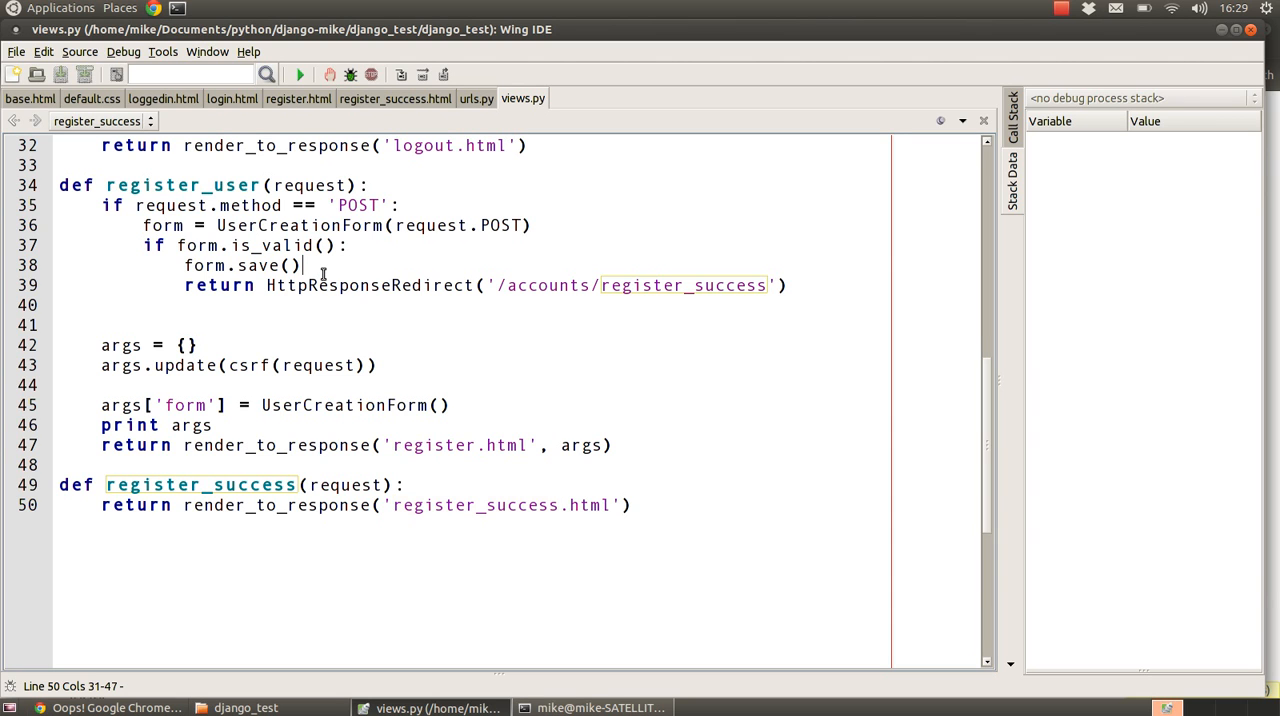
Step: Restart the Django development server in the terminal with python manage.py runserver
click(295, 265)
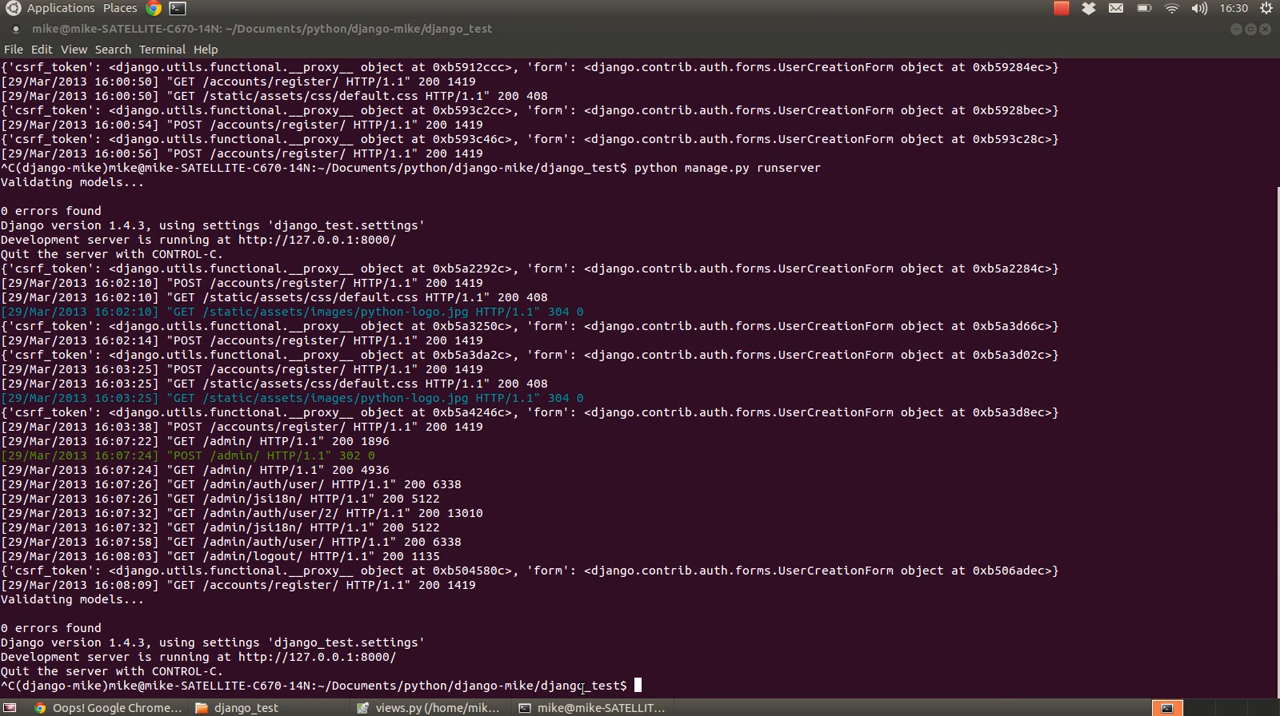
text(python manage.py runserver)
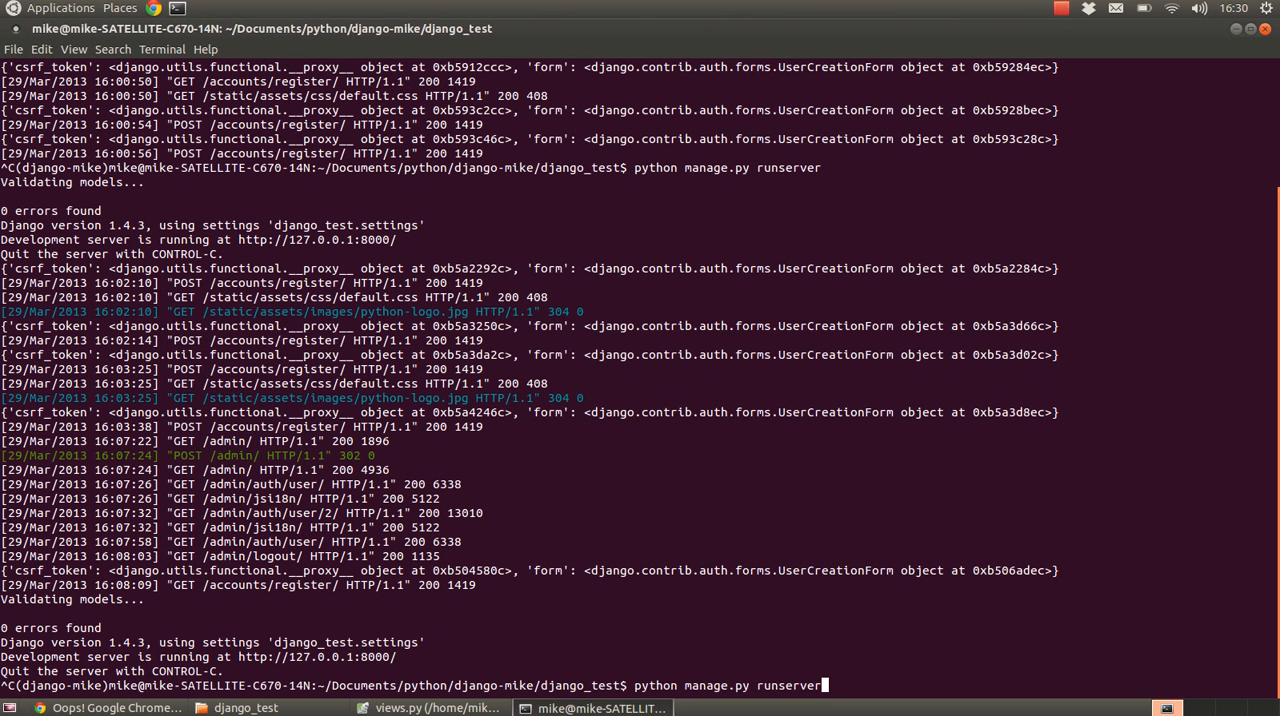
key(Return)
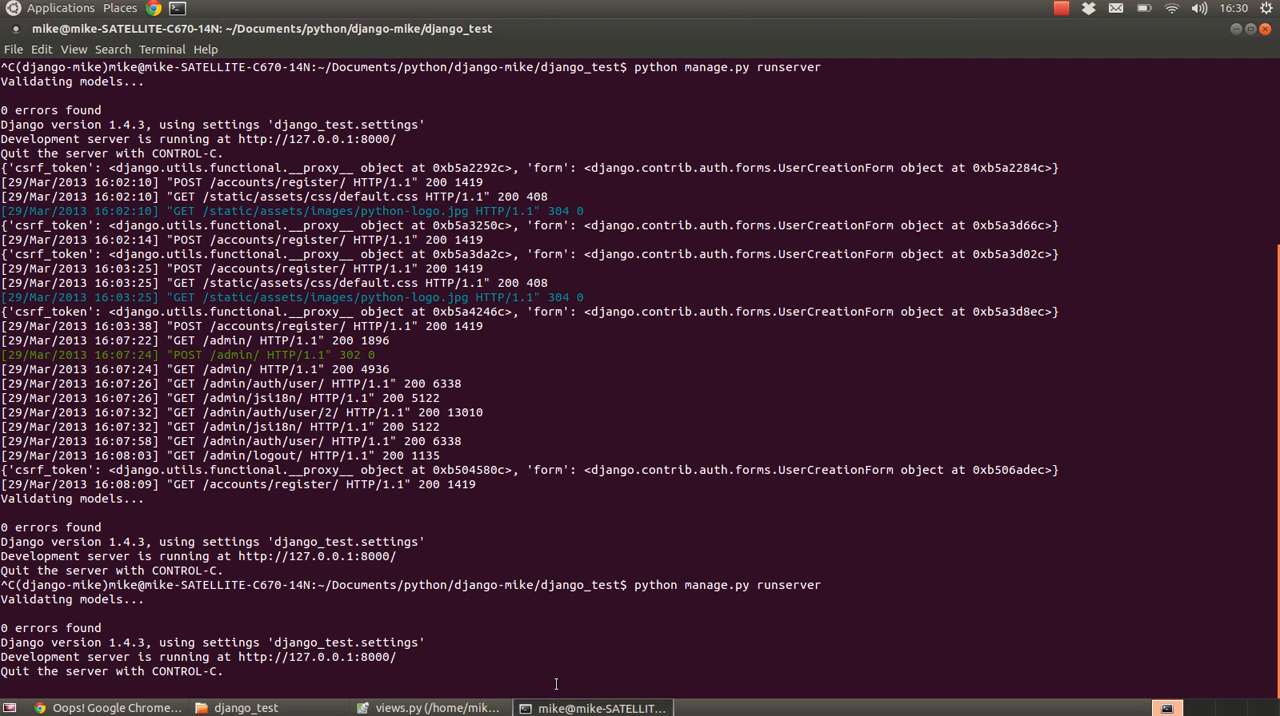
click(115, 707)
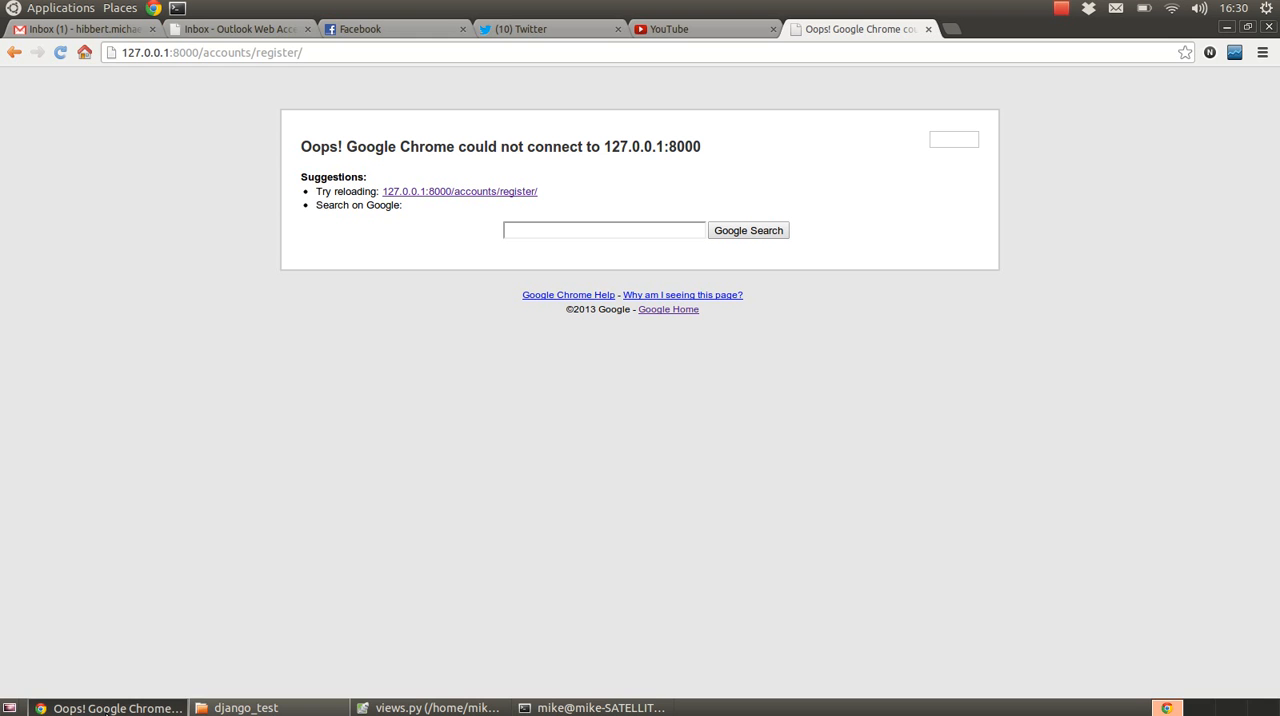
Step: Reload 127.0.0.1:8000/accounts/register/ so the registration form replaces the connection error
click(210, 52)
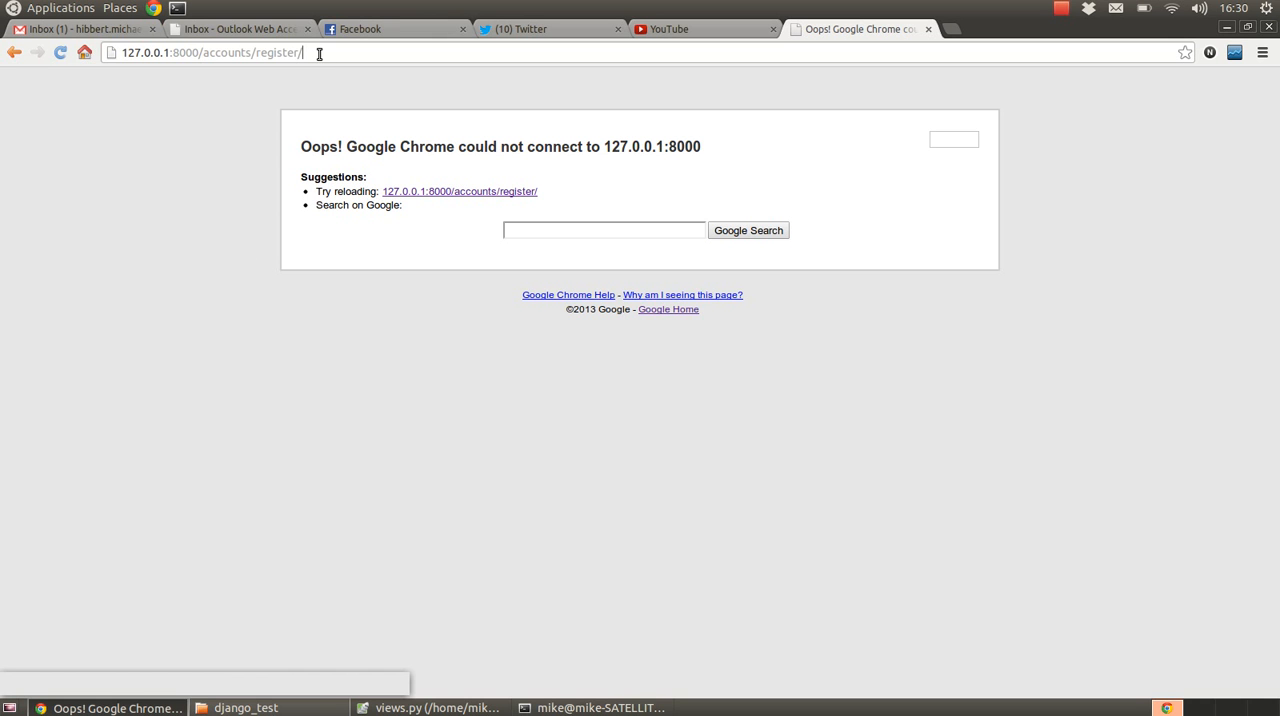
mouse_move(42, 55)
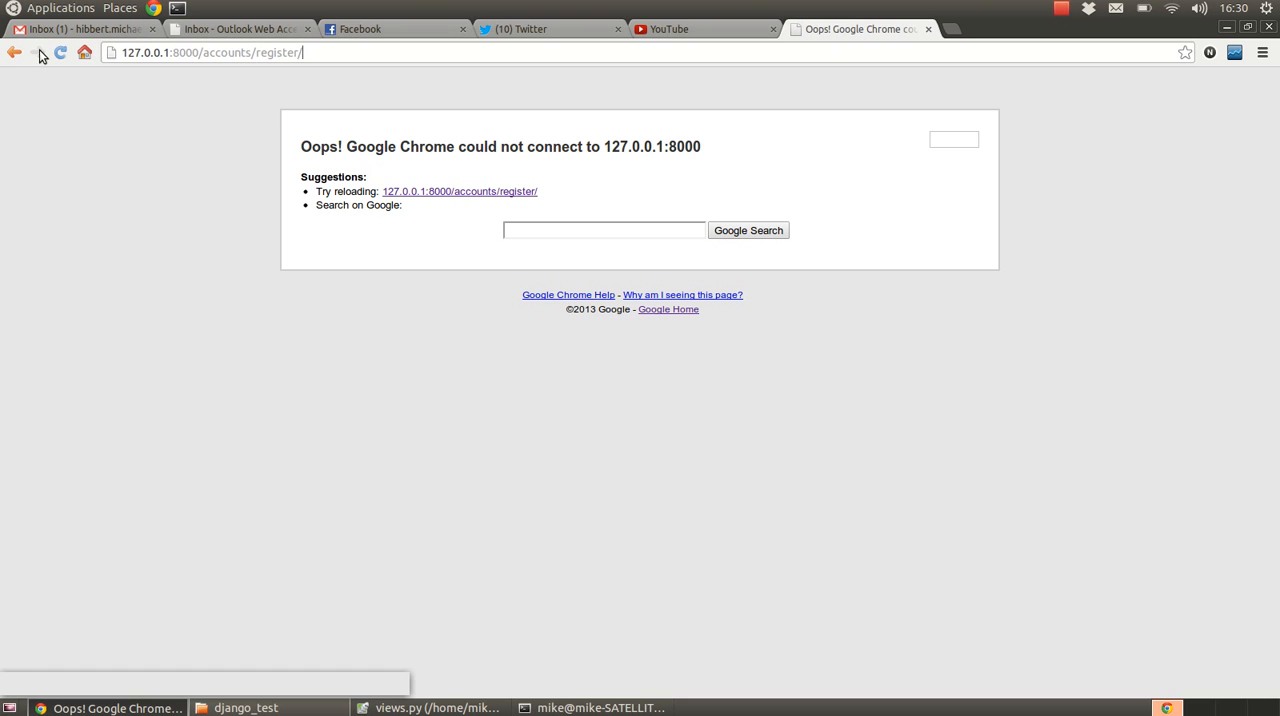
click(61, 53)
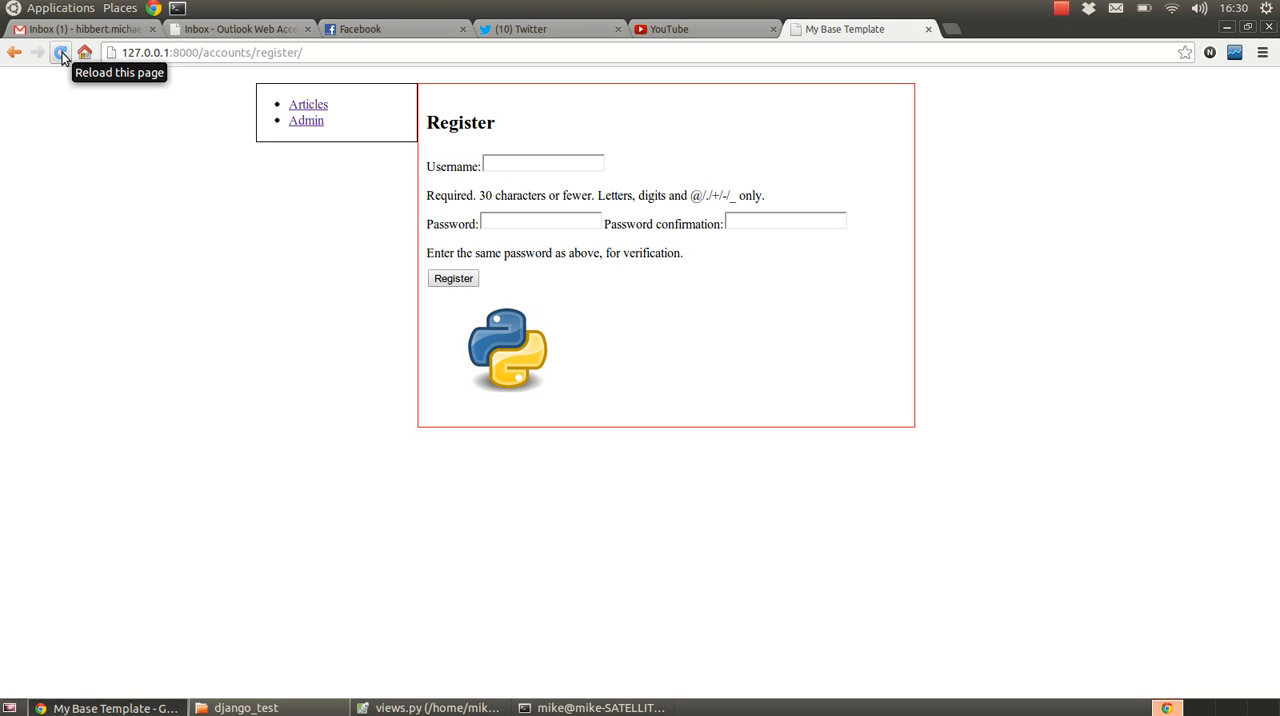
click(61, 52)
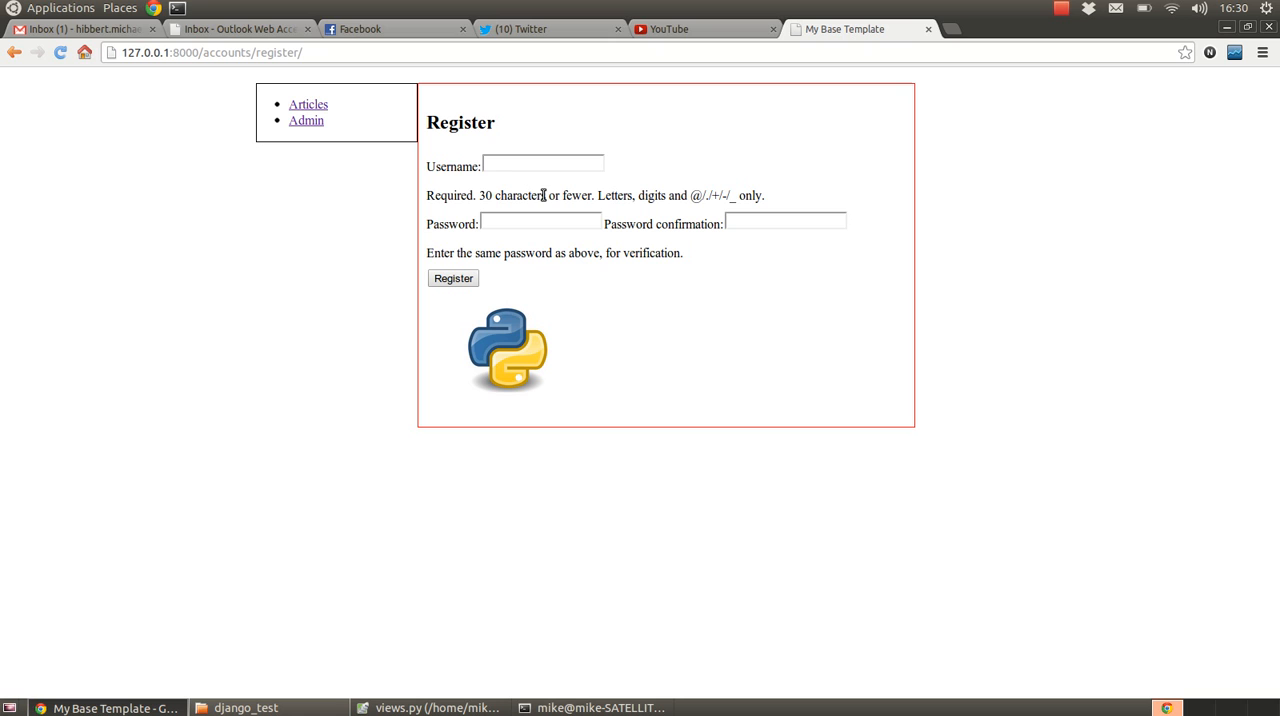
click(543, 164)
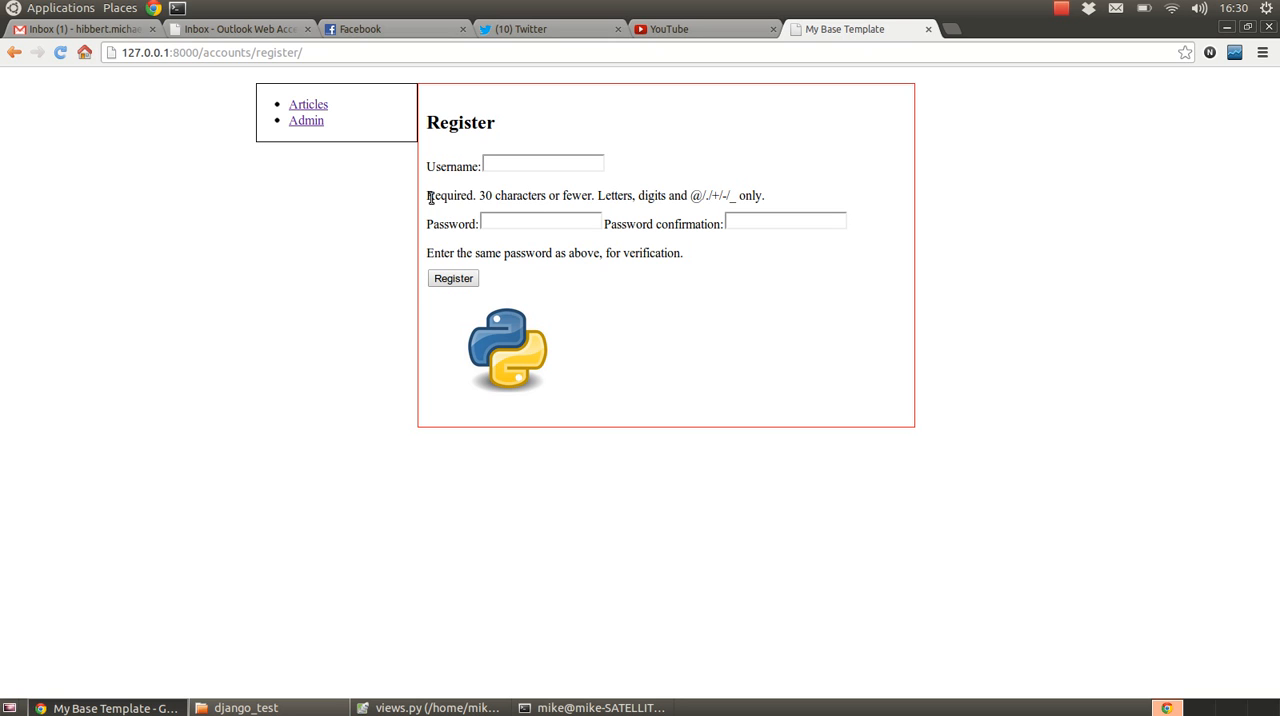
drag(427, 195, 550, 195)
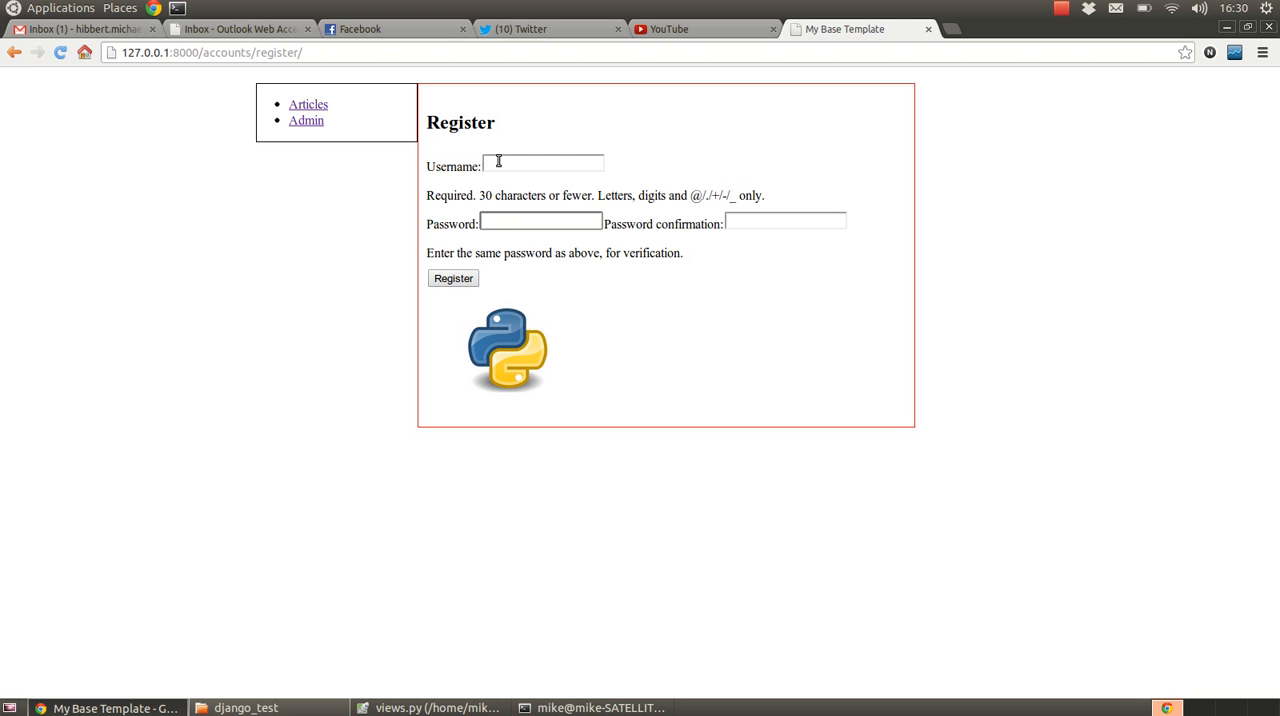
Step: Register username TestUser3 with matching passwords and submit the form
click(543, 166)
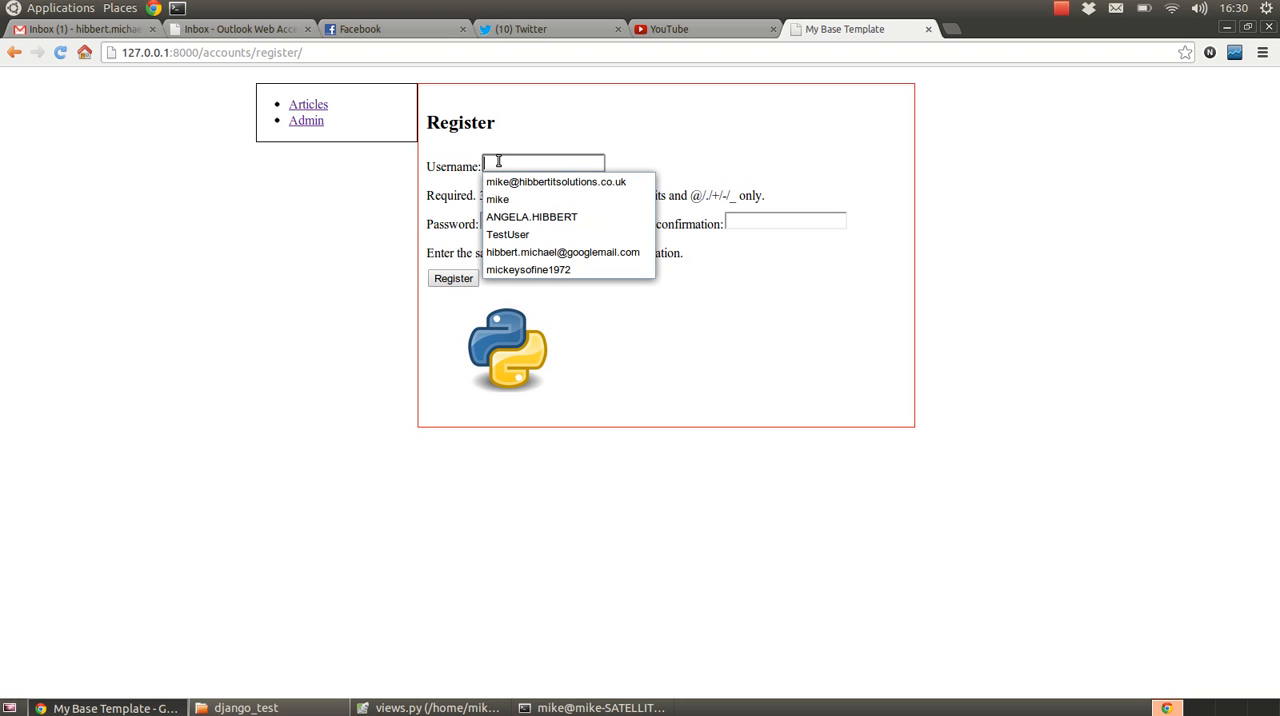
click(507, 234)
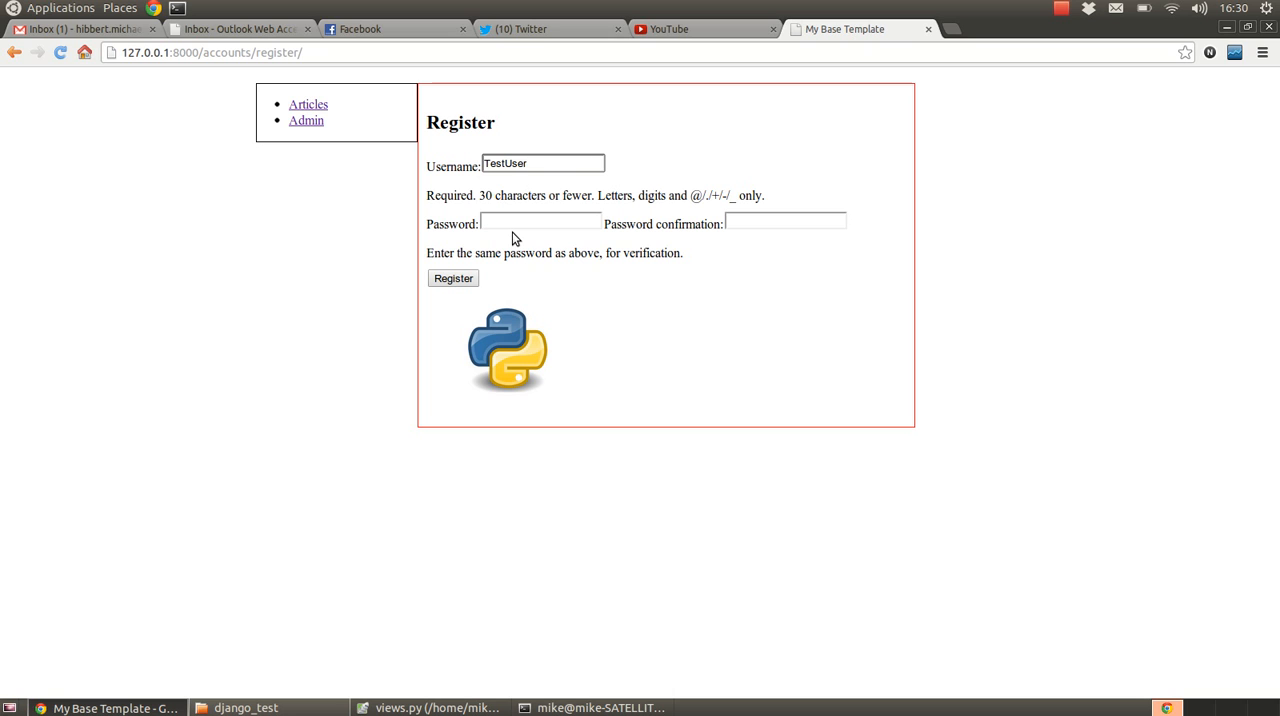
text(3)
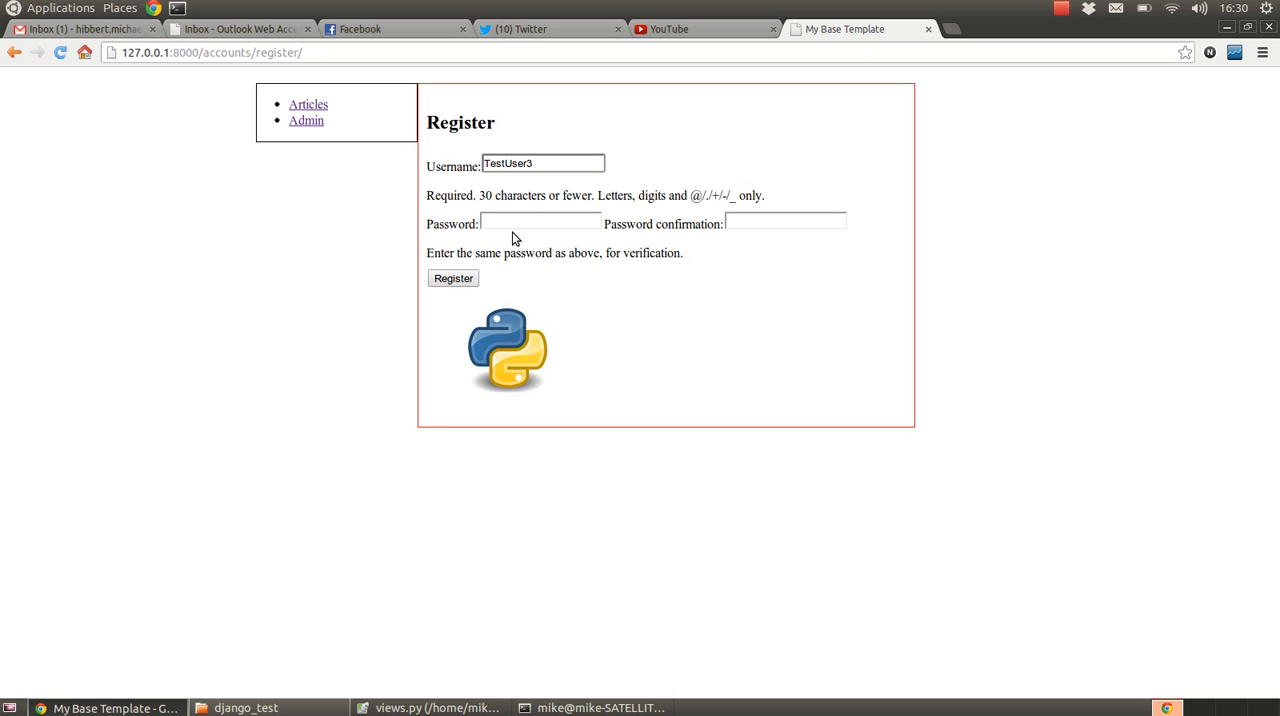
click(540, 221)
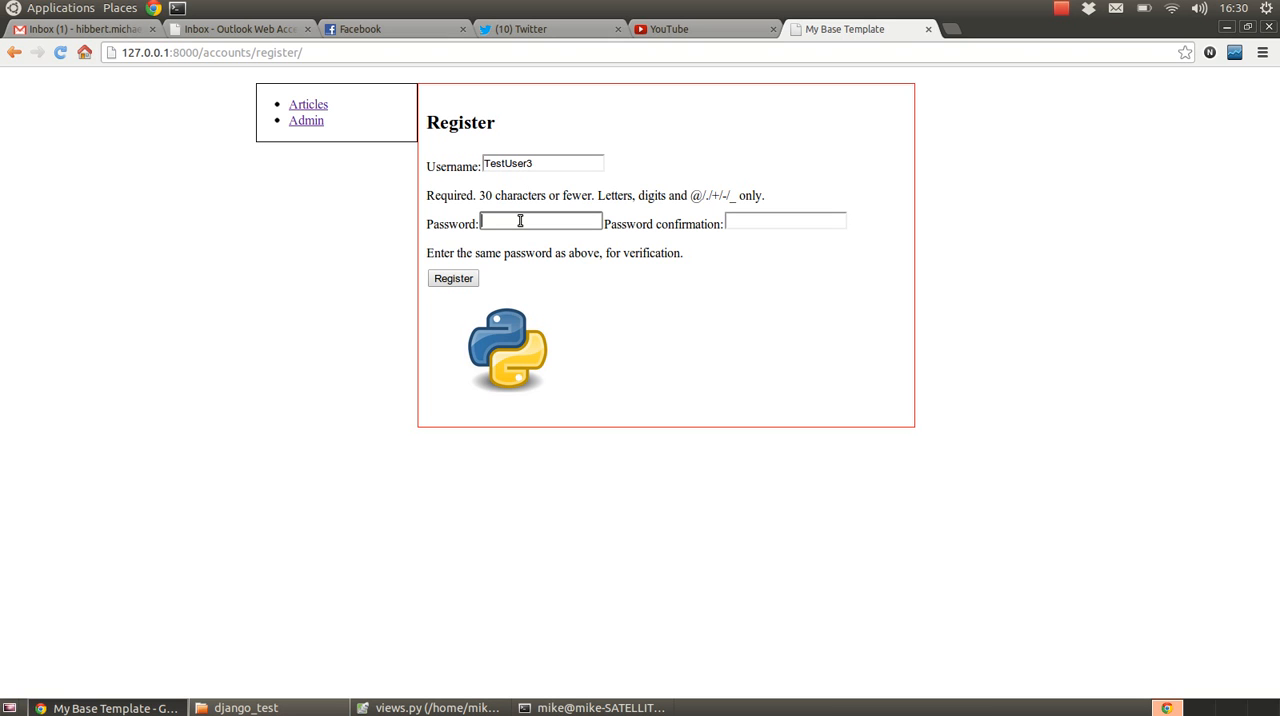
text(••)
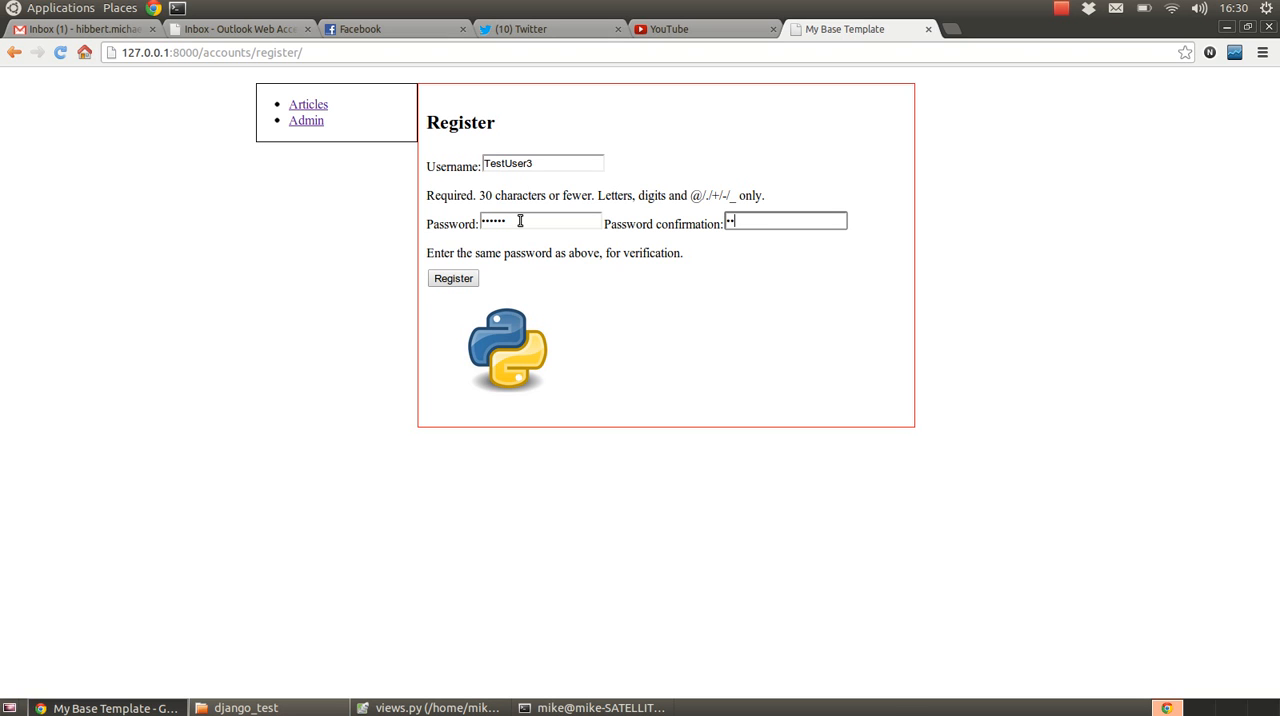
text(•••••)
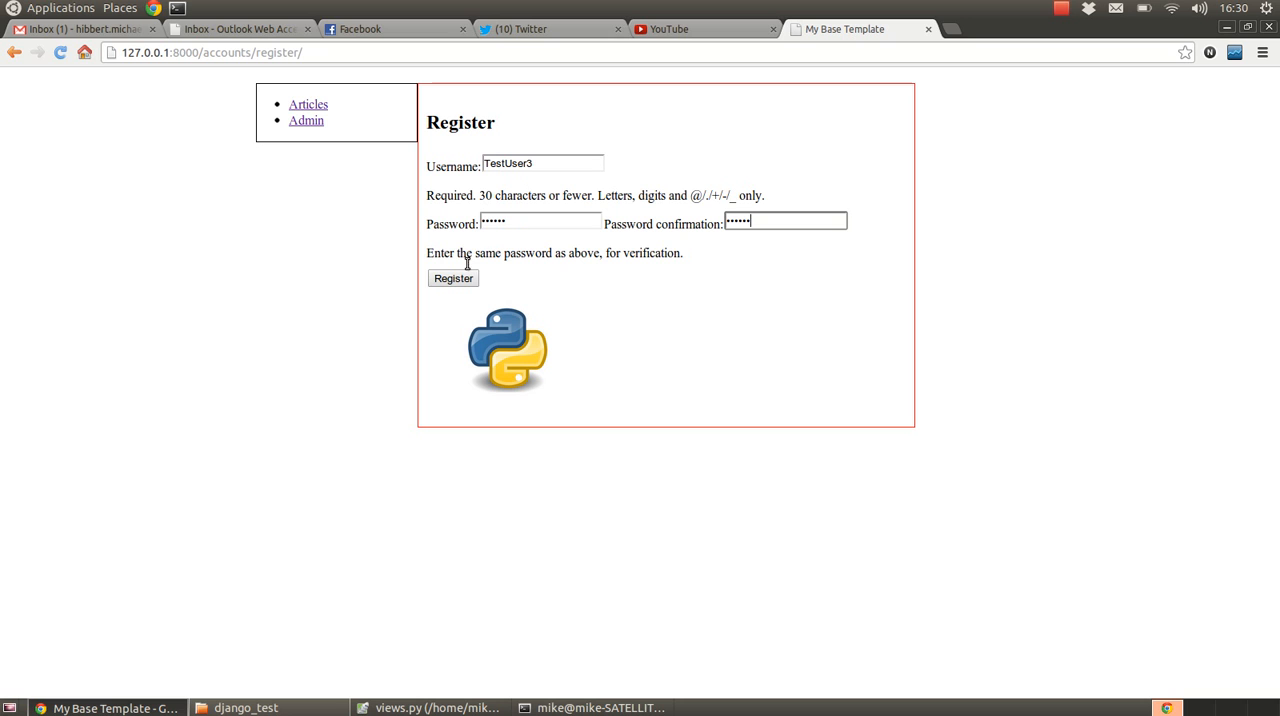
click(453, 278)
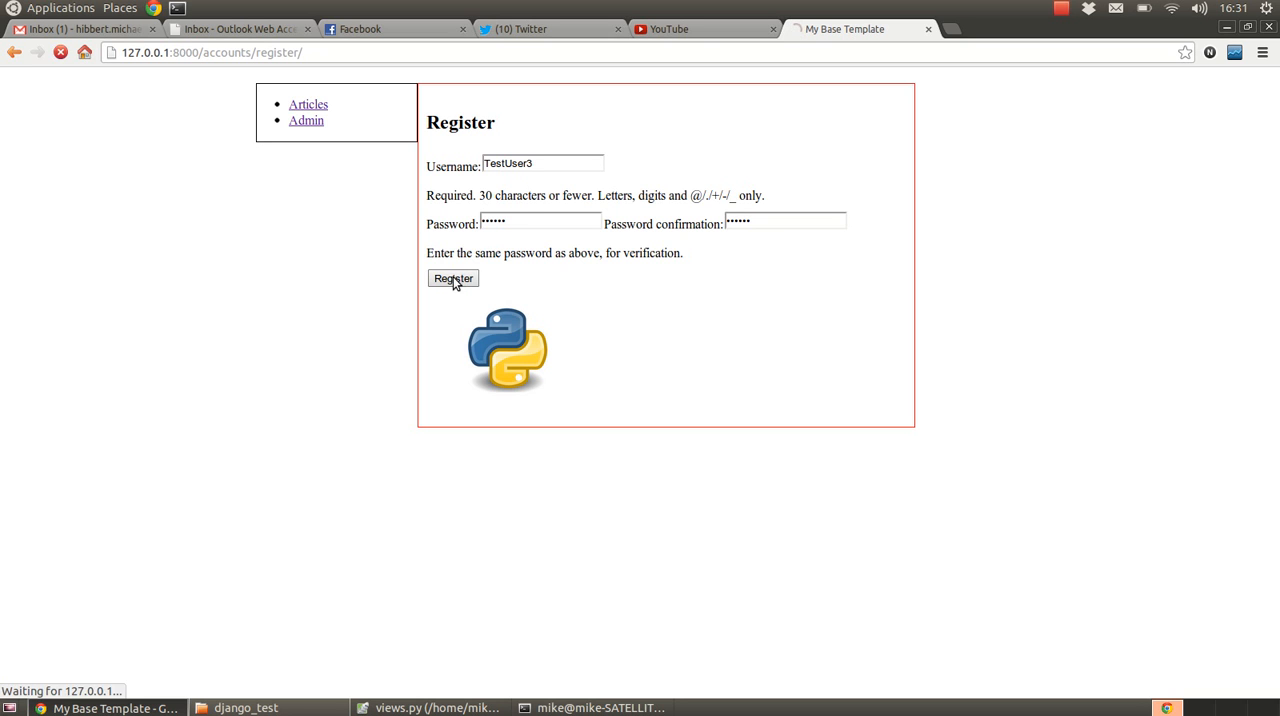
click(452, 278)
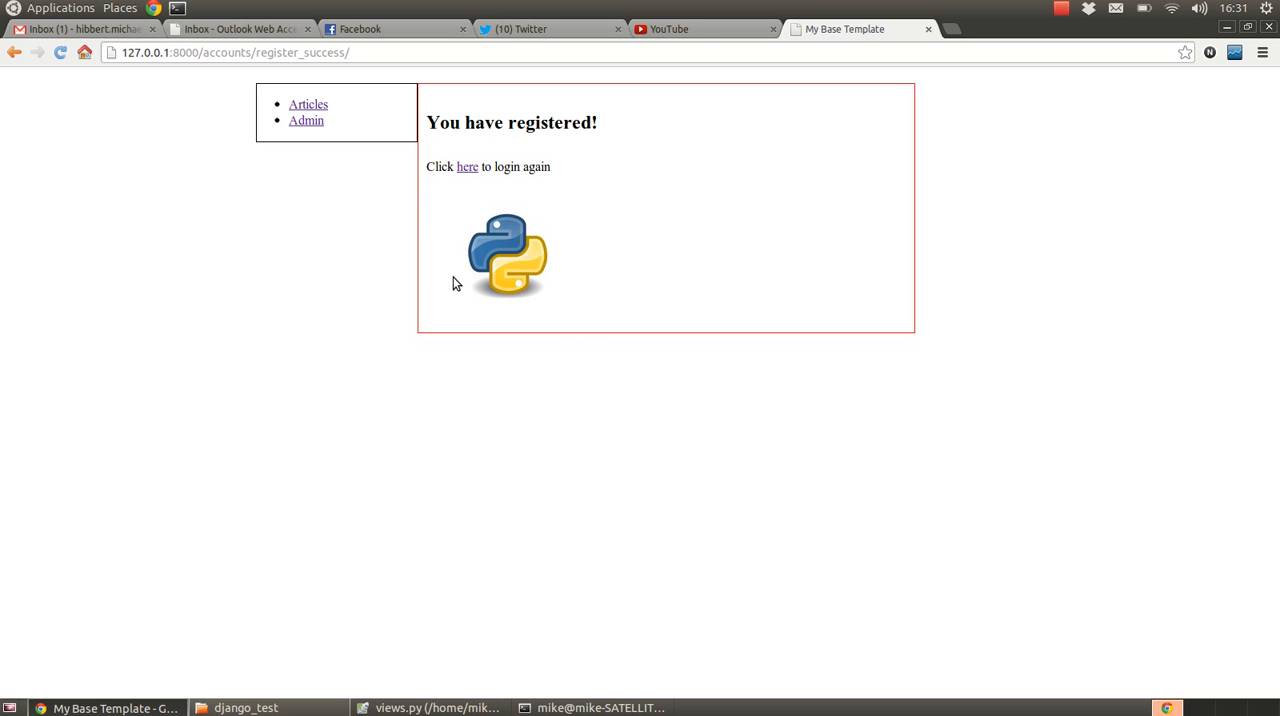
mouse_move(467, 167)
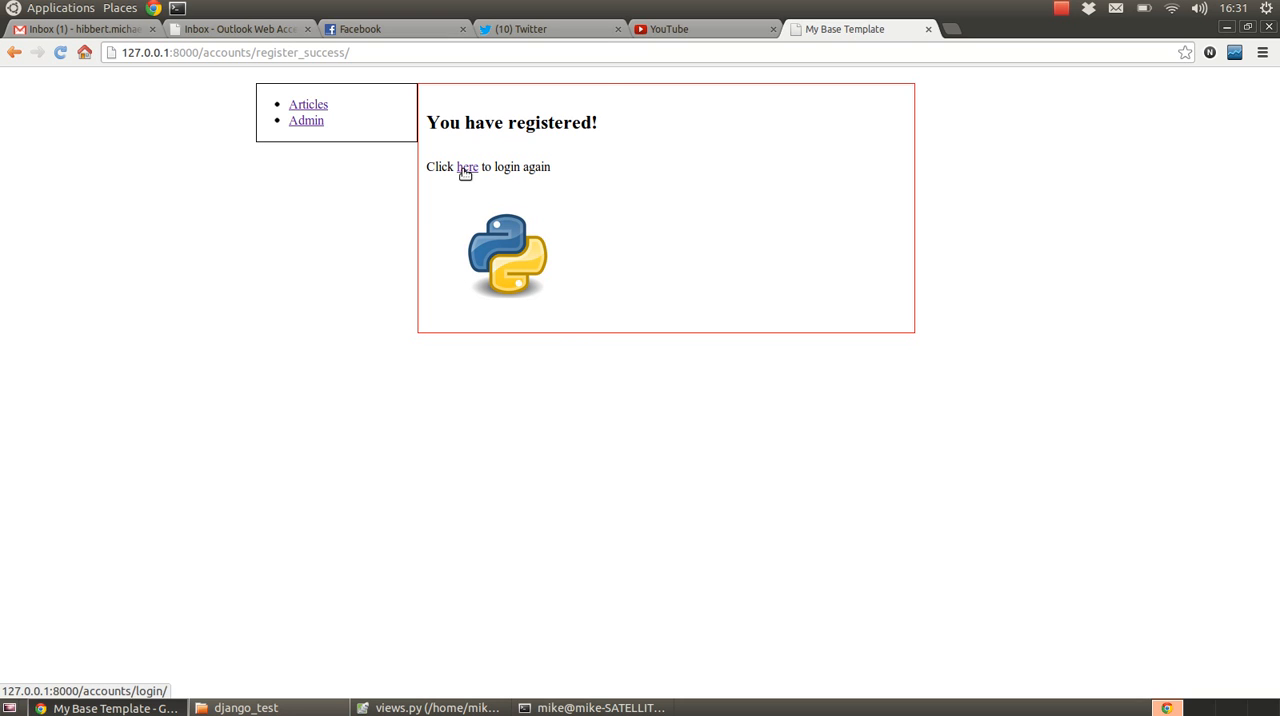
Step: Log in as TestUser3, log out, then go to the Django admin login page
click(467, 166)
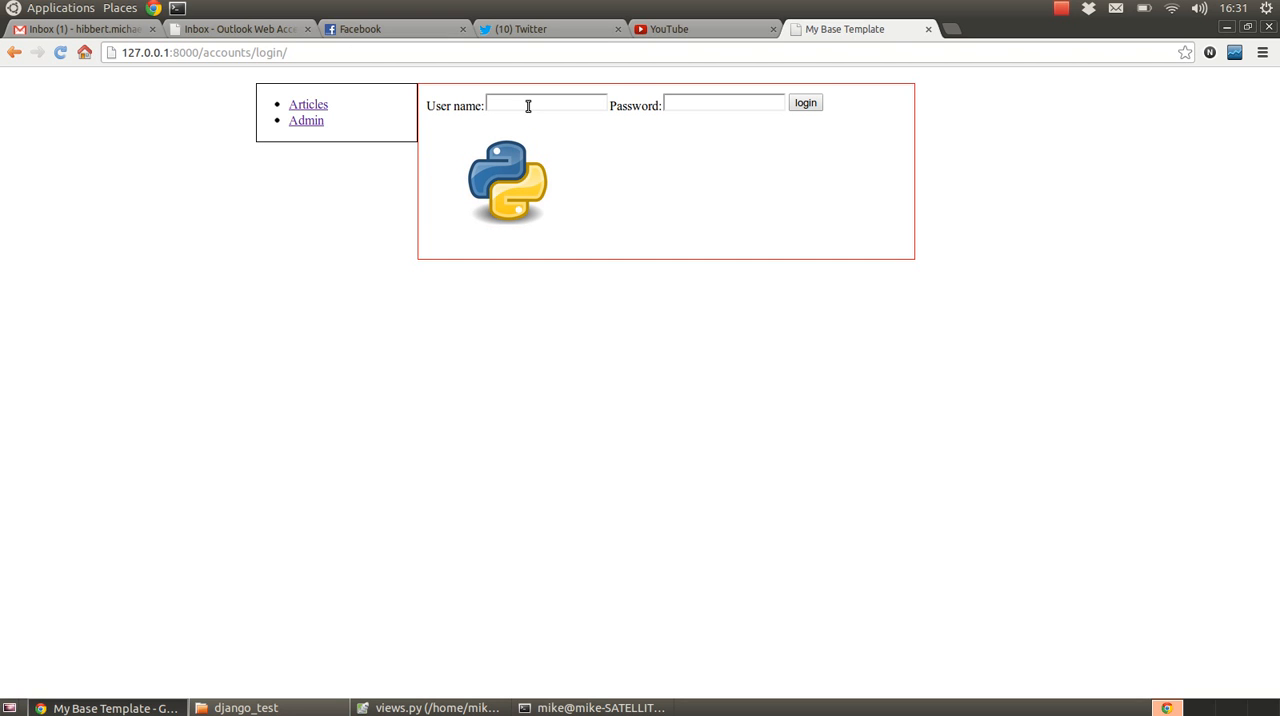
click(545, 104)
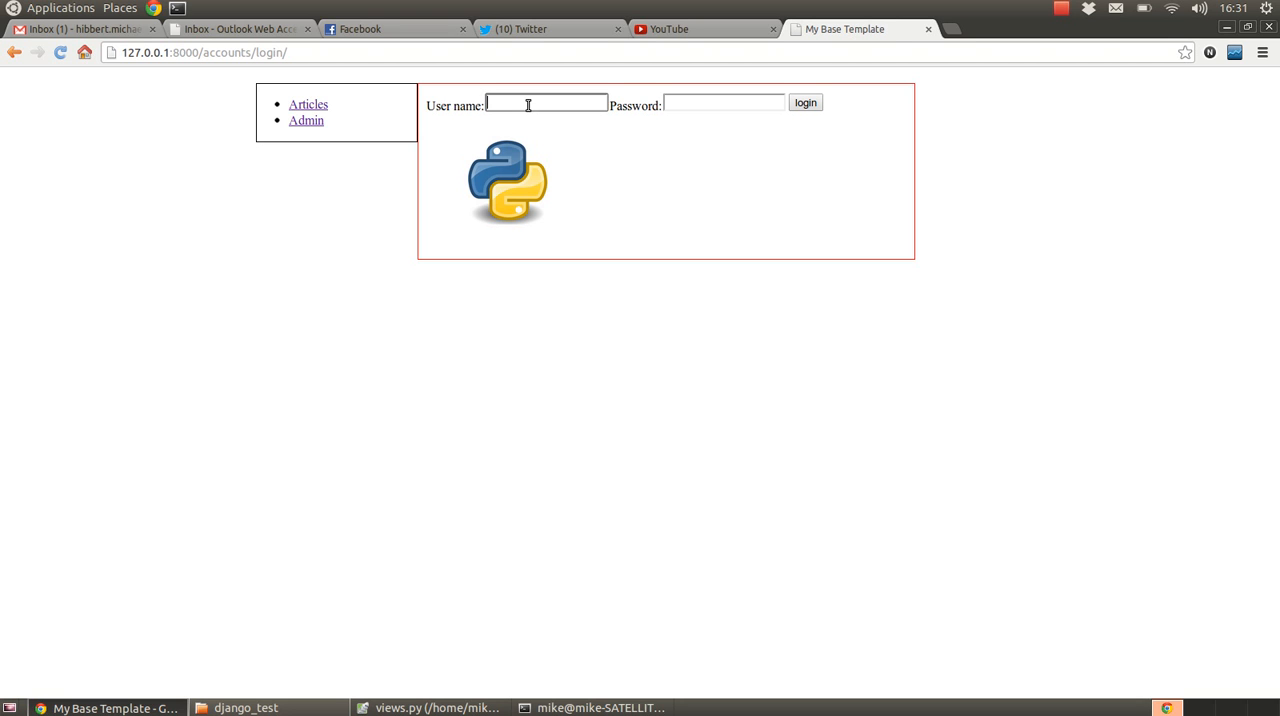
text(Test)
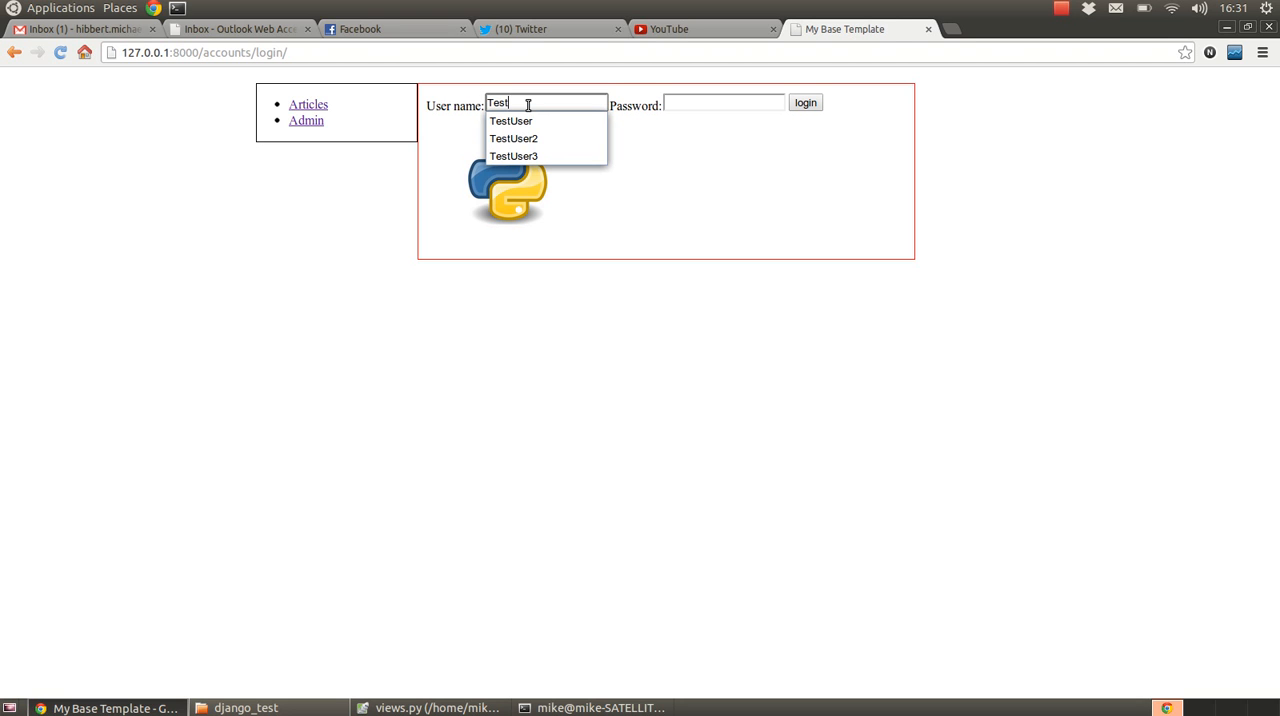
click(513, 156)
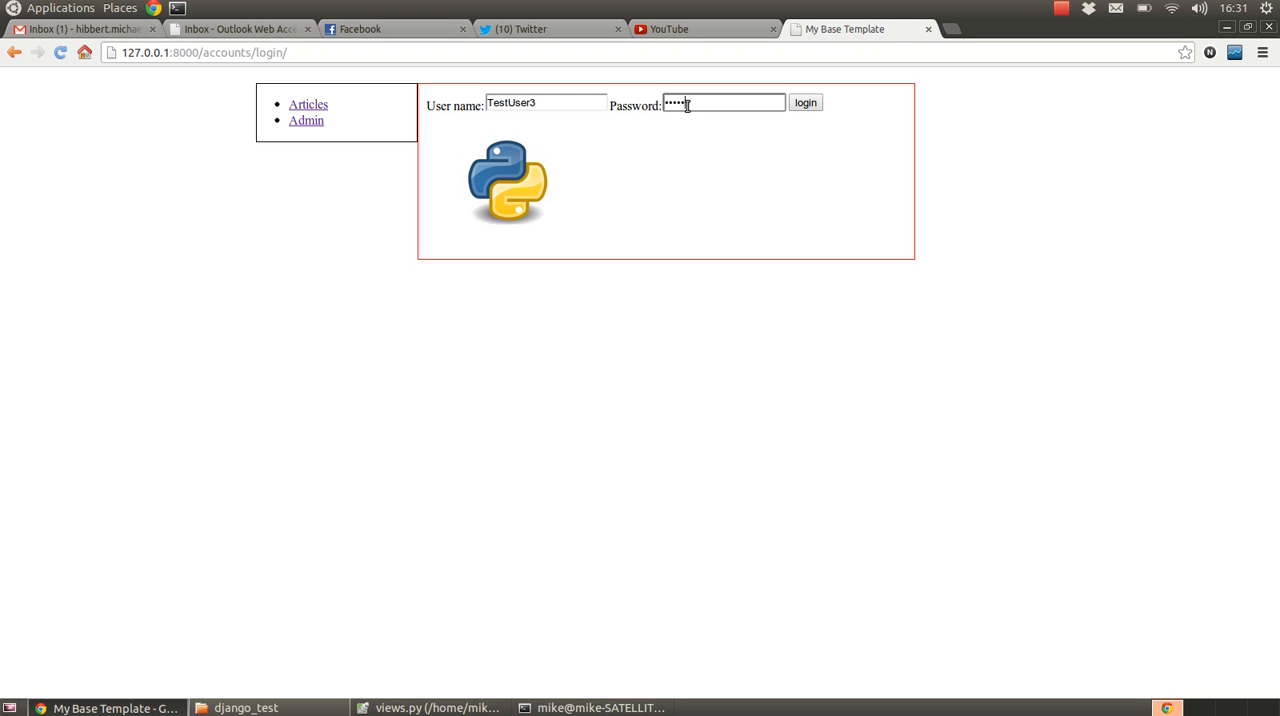
click(805, 102)
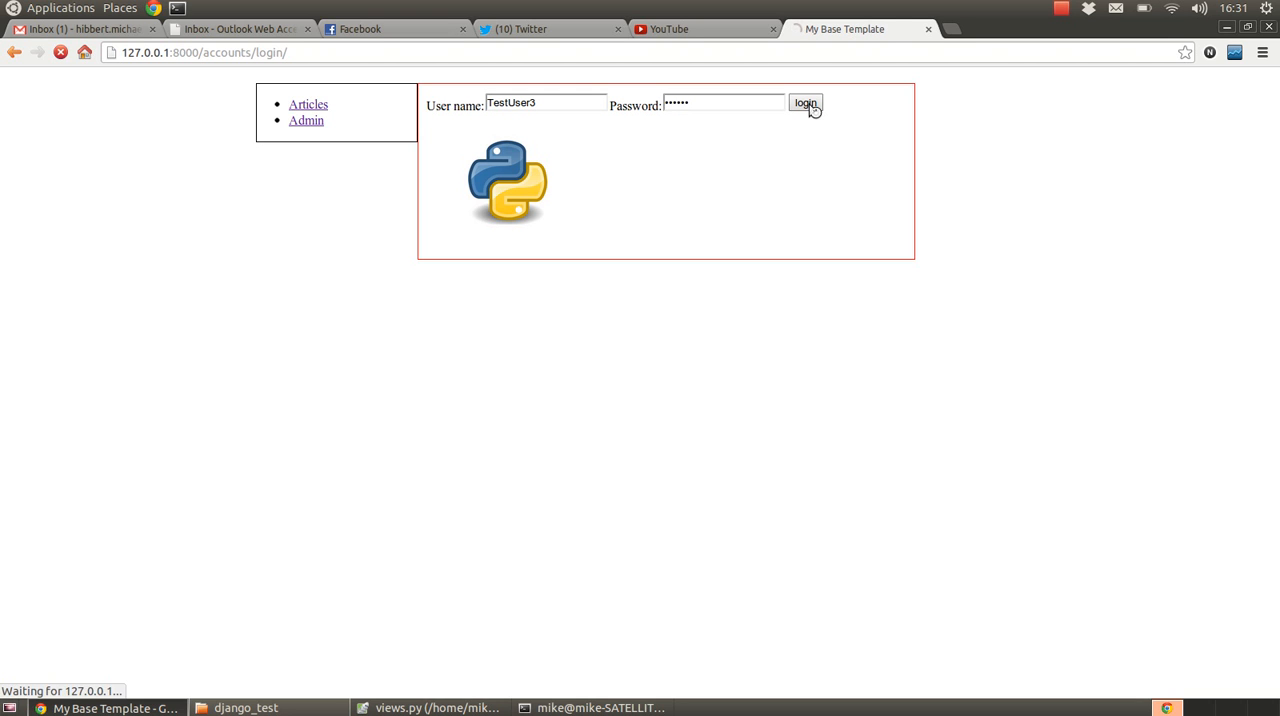
click(805, 104)
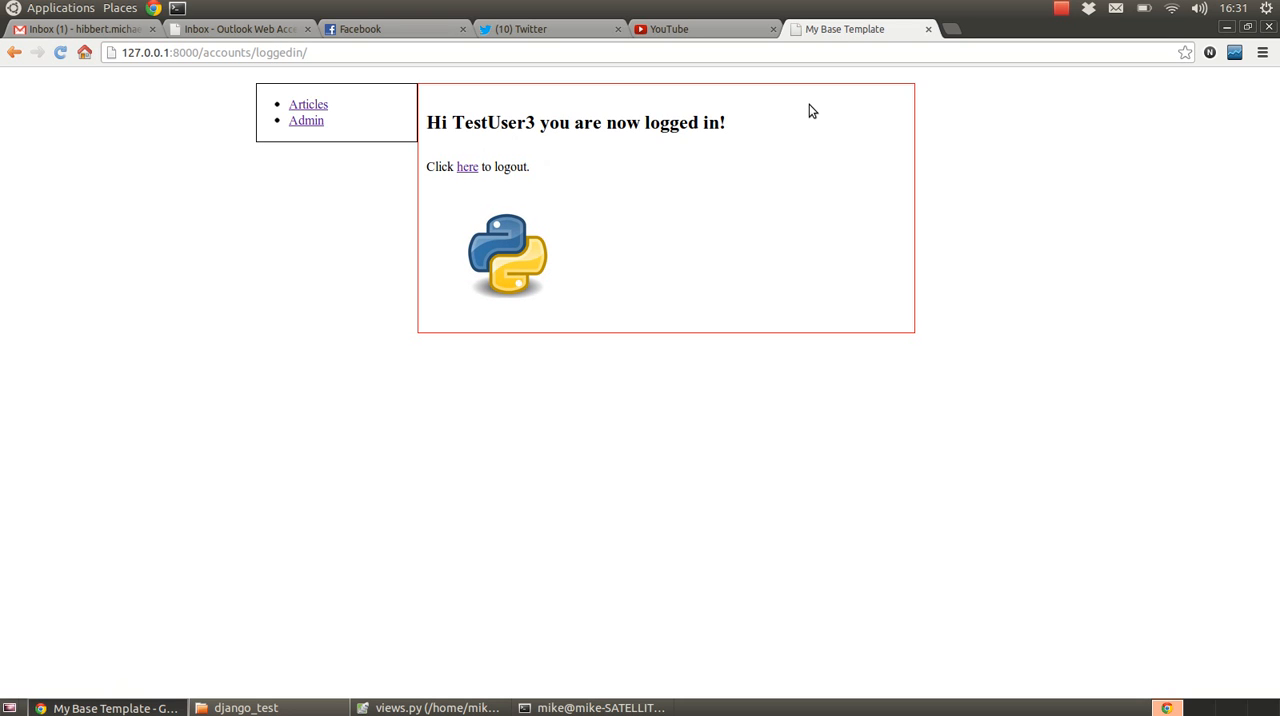
mouse_move(467, 167)
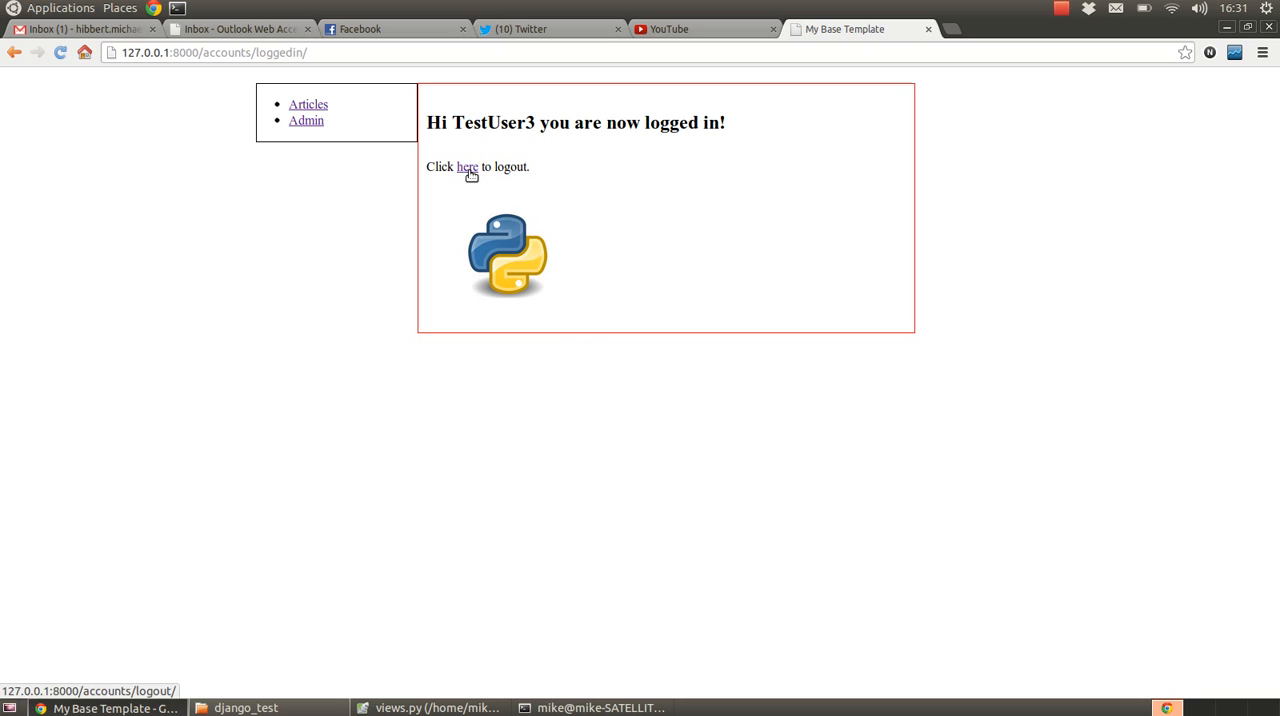
click(467, 166)
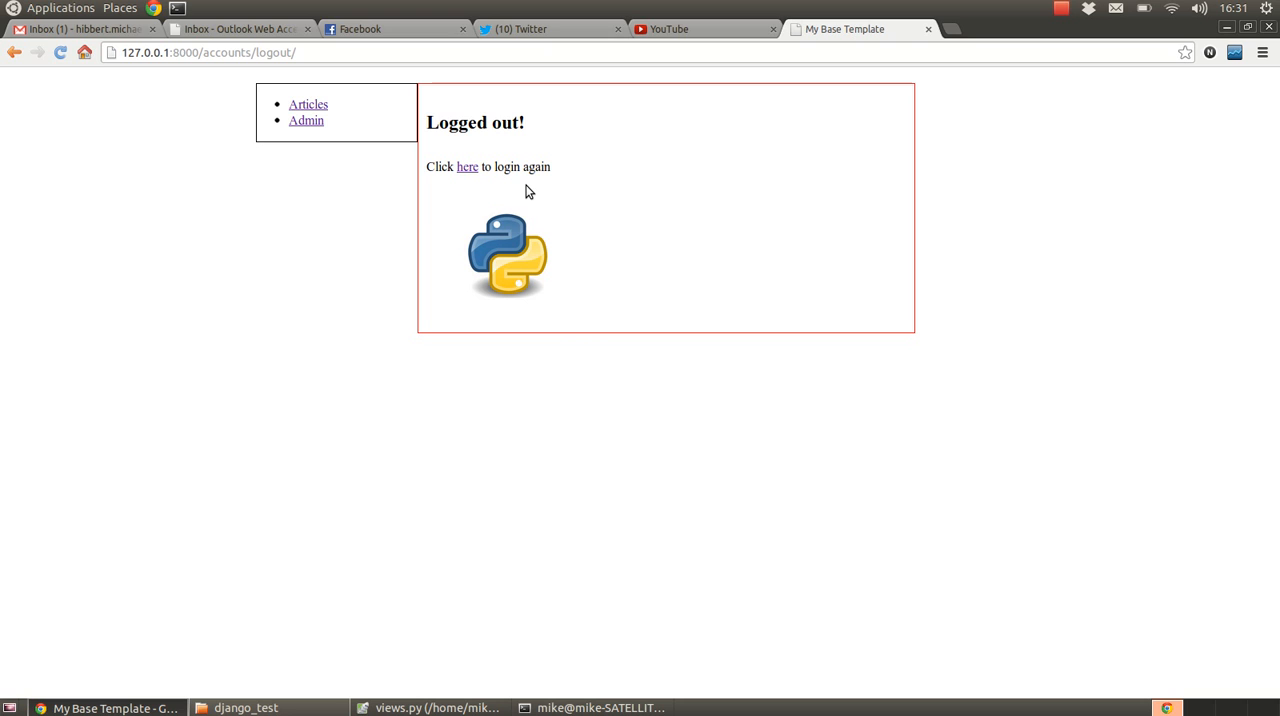
mouse_move(396, 186)
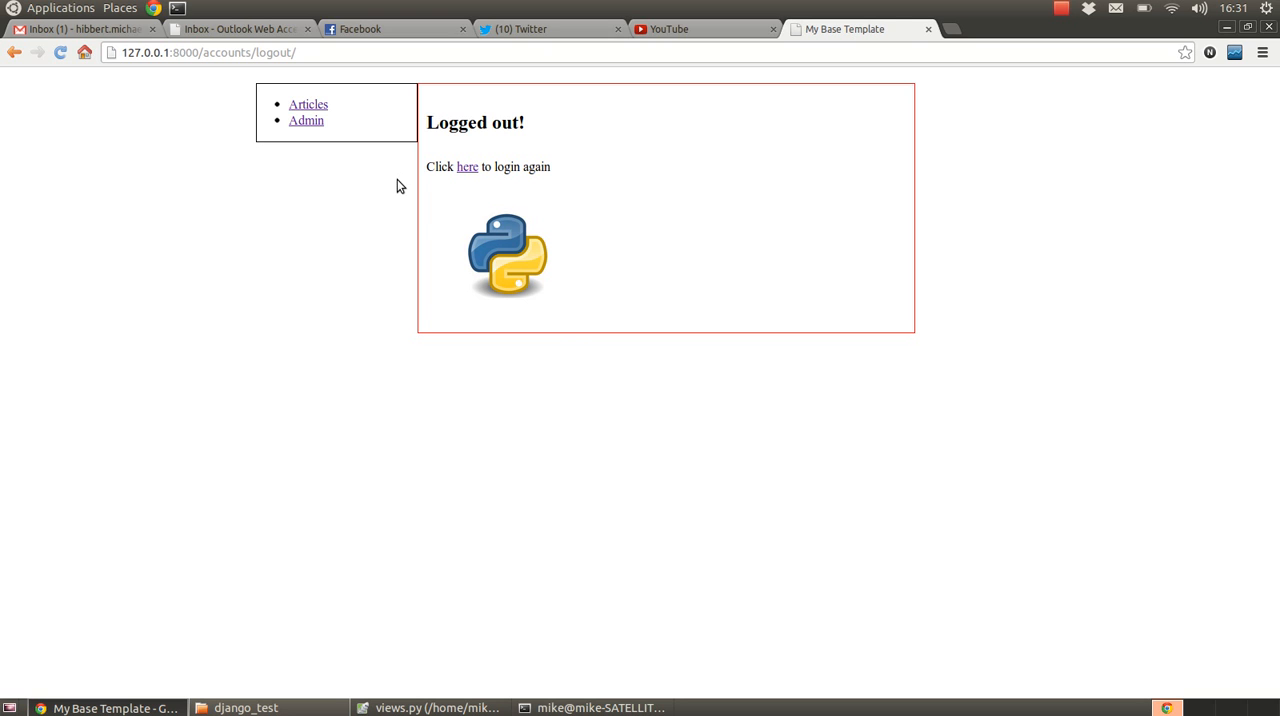
mouse_move(306, 120)
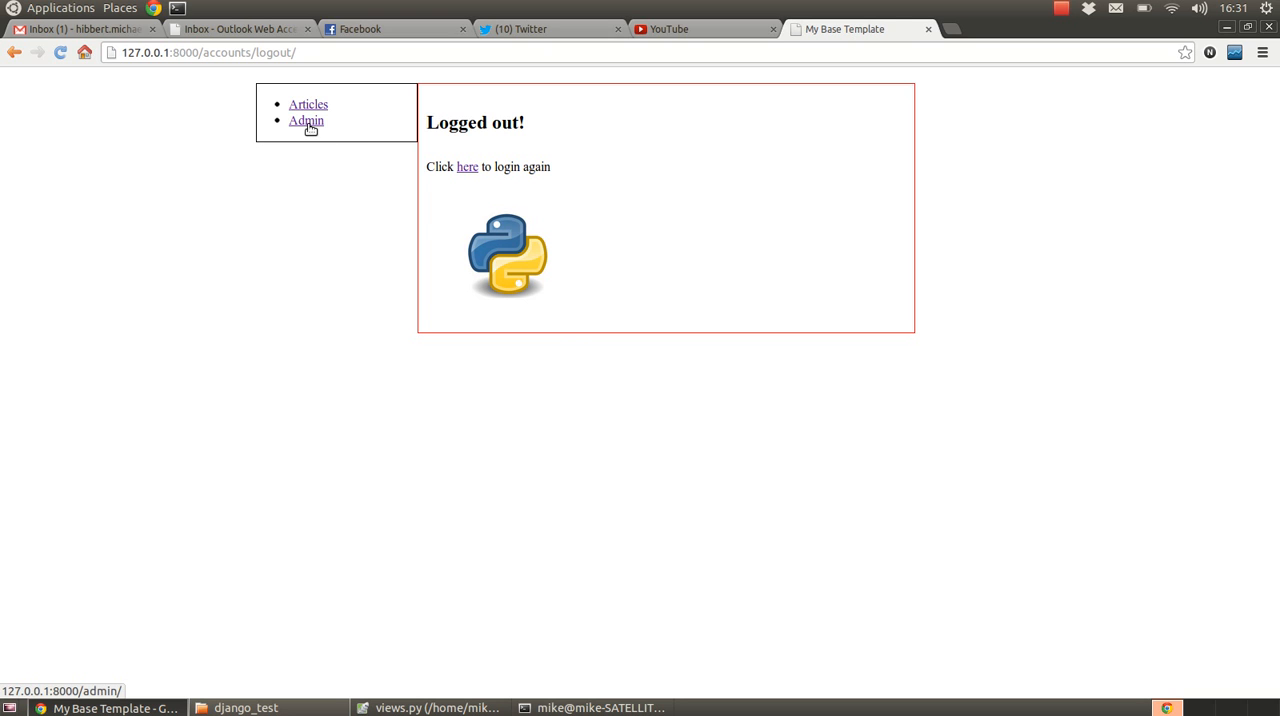
click(305, 120)
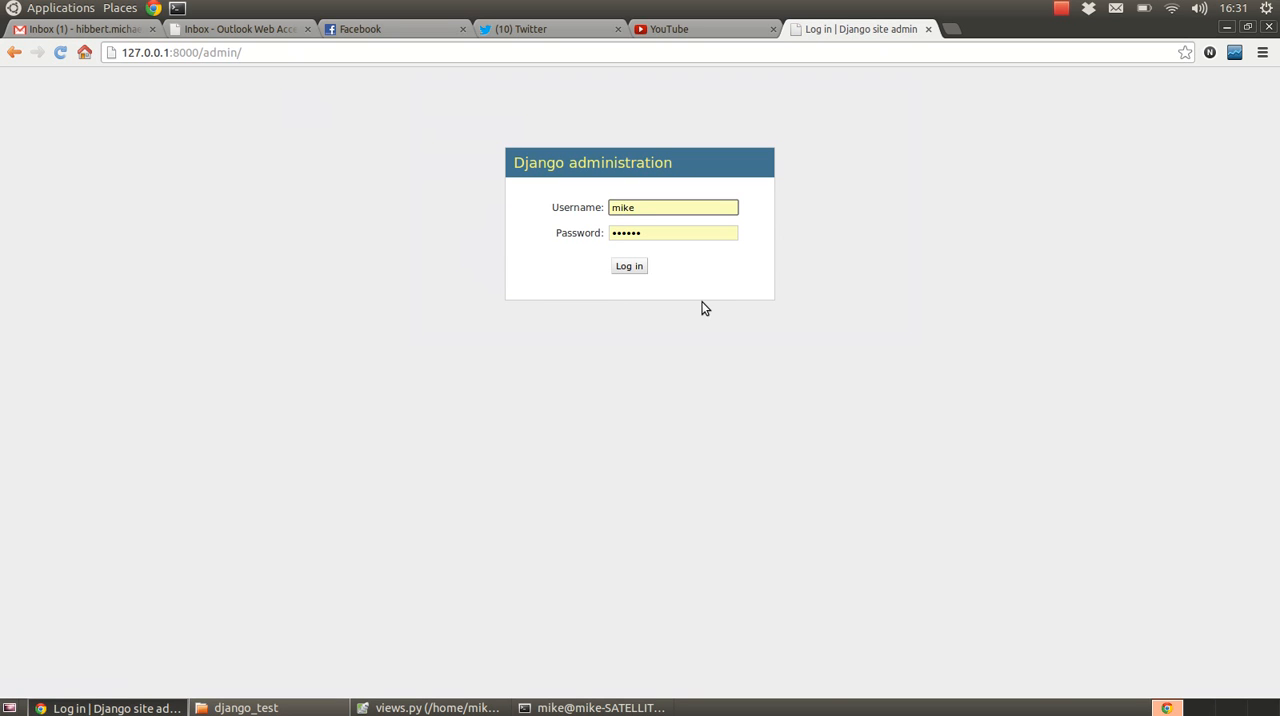
mouse_move(628, 266)
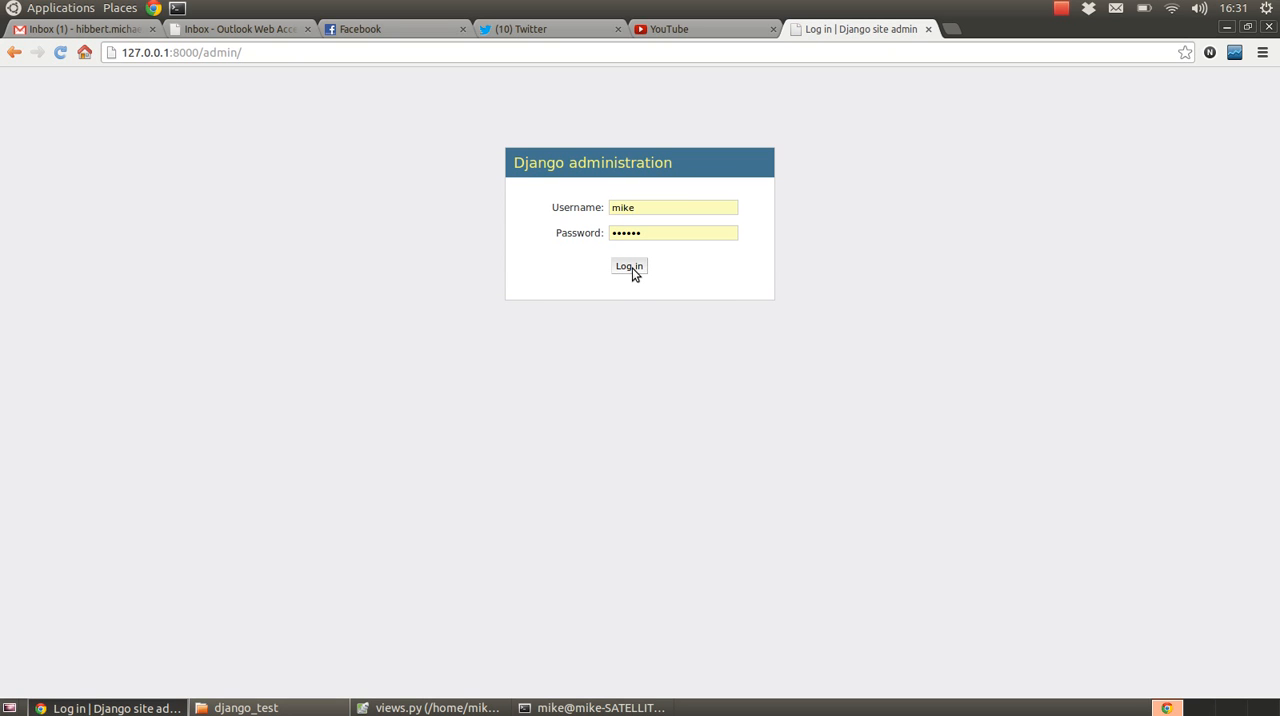
Step: Sign in to Django admin, open Auth > Users, and select TestUser3
click(628, 266)
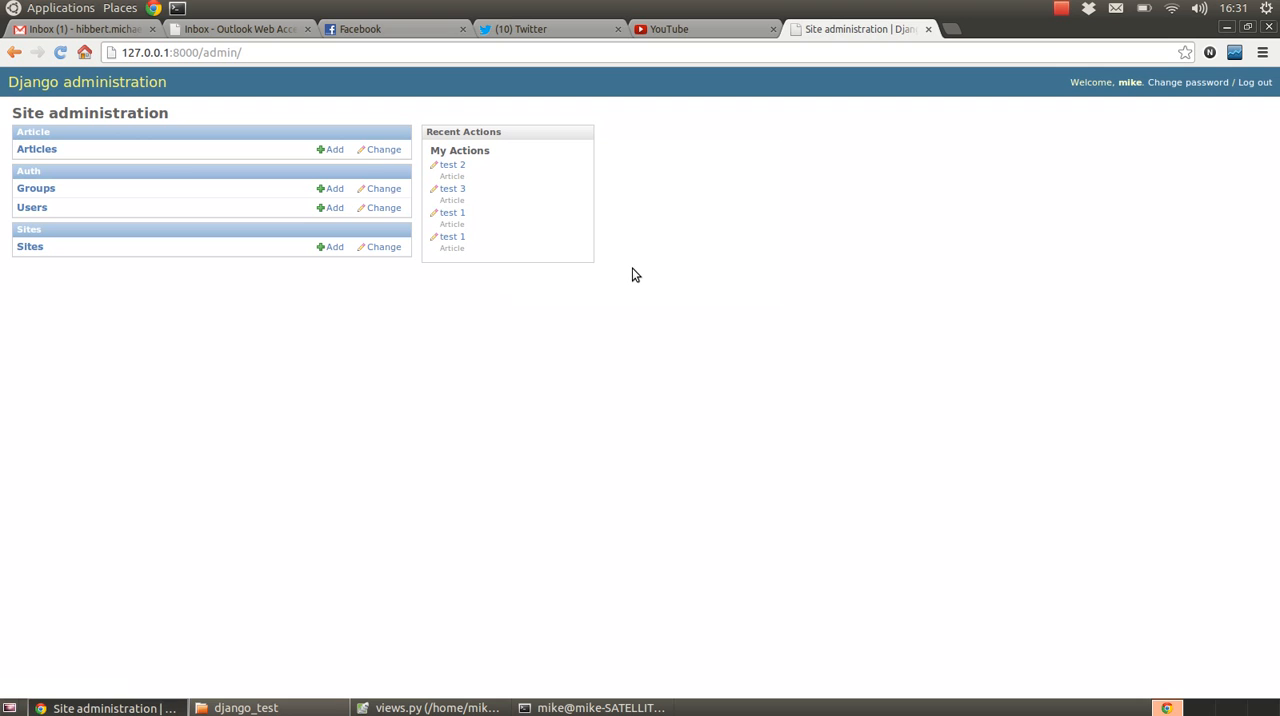
mouse_move(38, 216)
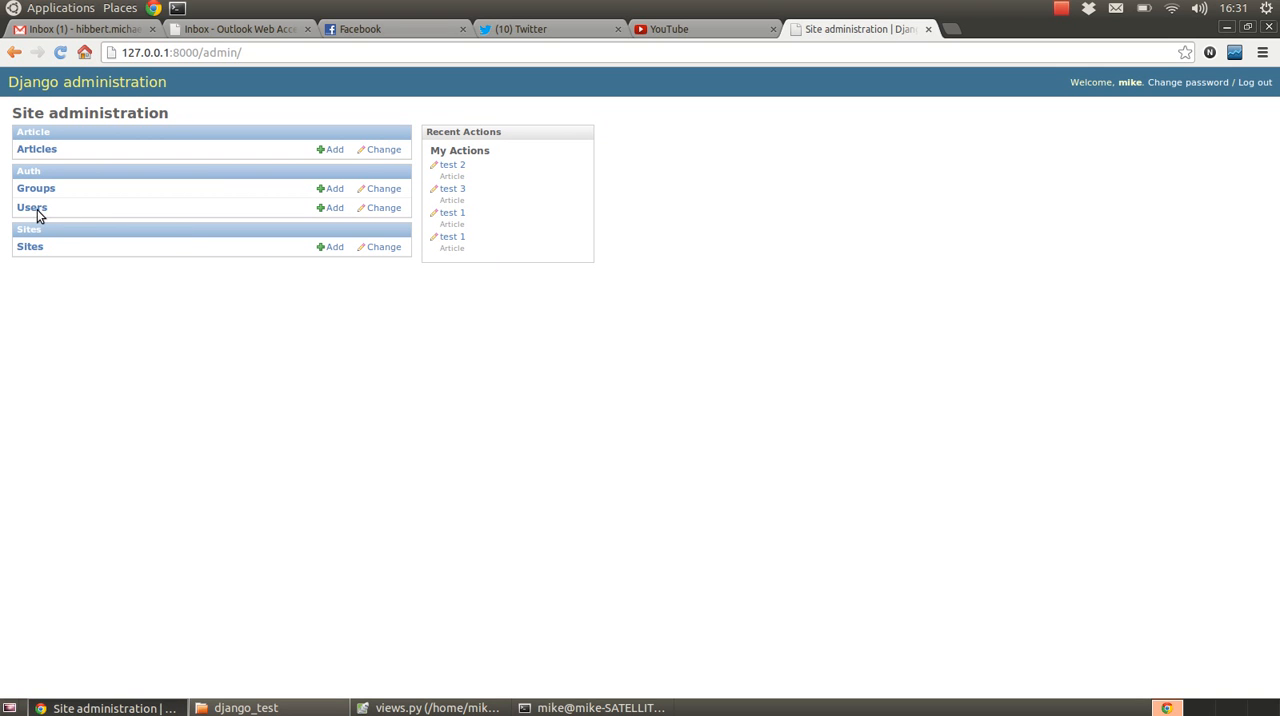
click(32, 207)
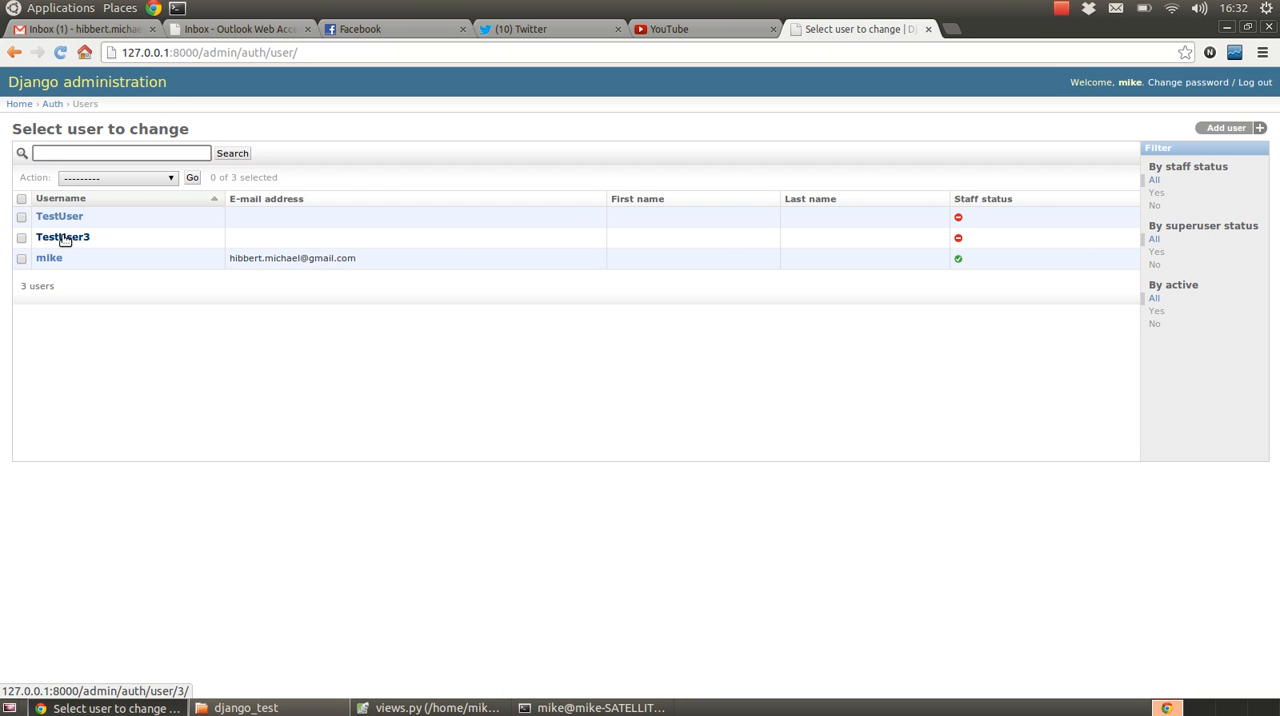
click(62, 237)
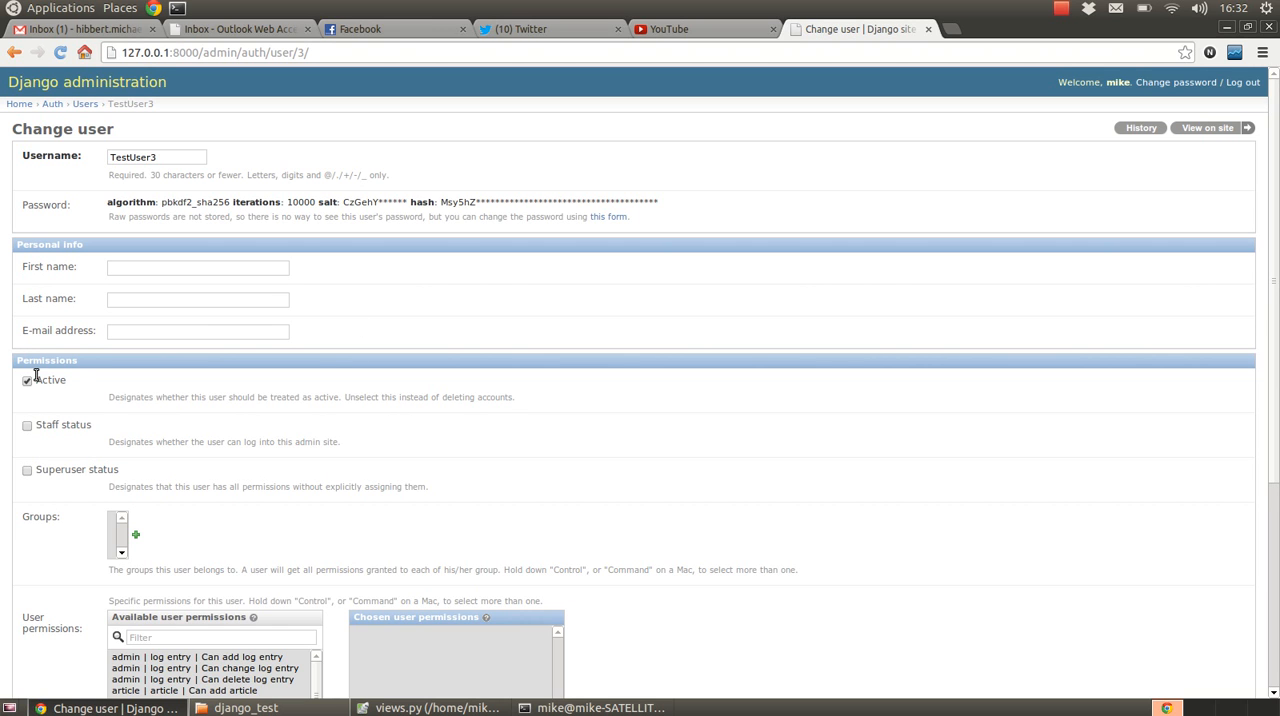
mouse_move(360, 408)
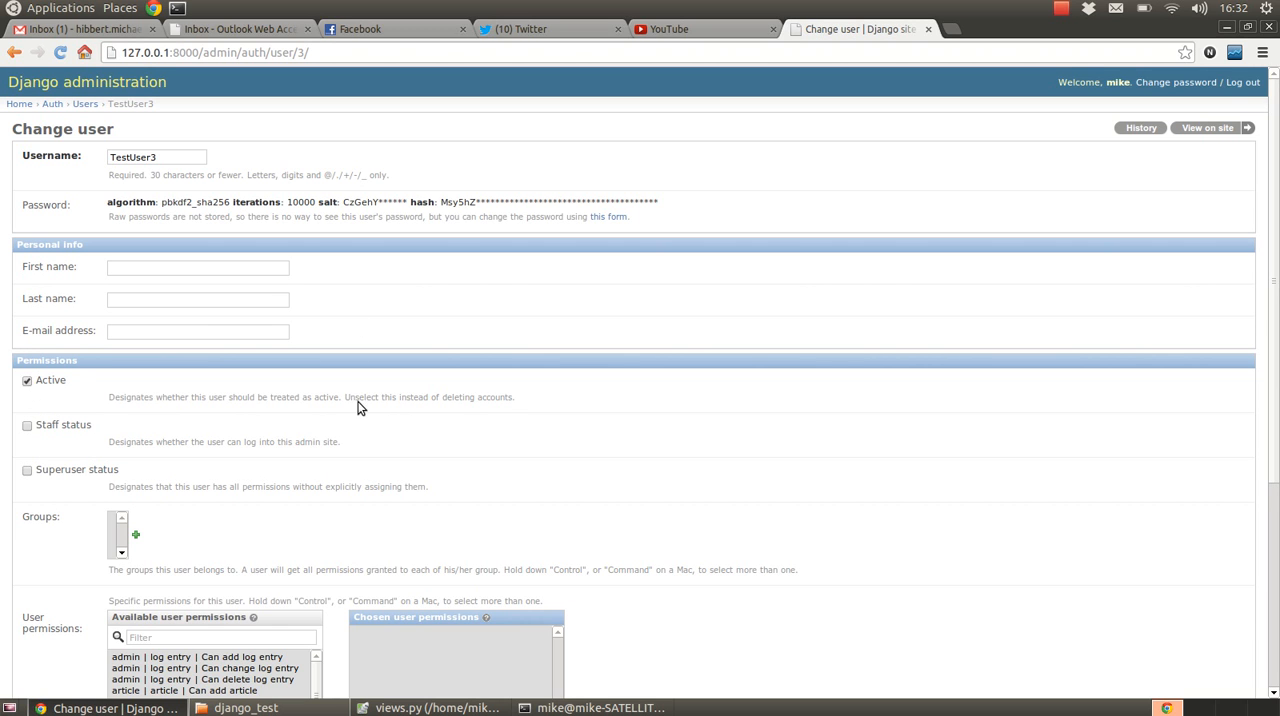
Step: Scroll TestUser3's Change user form and browse the Can add/change article permissions
scroll(down, 3)
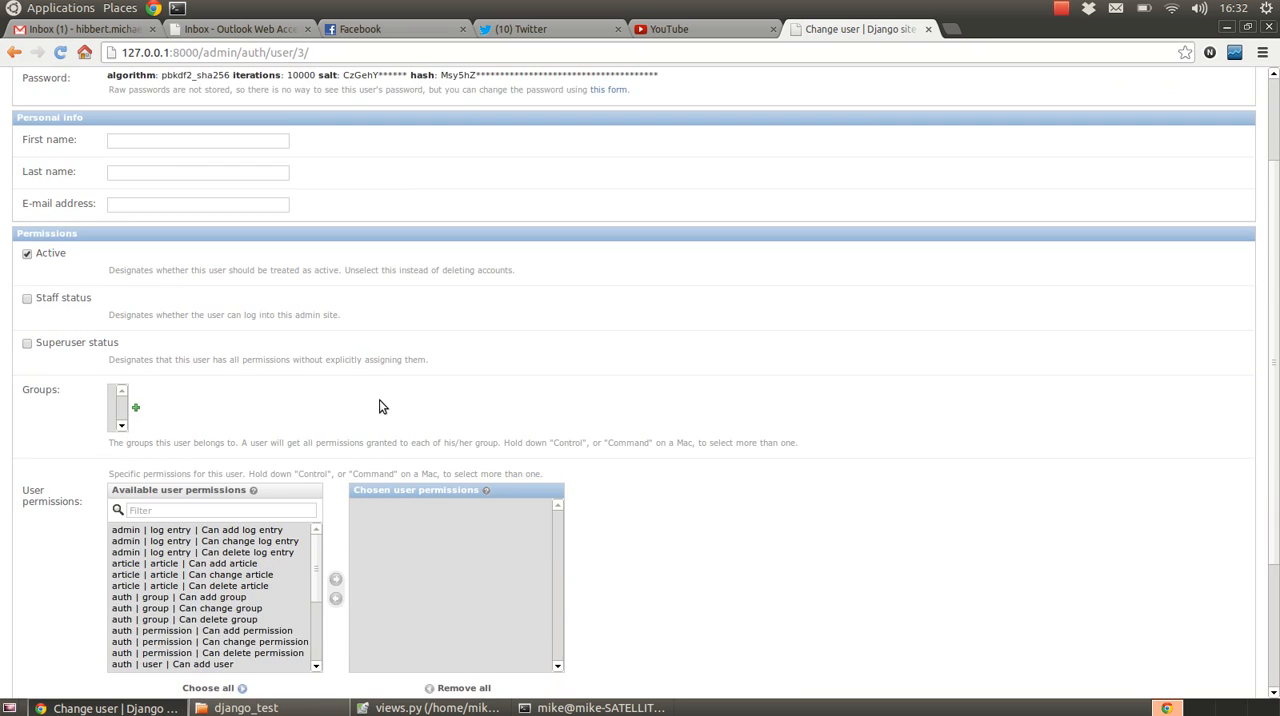
scroll(down, 3)
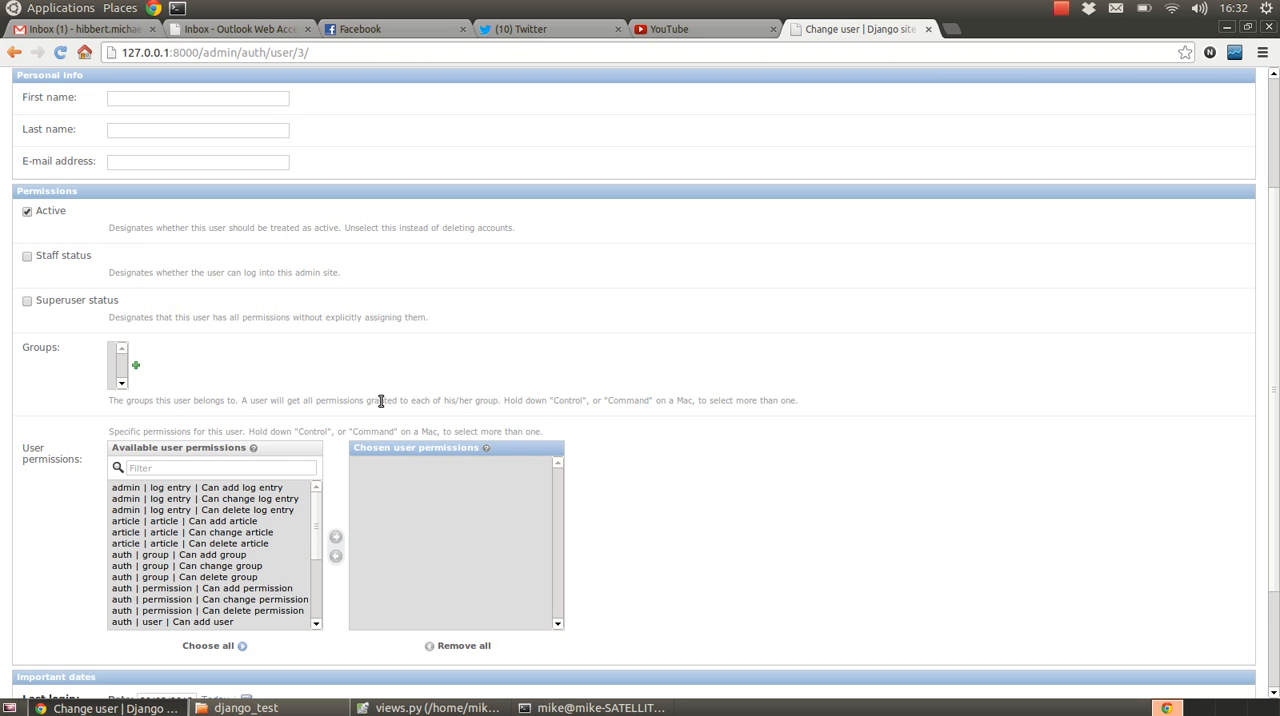
click(27, 210)
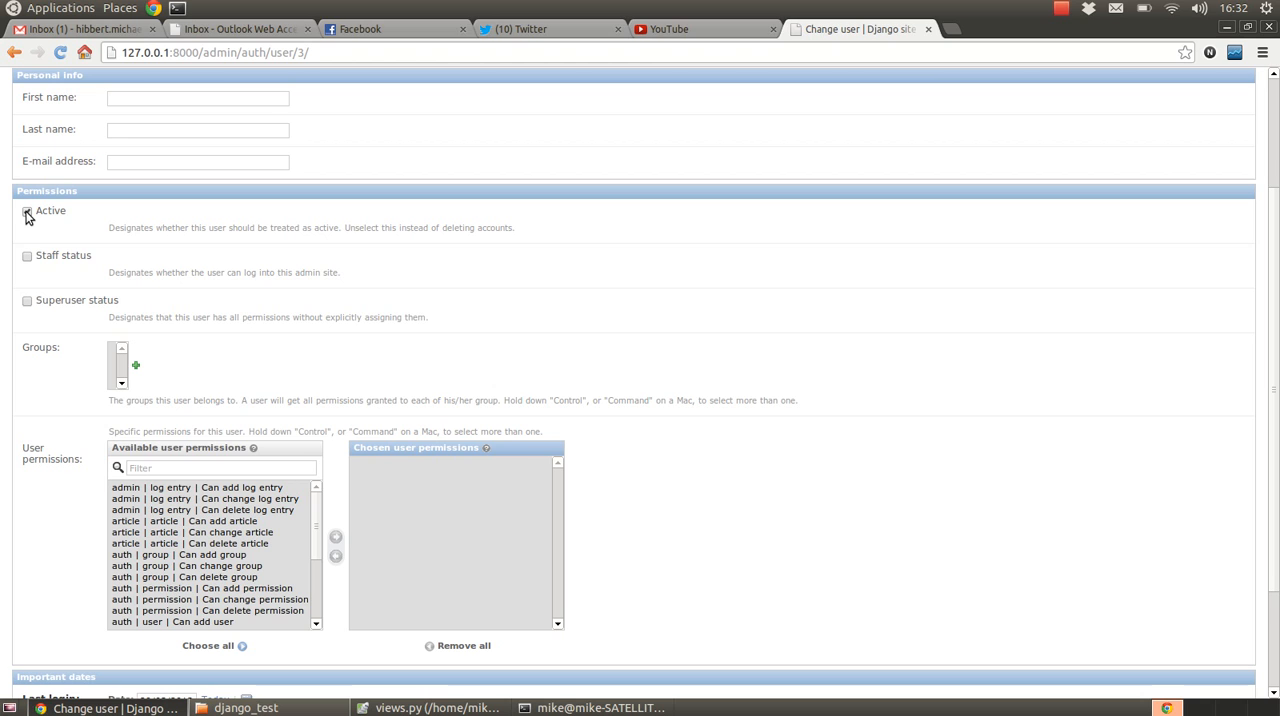
click(27, 210)
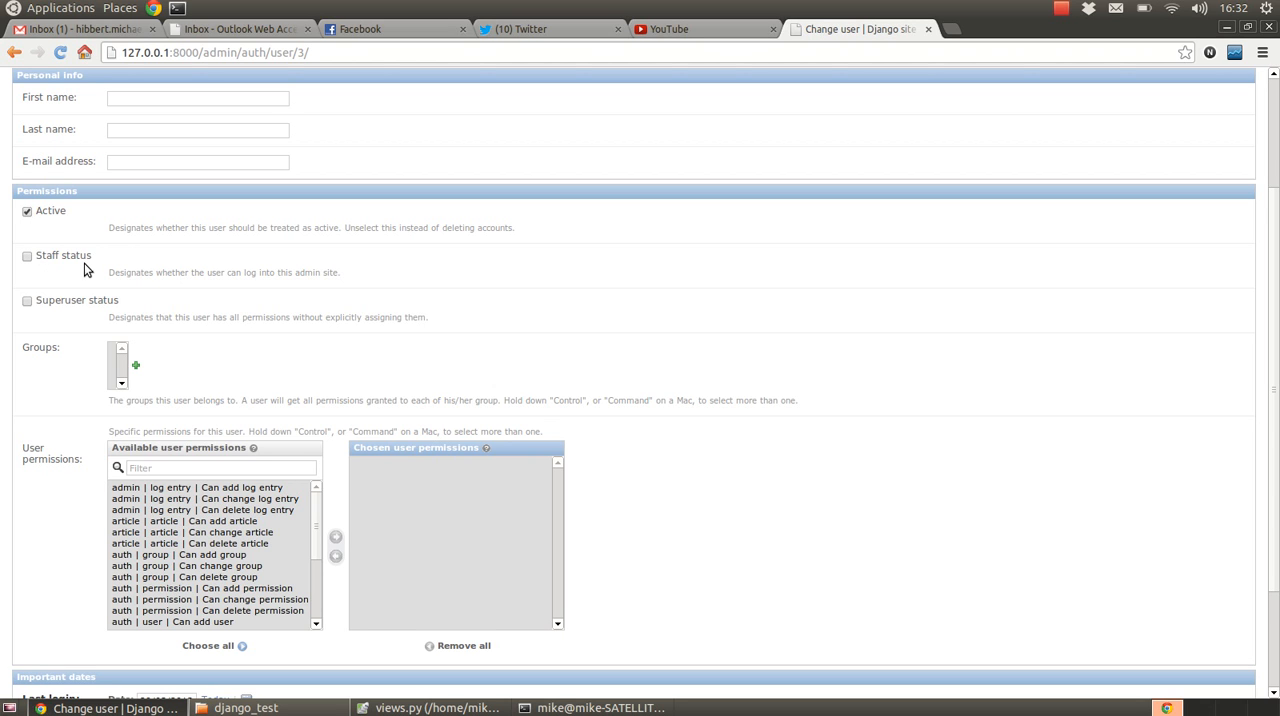
mouse_move(53, 311)
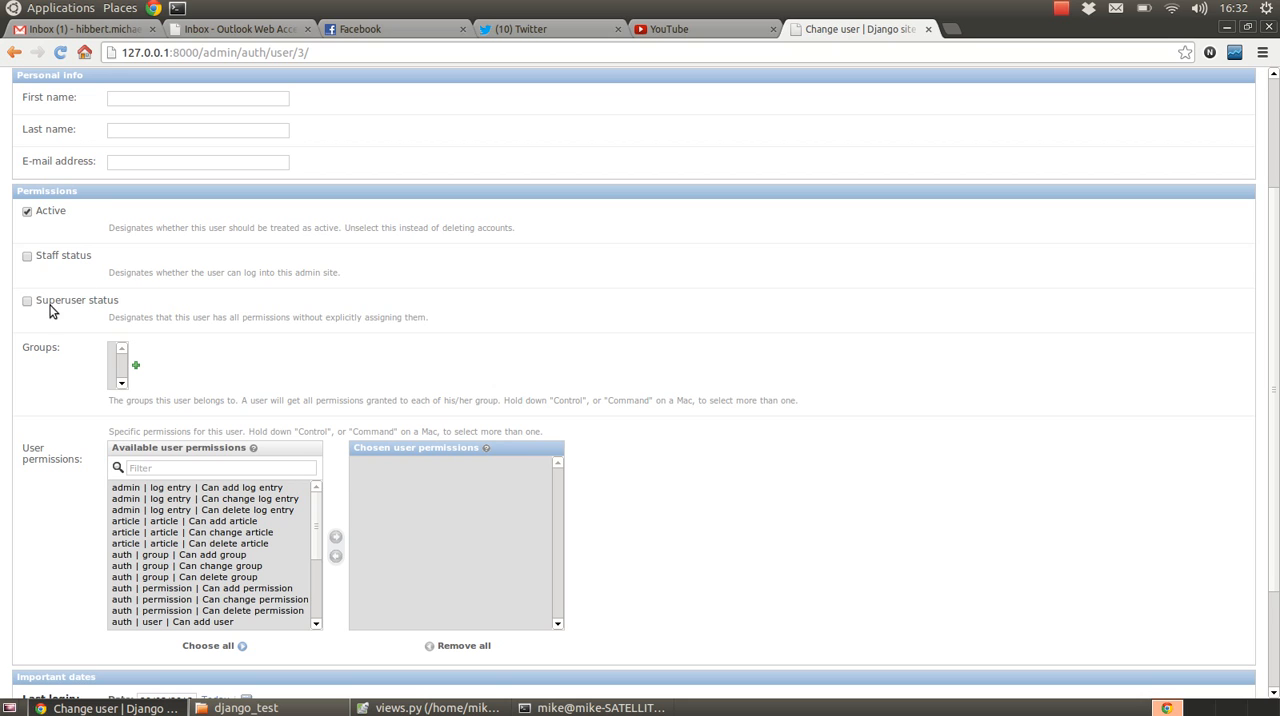
mouse_move(122, 314)
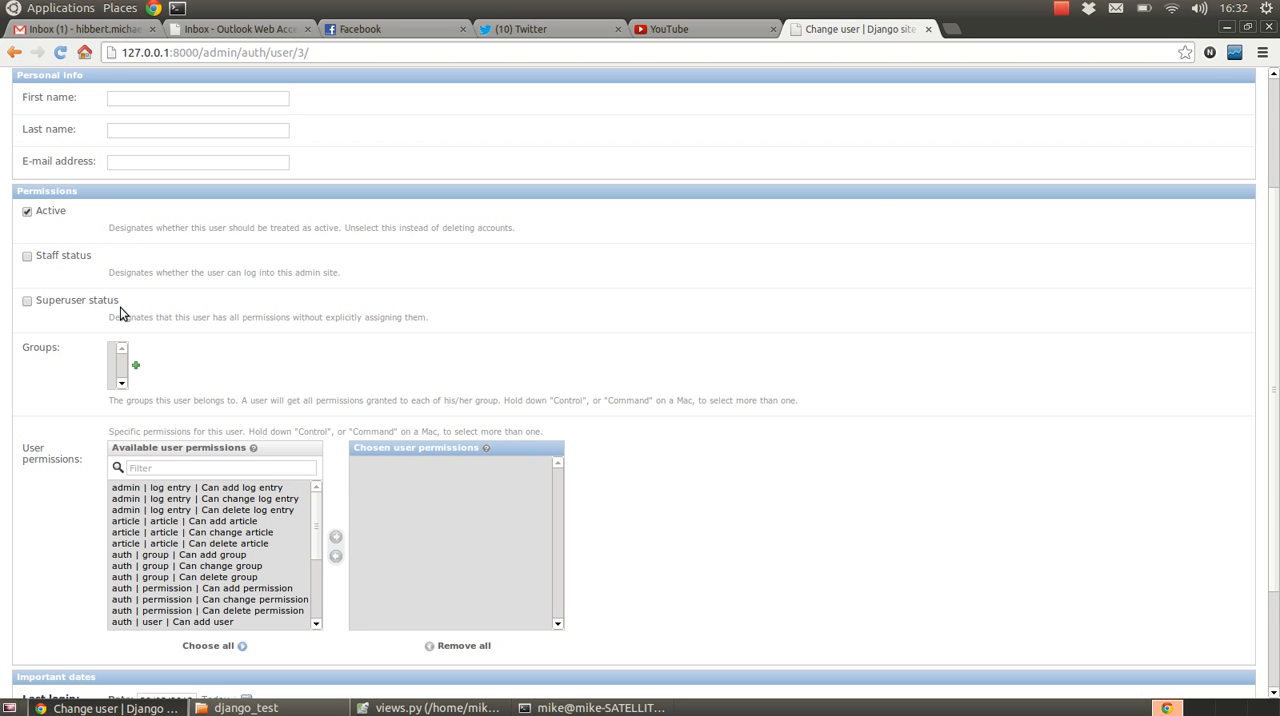
mouse_move(135, 365)
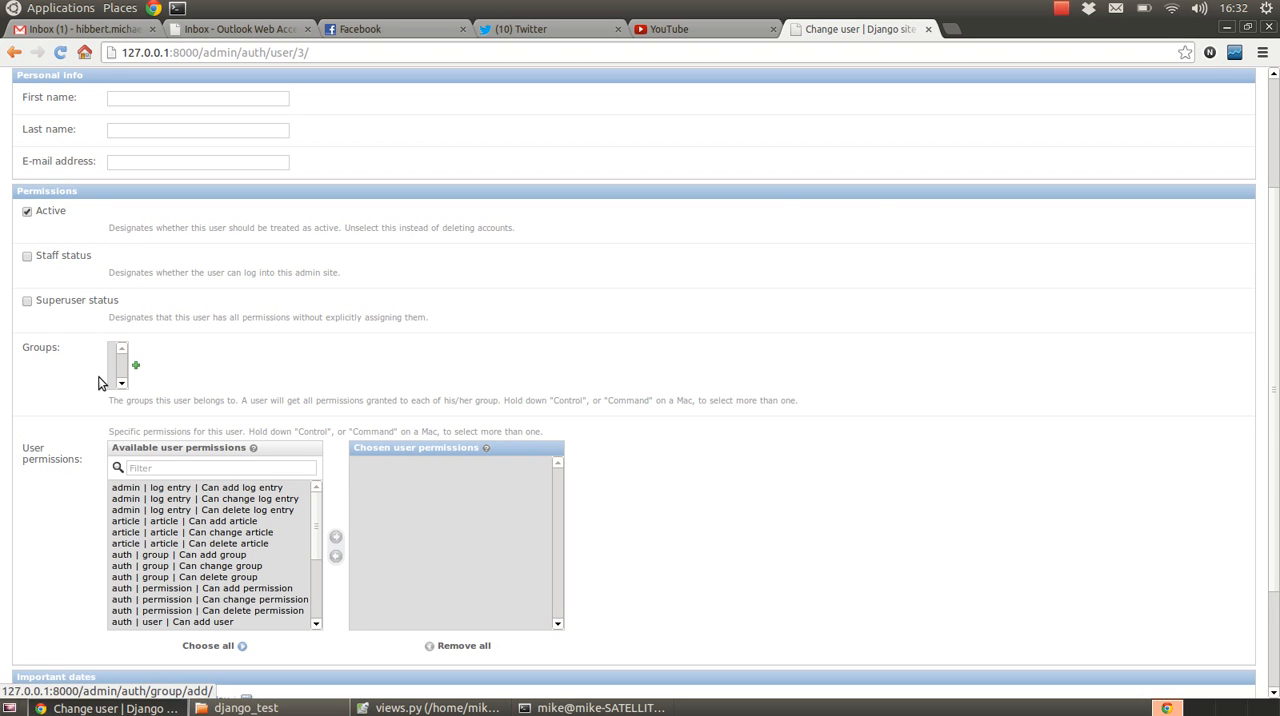
mouse_move(68, 530)
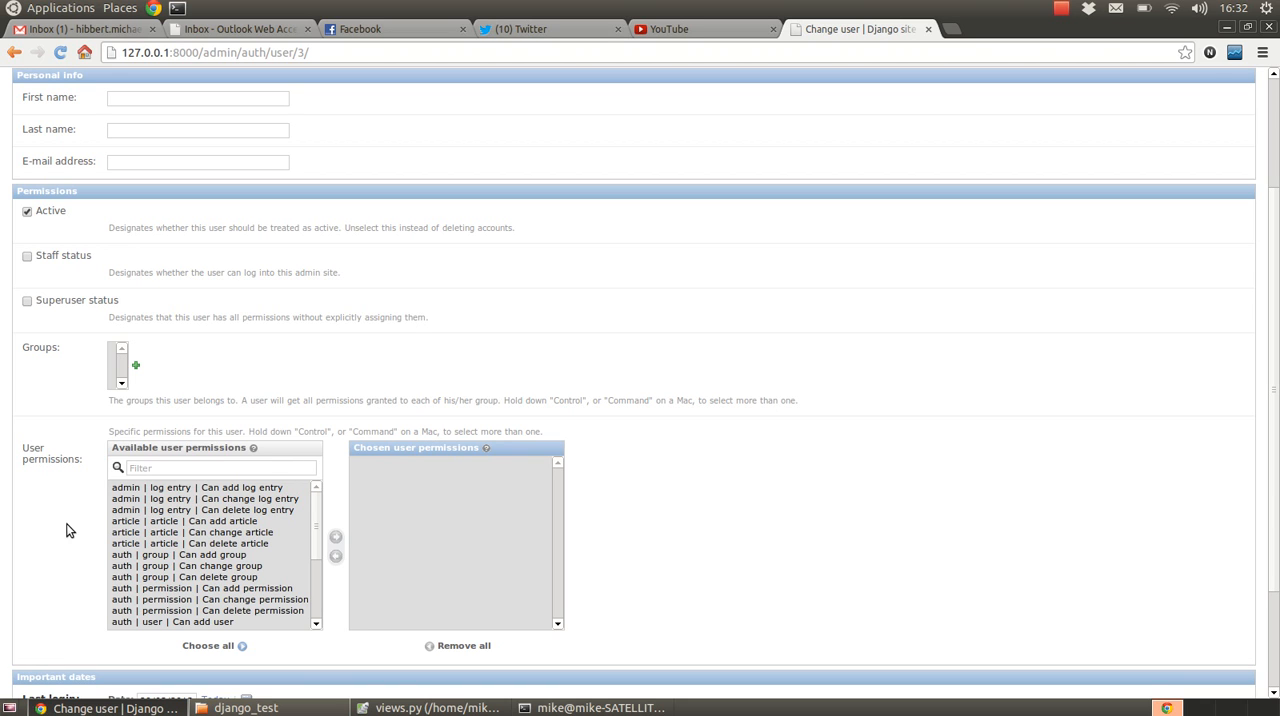
click(190, 520)
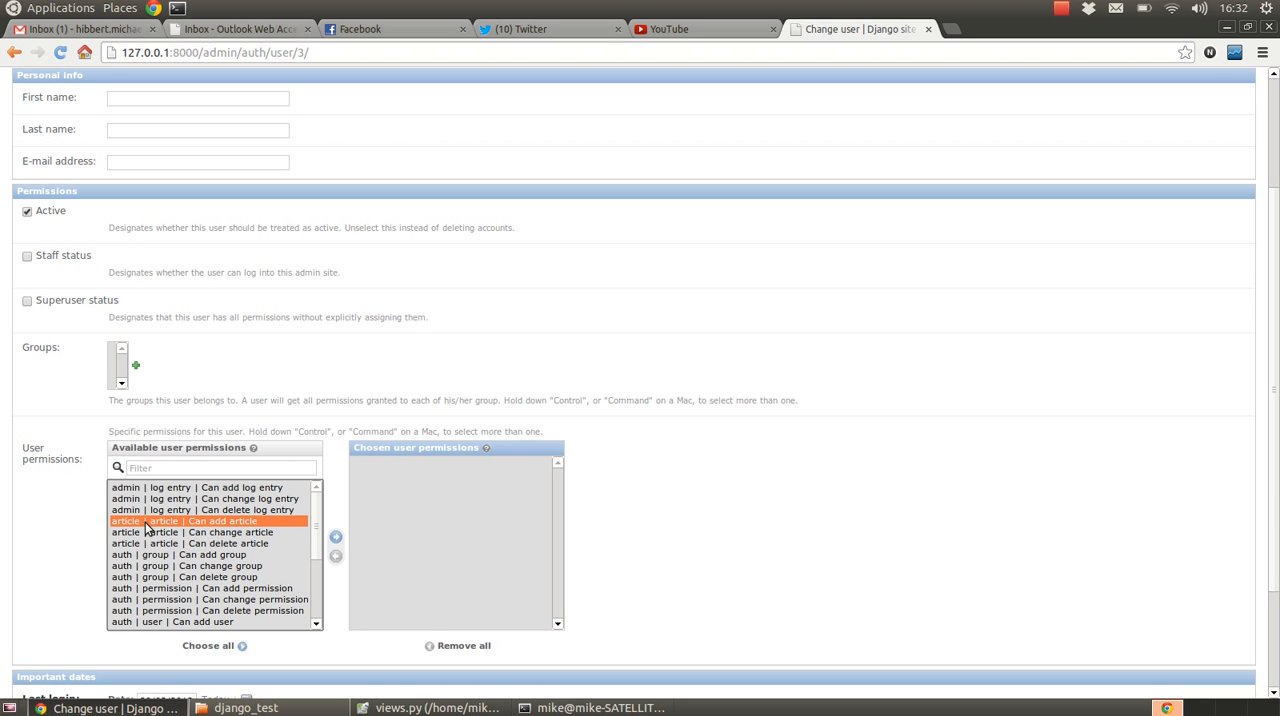
click(209, 532)
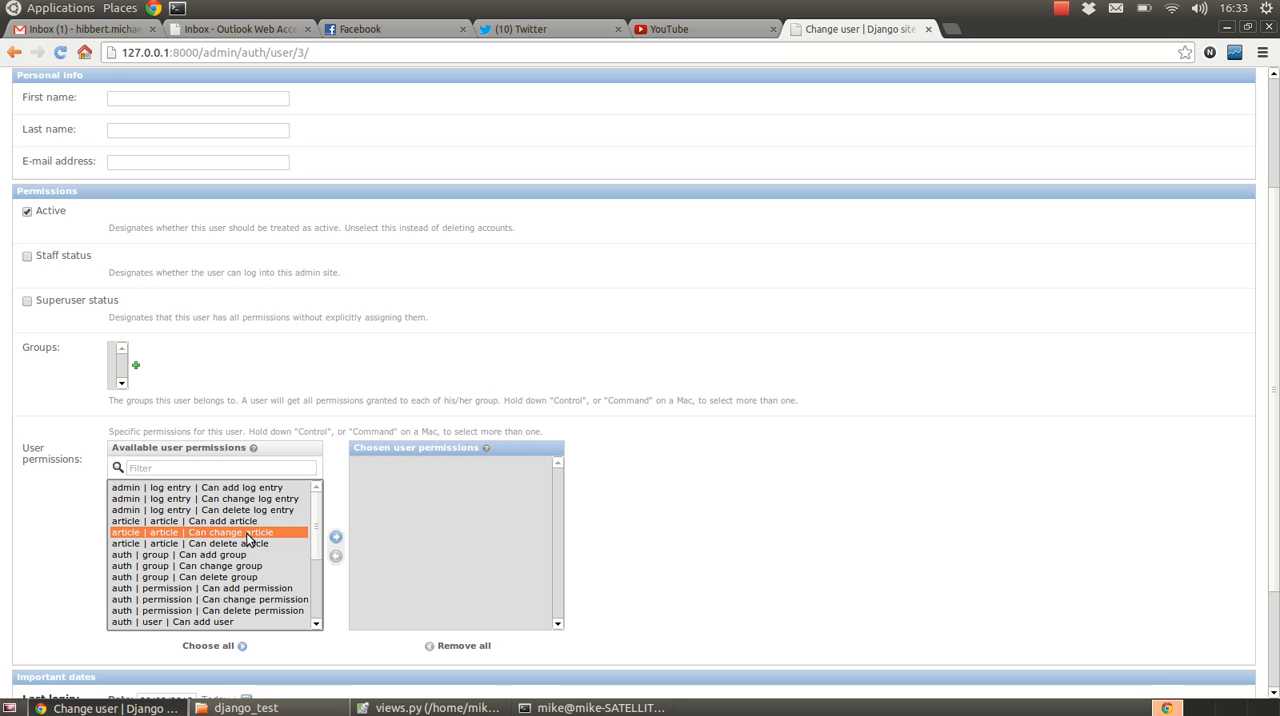
mouse_move(162, 531)
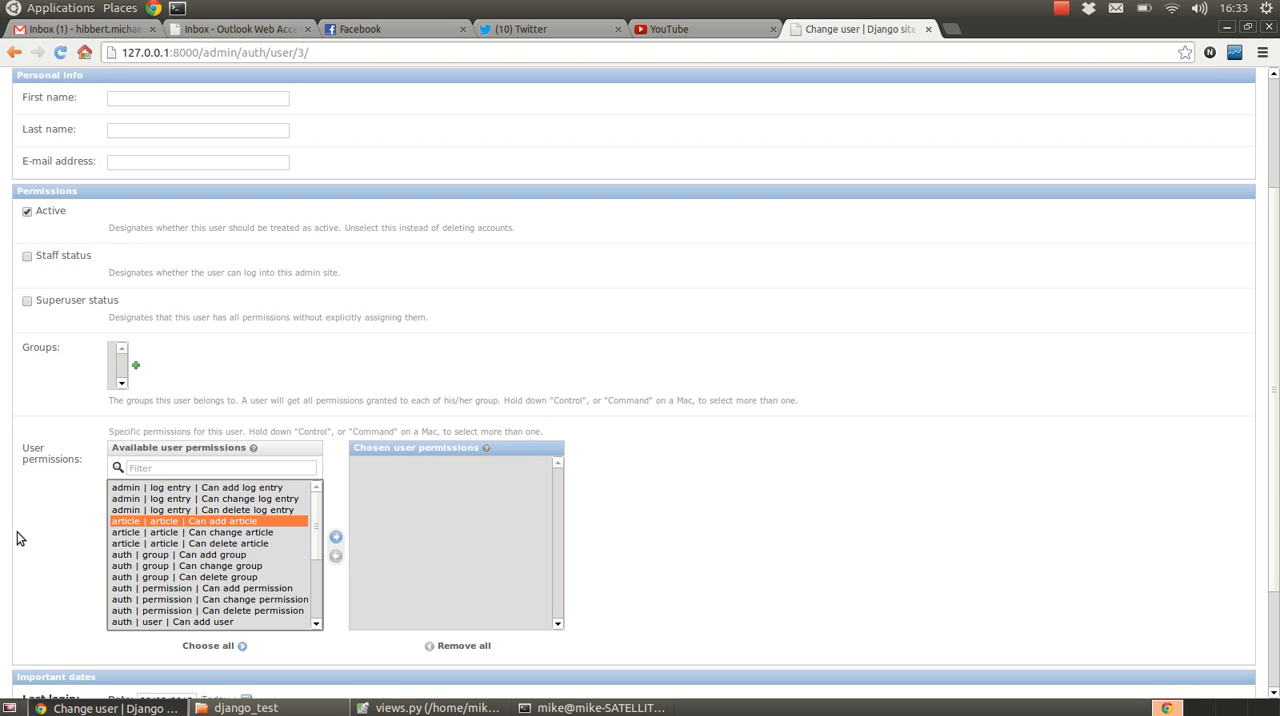
mouse_move(55, 585)
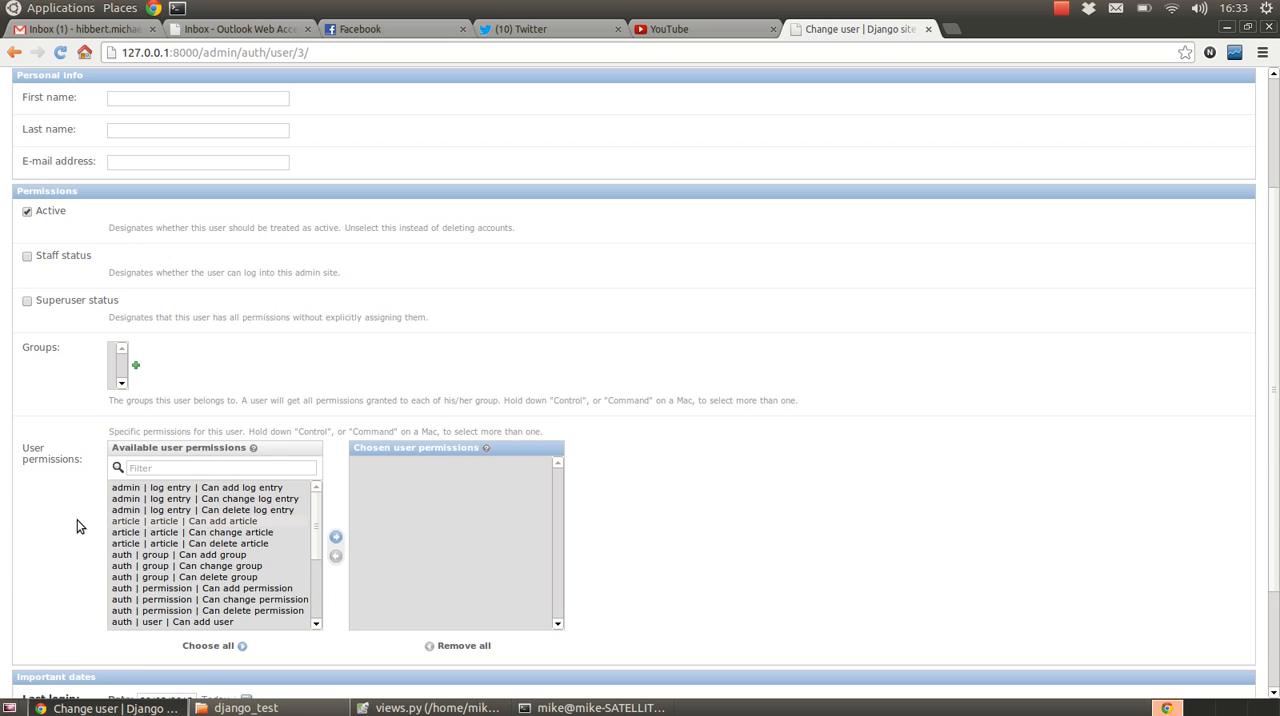
scroll(down, 3)
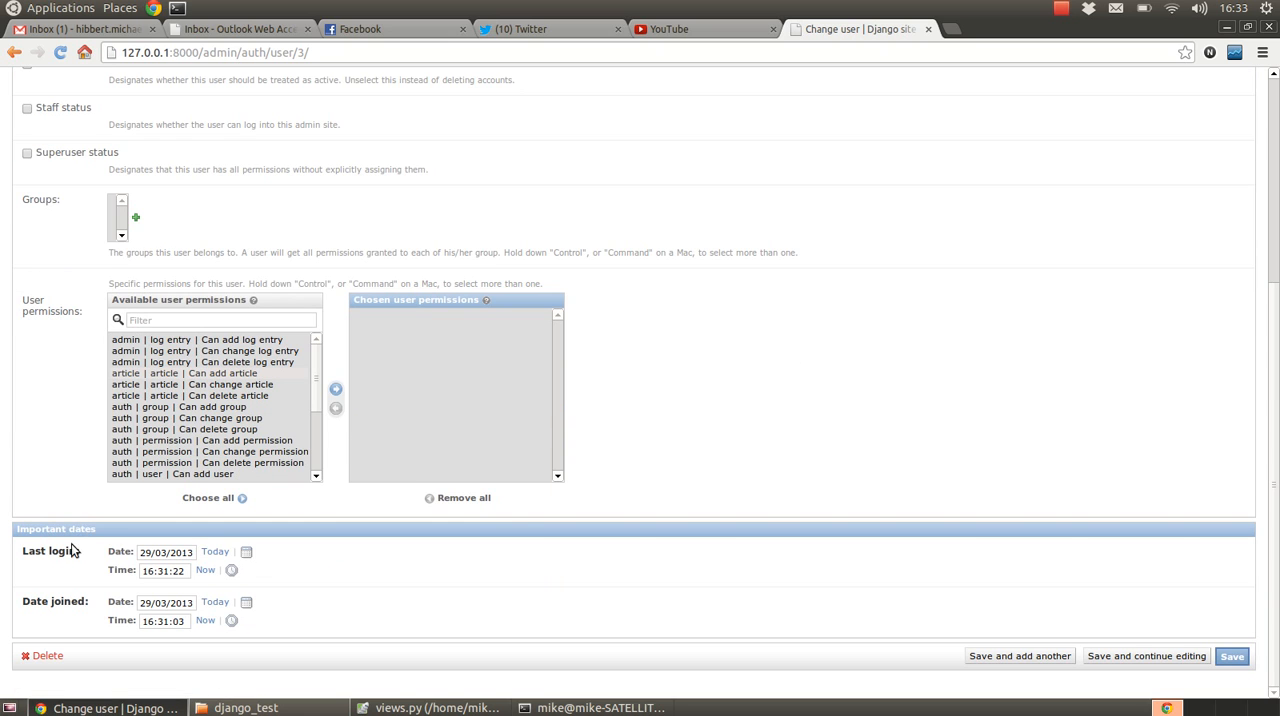
mouse_move(58, 608)
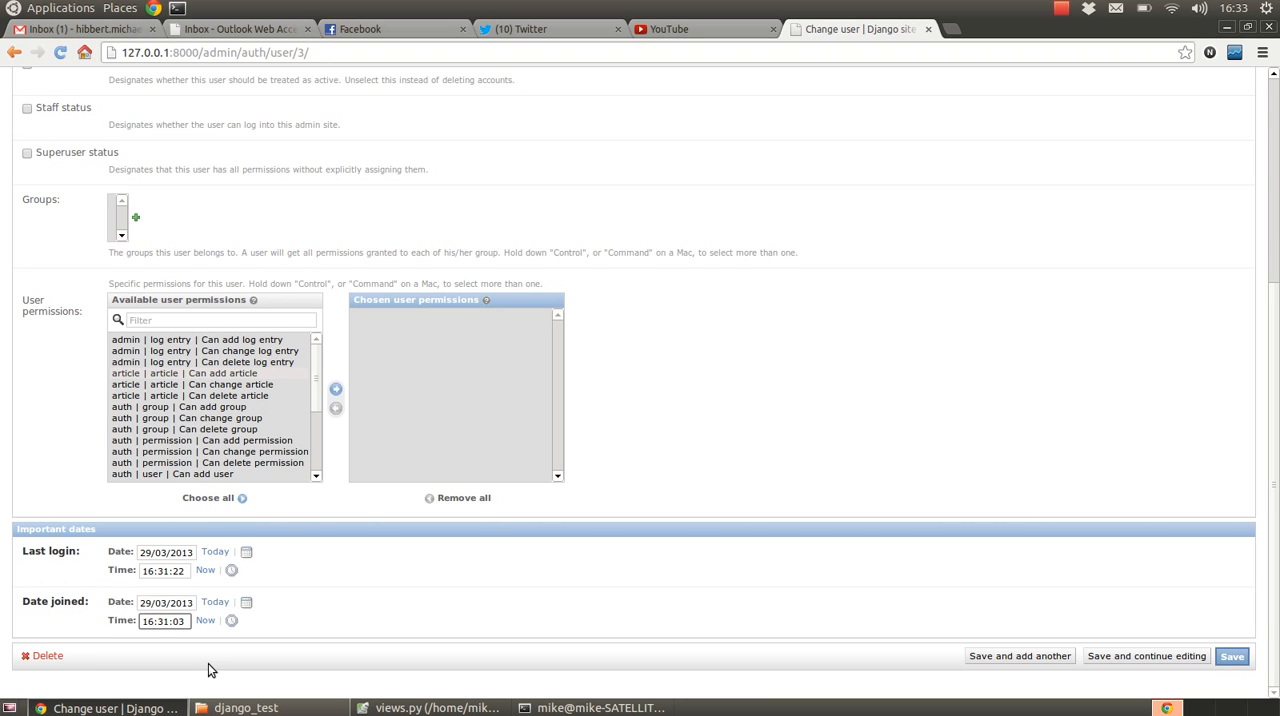
mouse_move(52, 553)
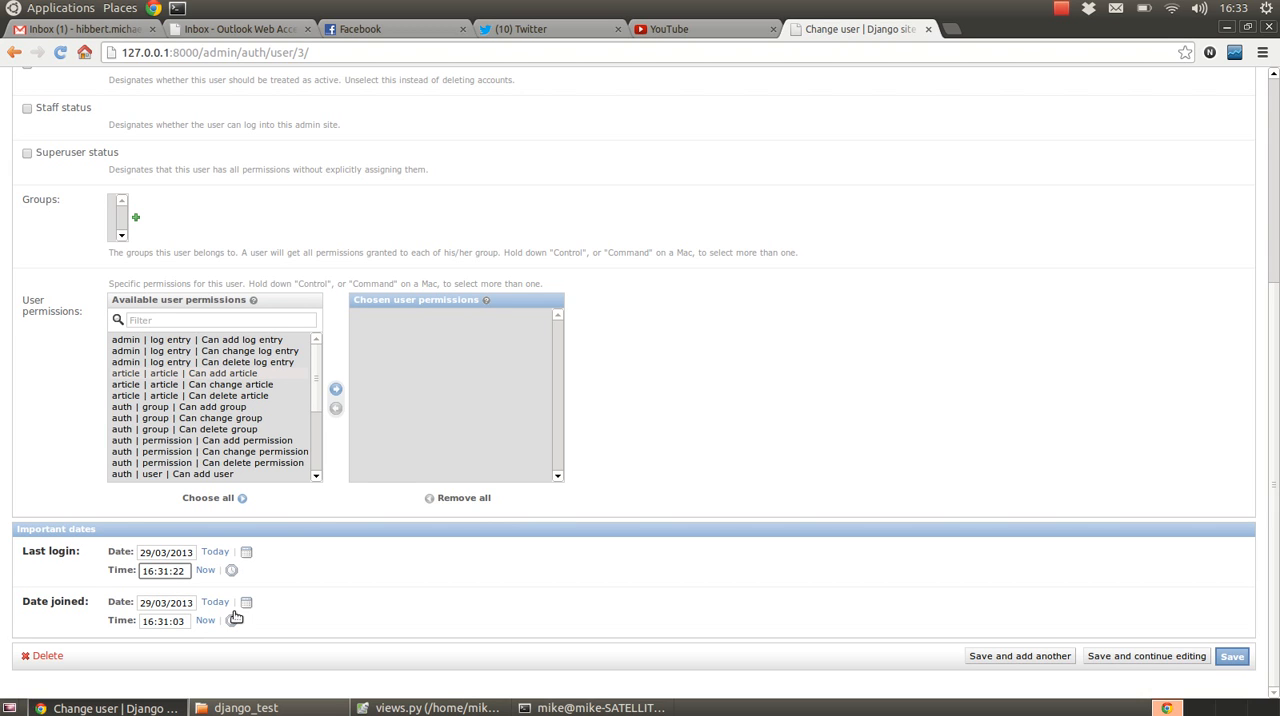
mouse_move(758, 84)
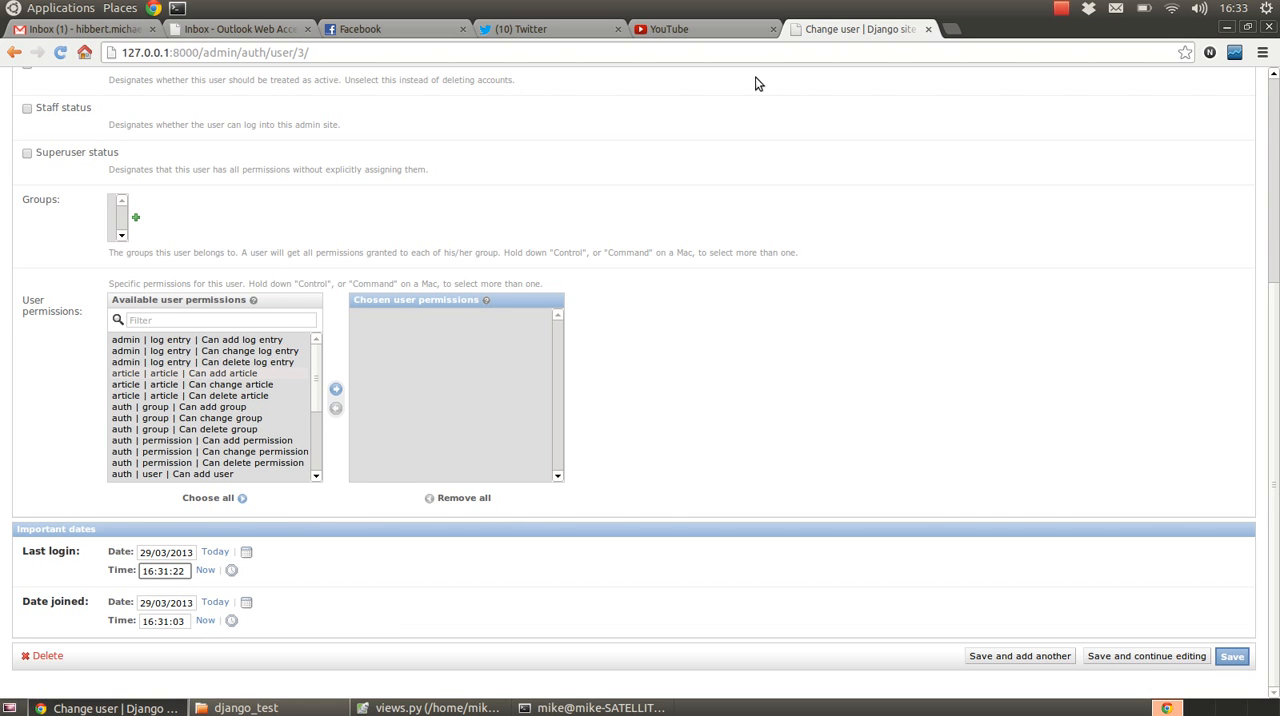
Step: Leave TestUser3's form without saving and return to the Users list
click(14, 52)
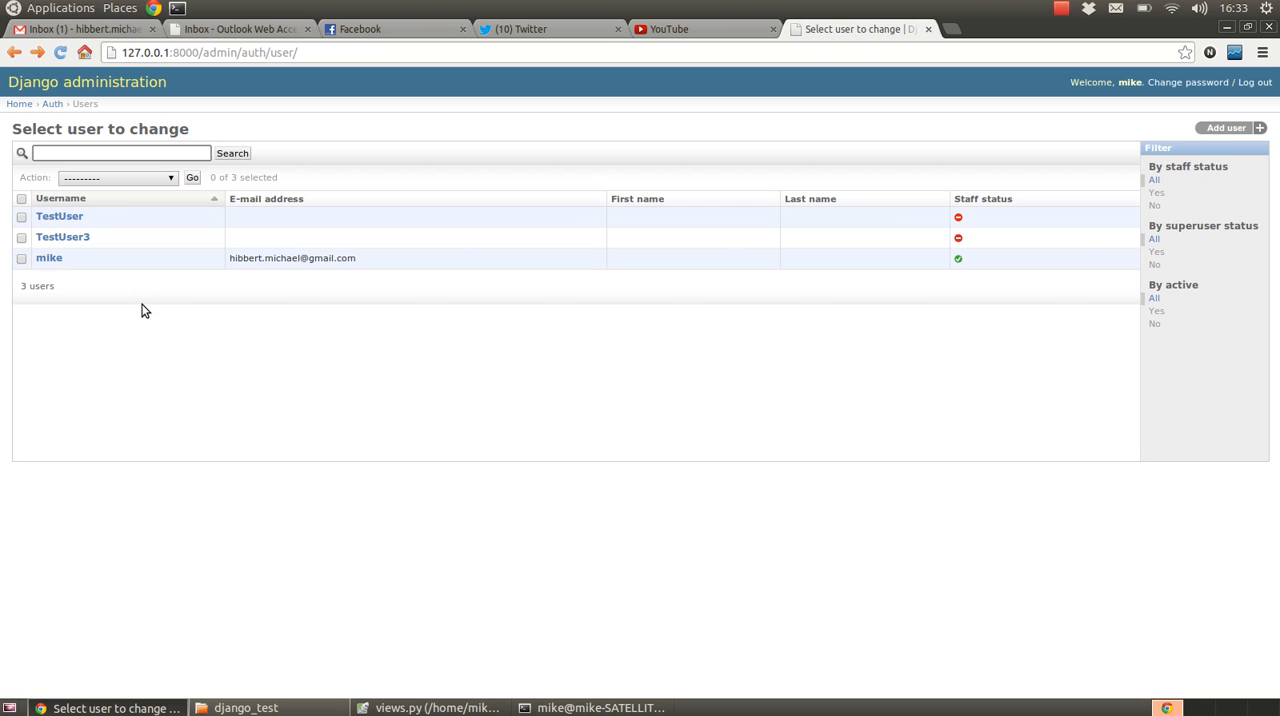
click(120, 153)
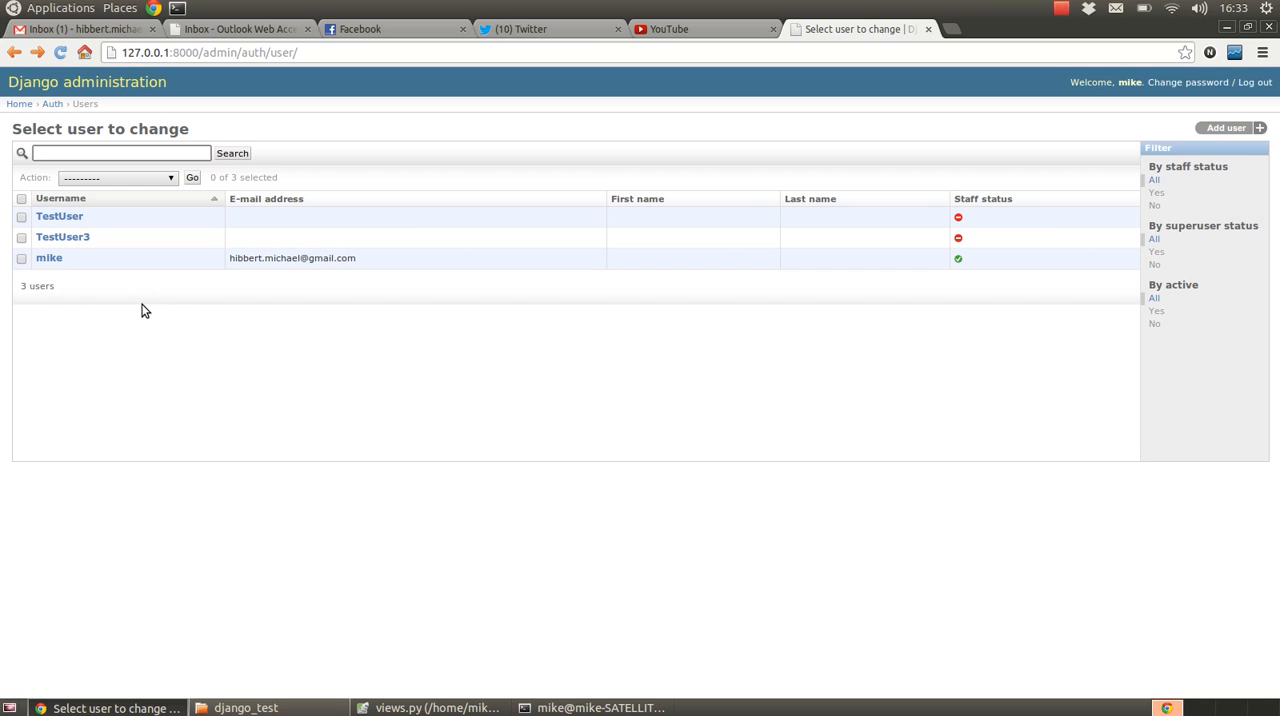
click(120, 152)
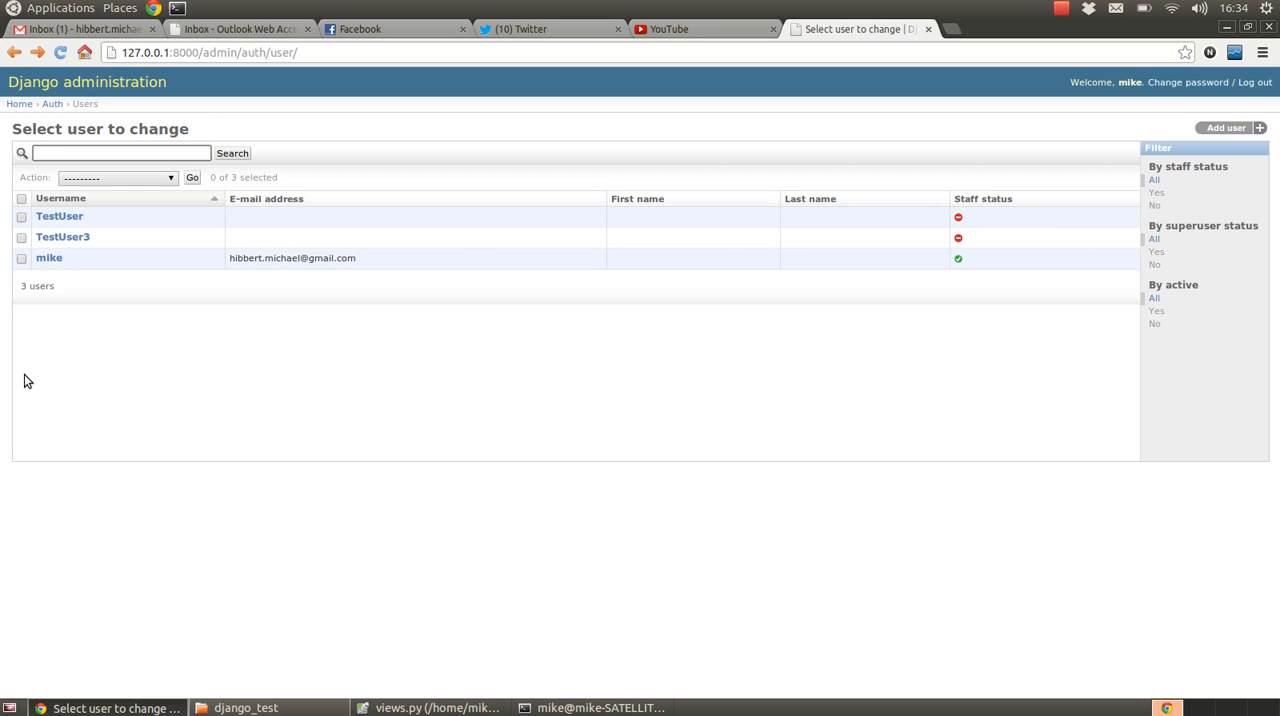
click(120, 152)
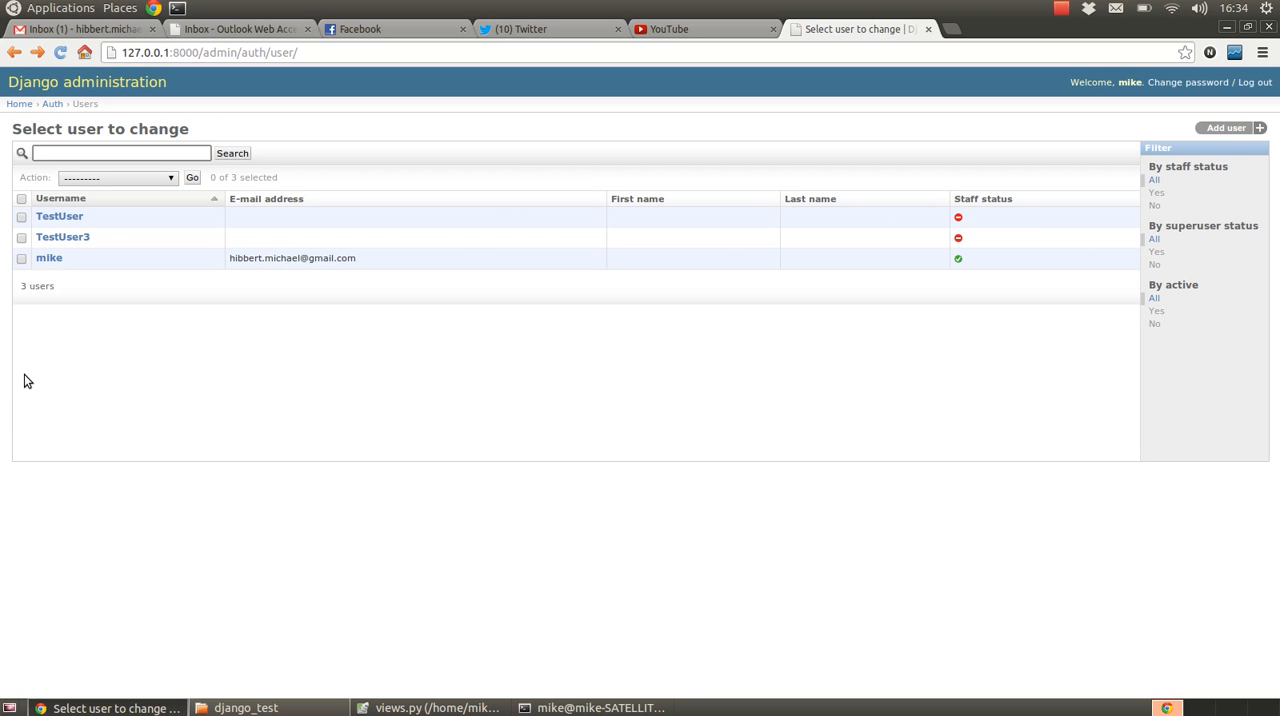
click(120, 153)
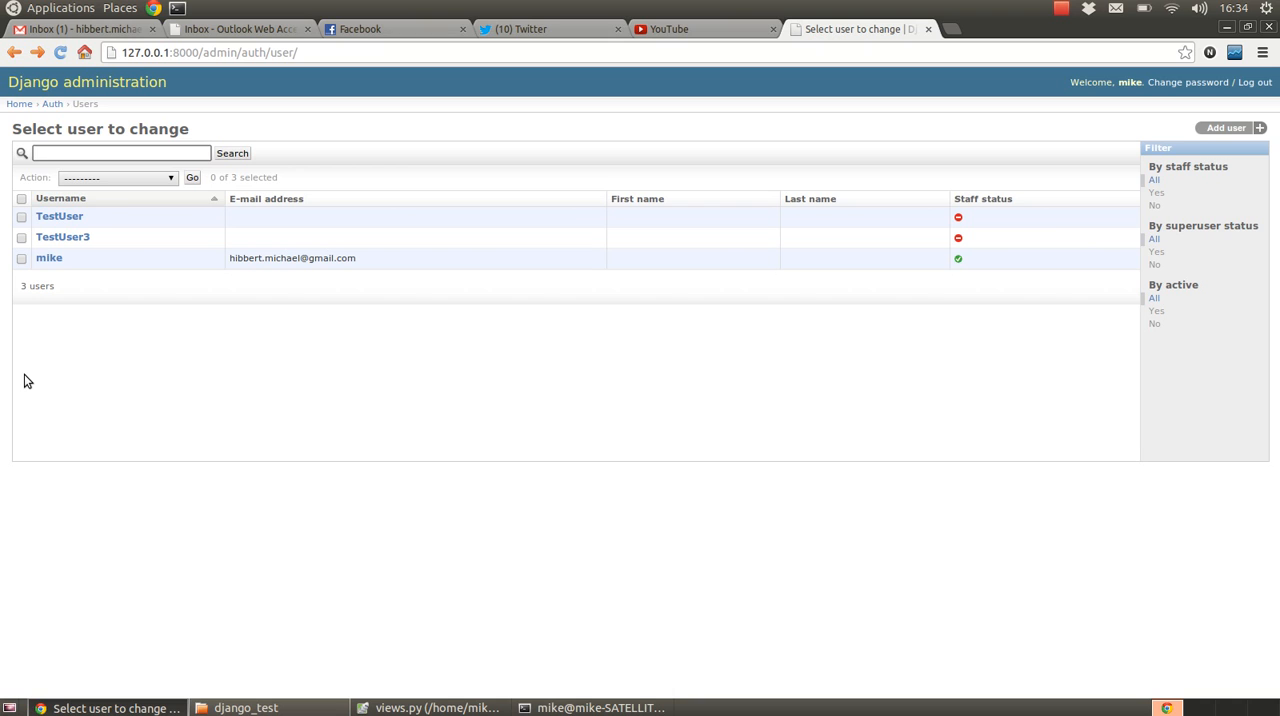
click(120, 153)
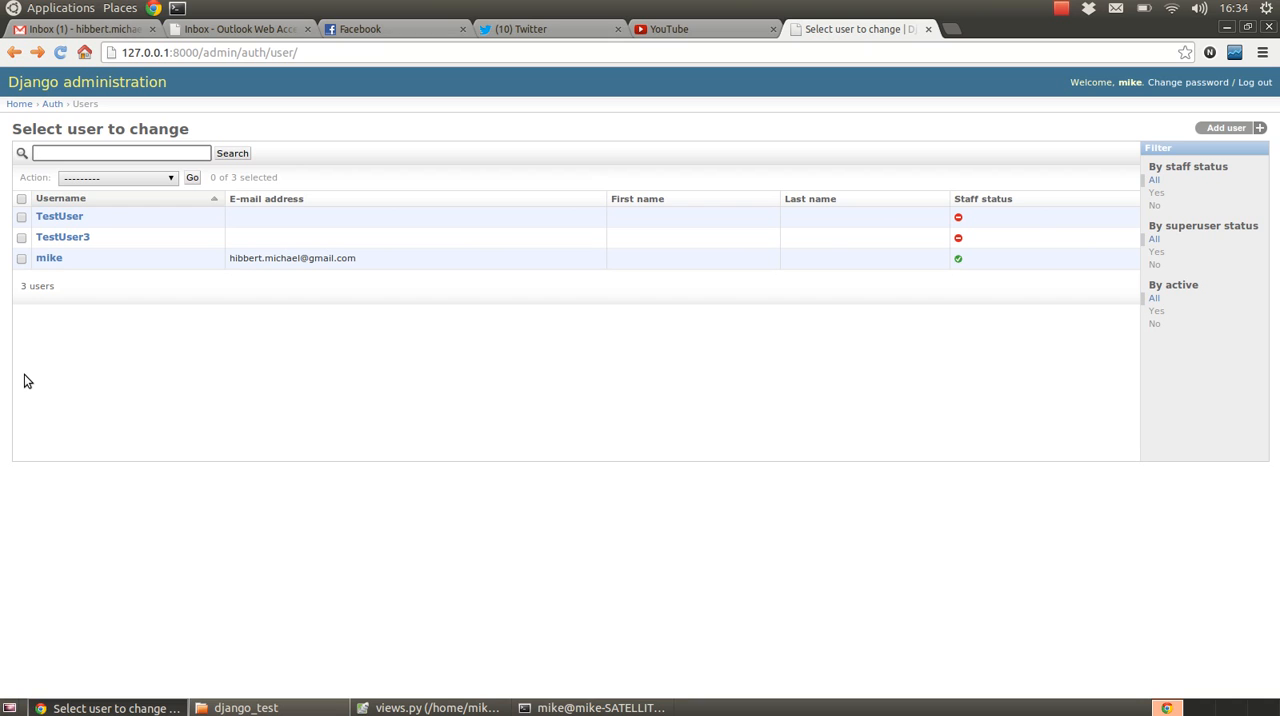
click(120, 152)
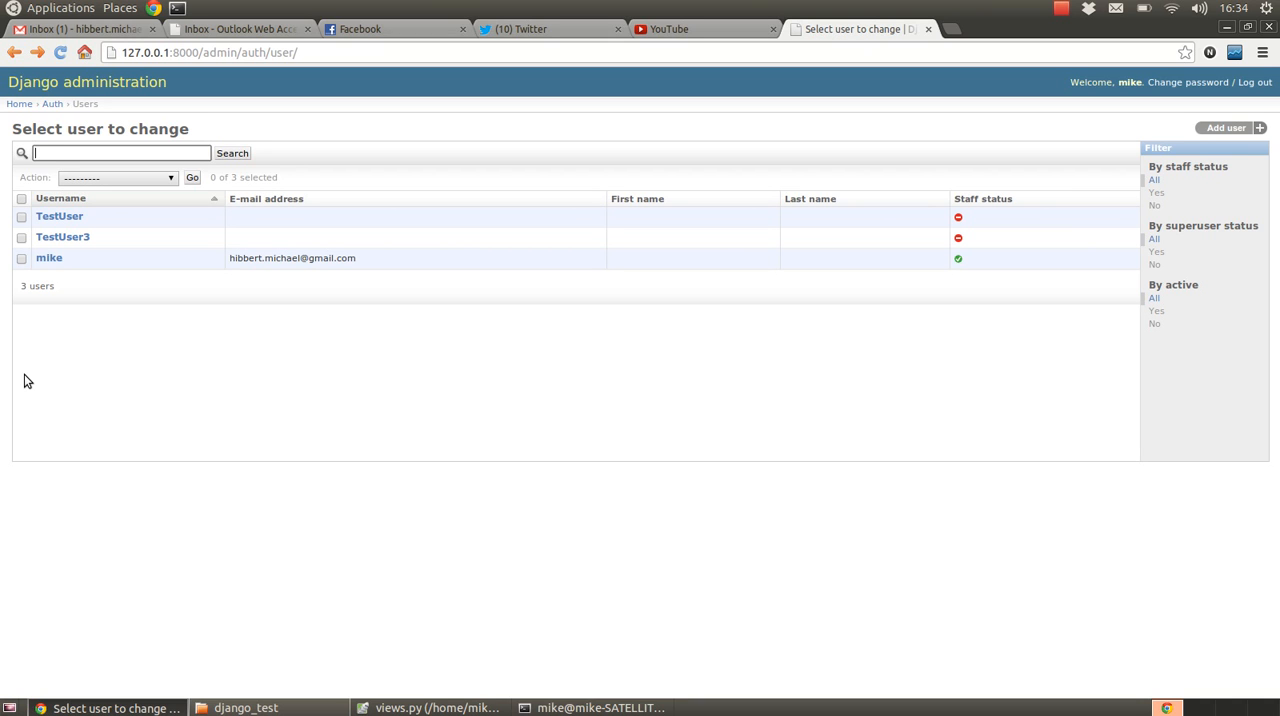